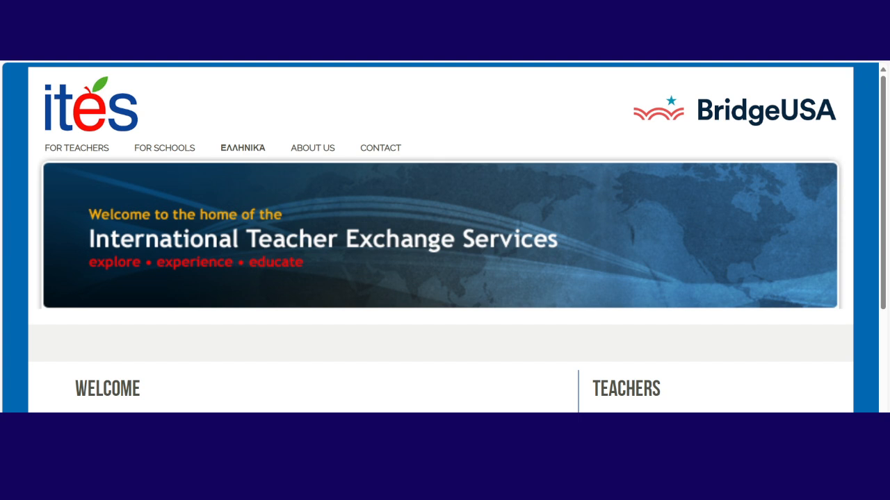
mouse_move(231, 210)
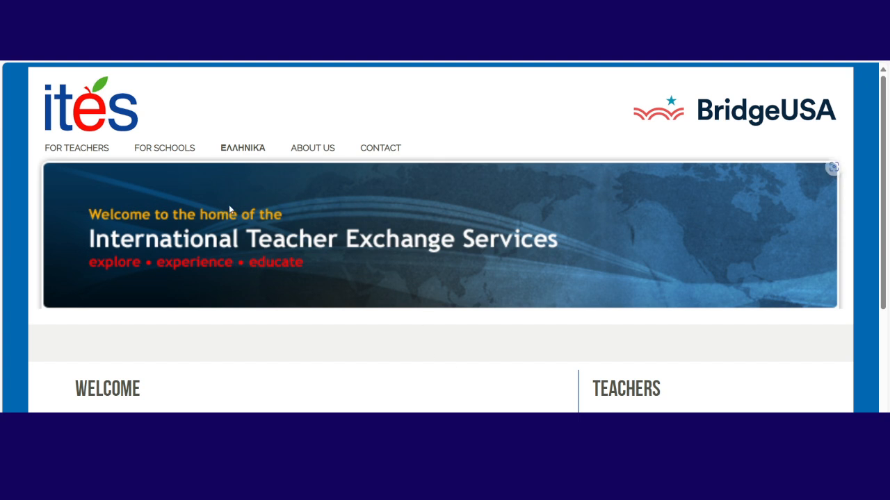
mouse_move(280, 303)
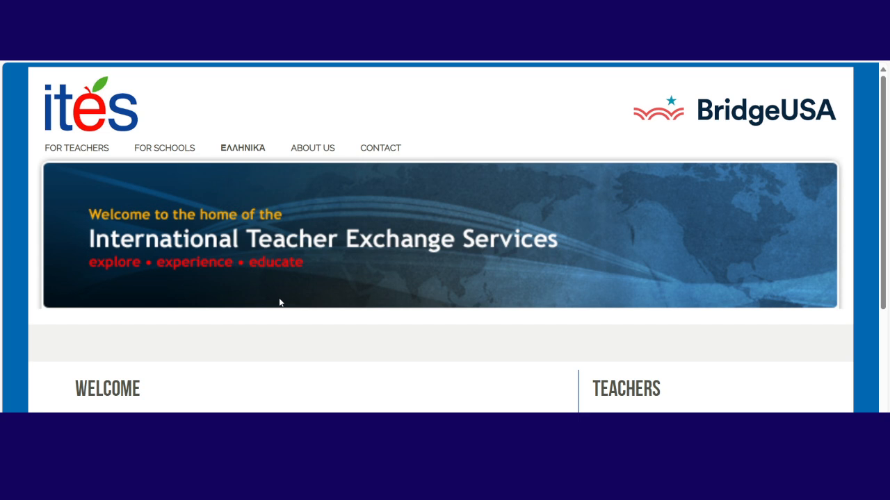
mouse_move(272, 302)
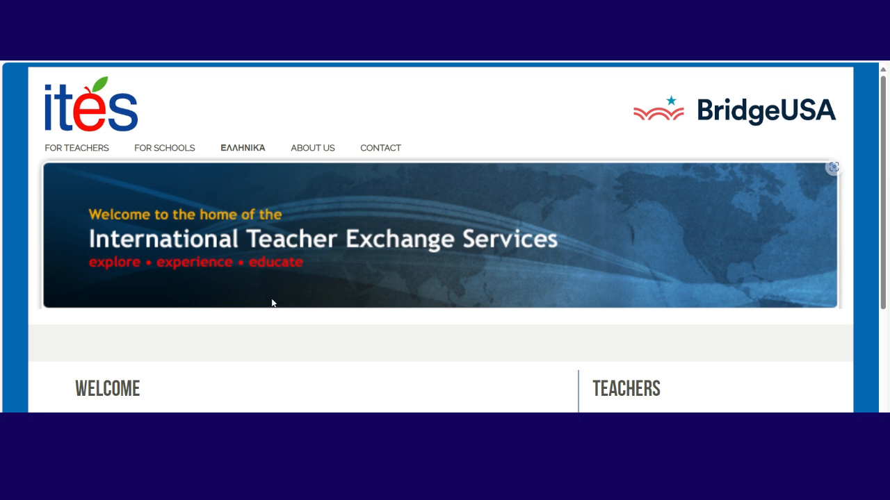
mouse_move(261, 191)
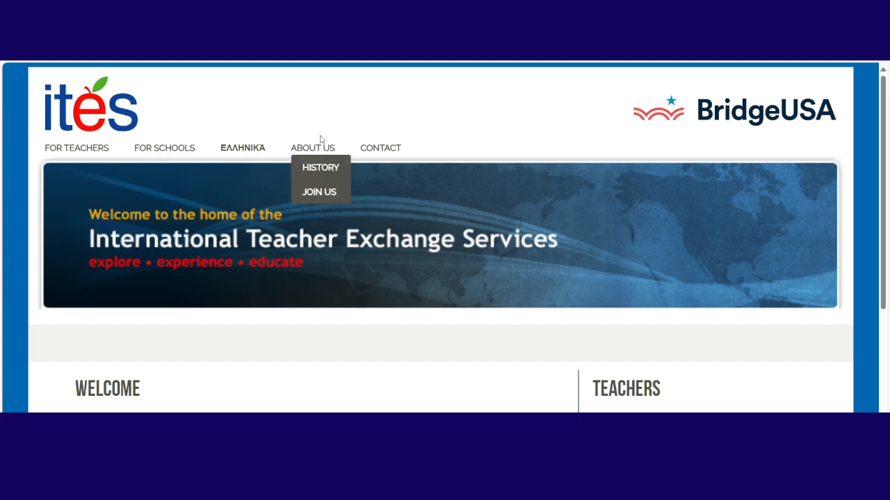
mouse_move(472, 242)
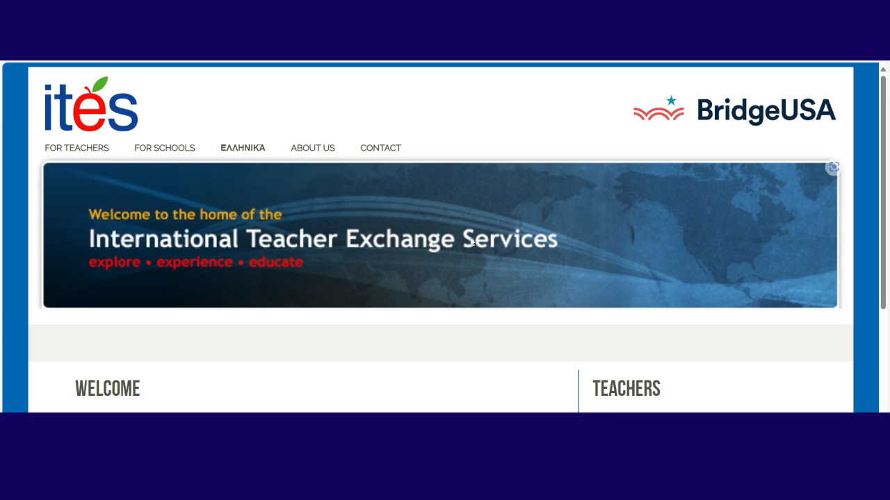
mouse_move(130, 123)
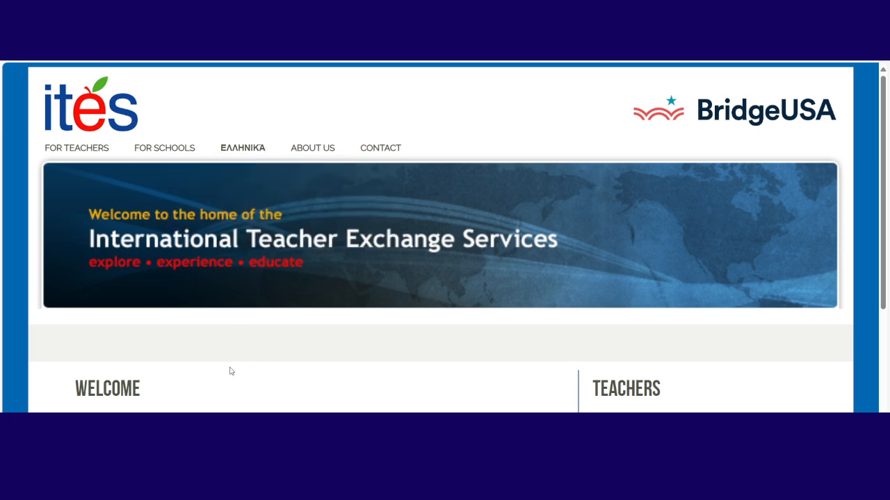
- Highlight the homepage welcome paragraph while reading, then return to the top of the page
scroll("down", 3)
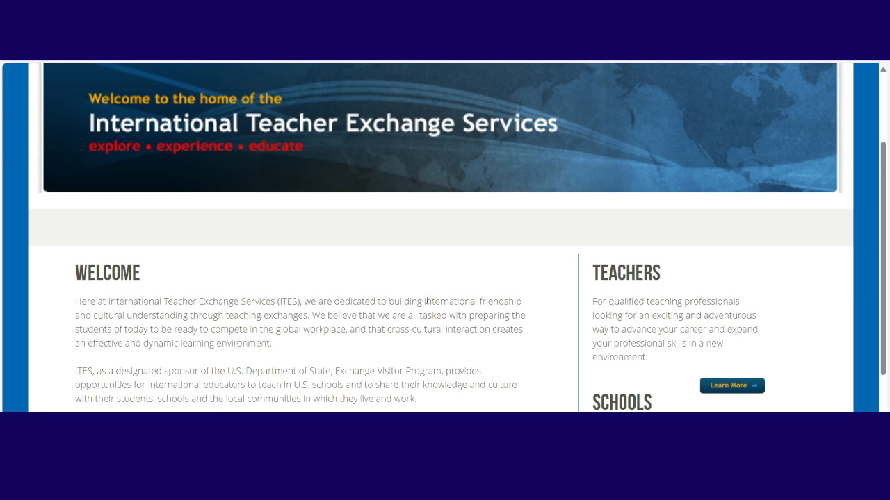
left_click_drag(426, 301, 234, 330)
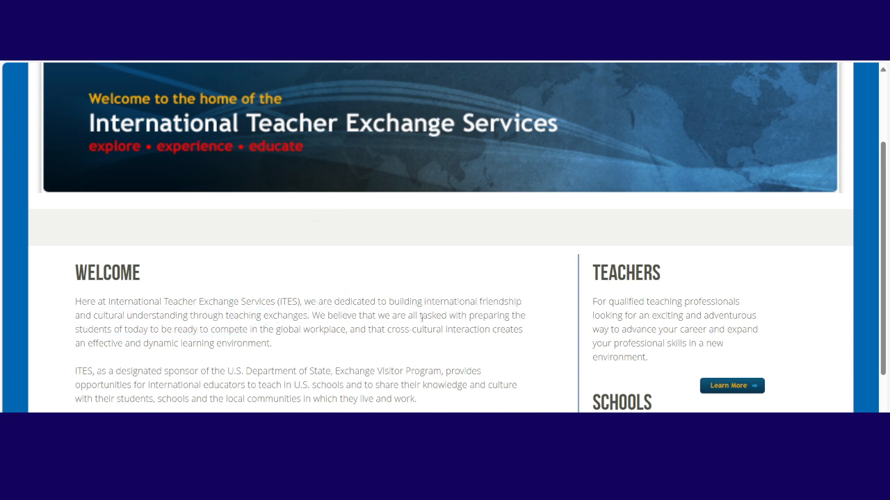
left_click_drag(422, 316, 207, 329)
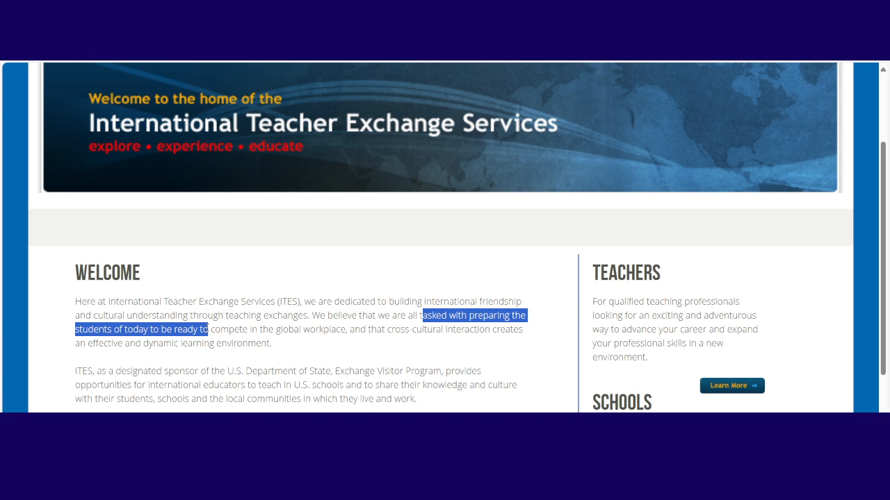
left_click_drag(206, 329, 271, 343)
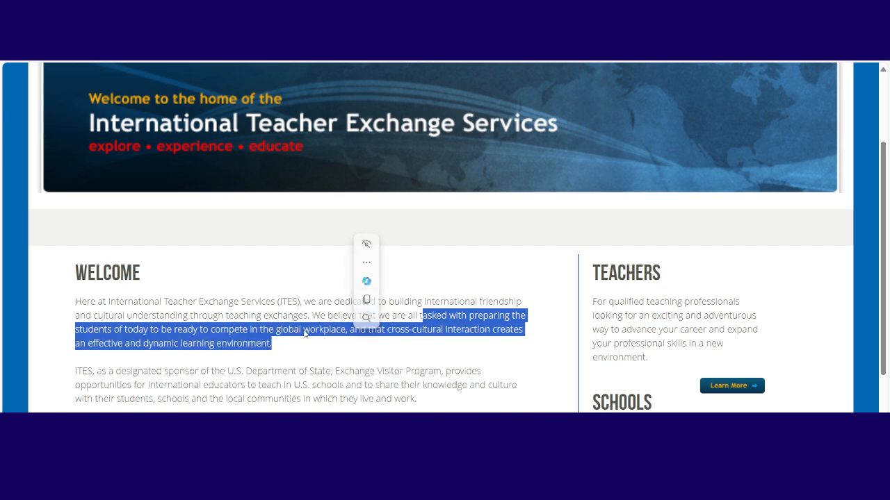
scroll("up", 3)
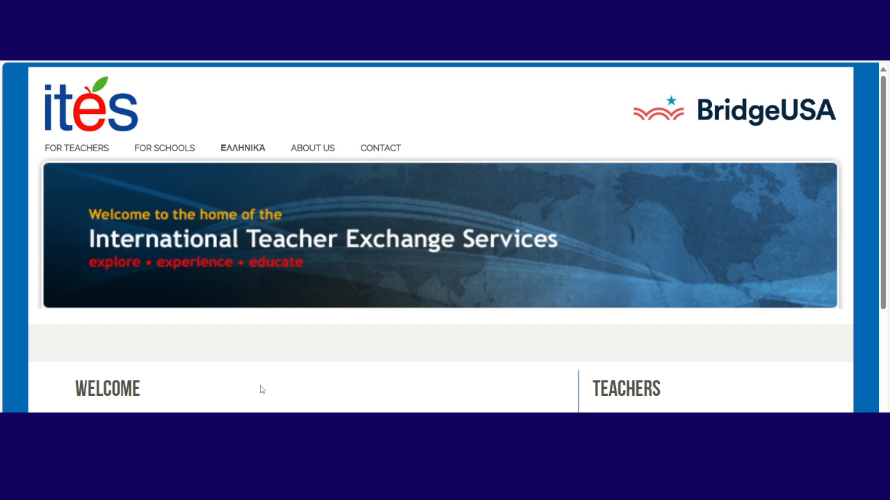
mouse_move(76, 148)
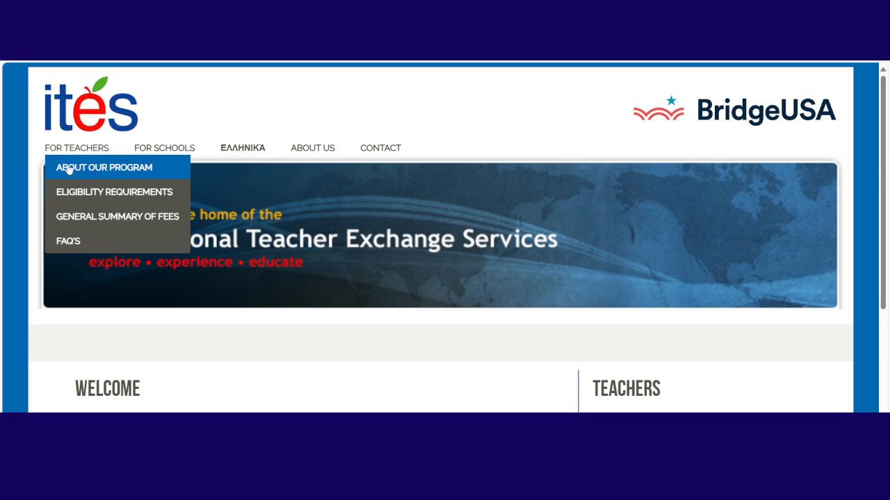
- Open About Our Program and highlight the first paragraph of the program description
left_click(105, 168)
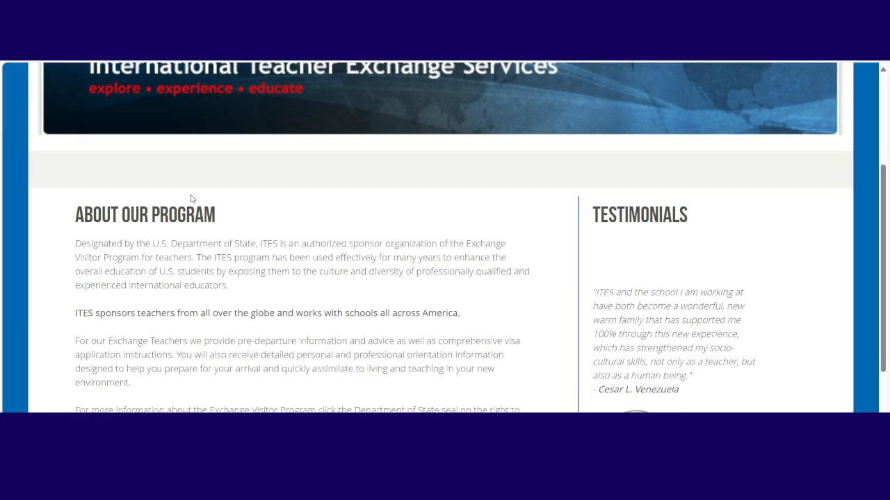
scroll("down", 3)
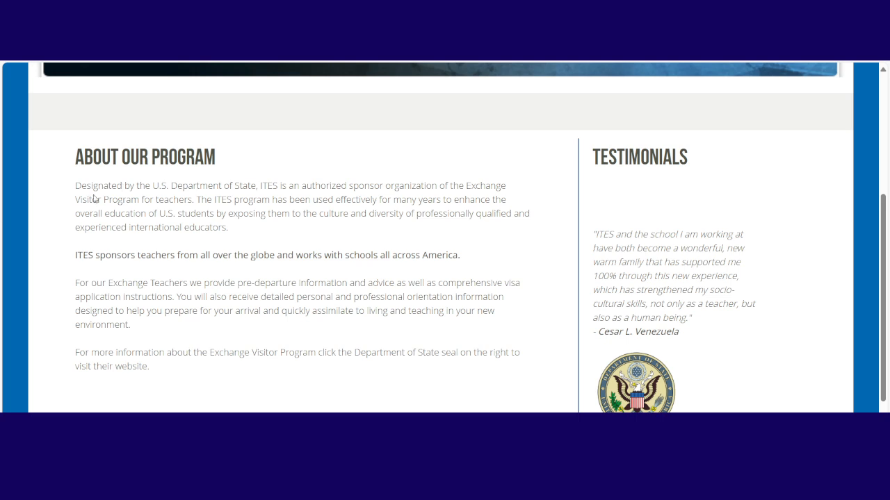
mouse_move(222, 181)
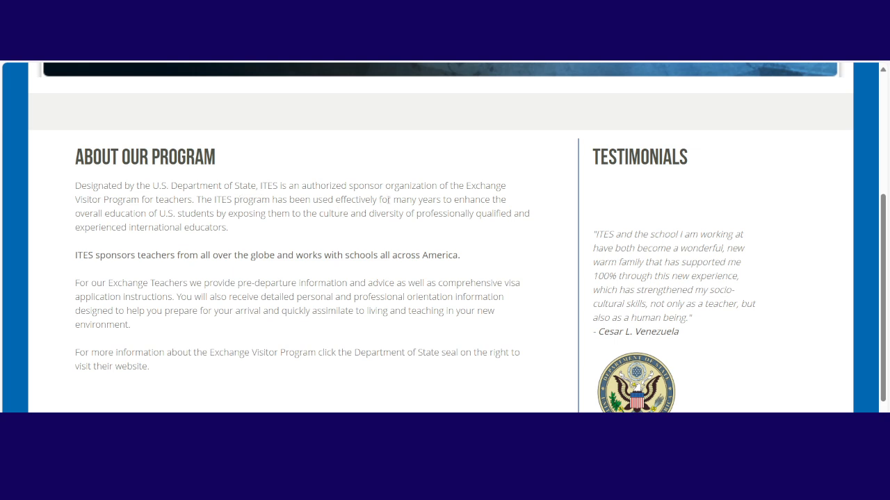
left_click_drag(390, 199, 198, 213)
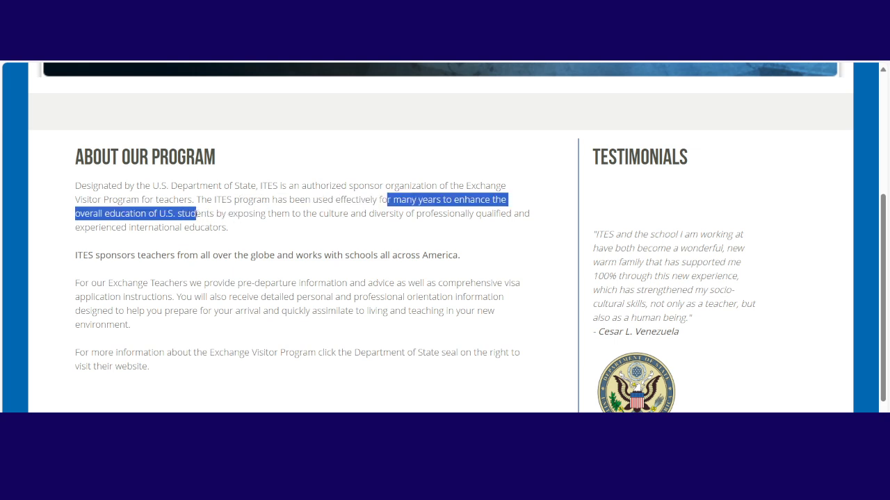
left_click_drag(198, 213, 370, 214)
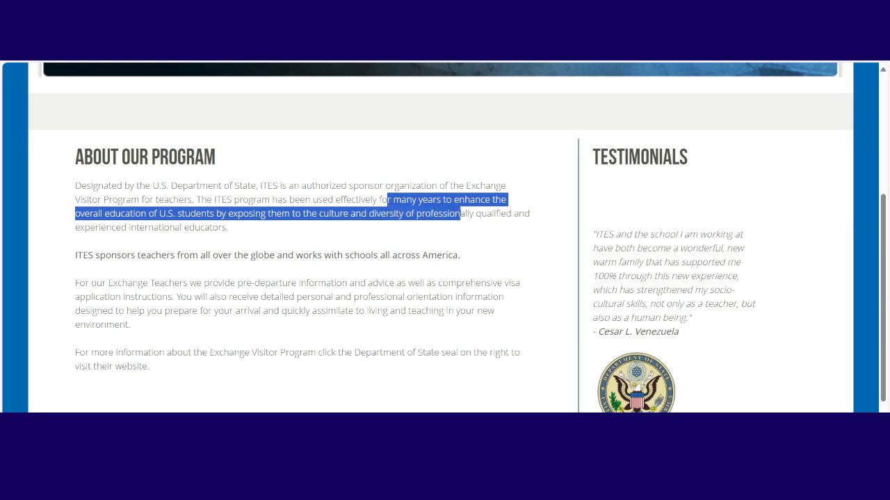
left_click_drag(459, 213, 228, 227)
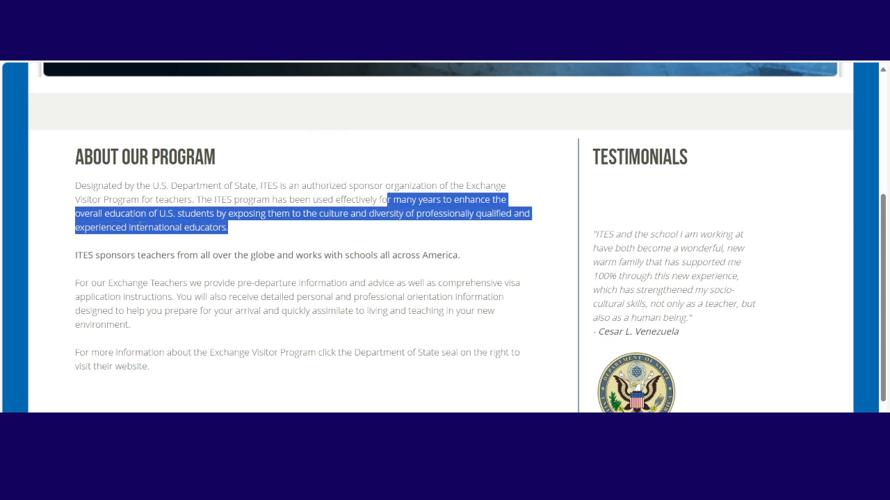
scroll("down", 3)
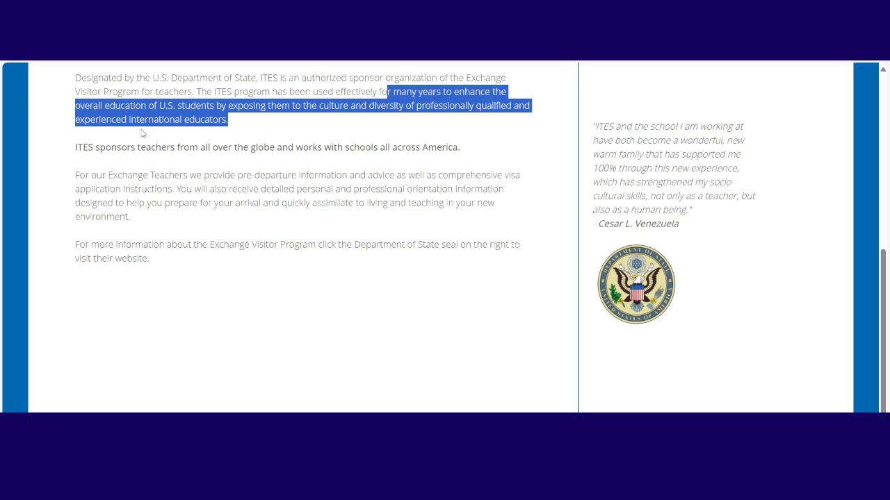
mouse_move(150, 159)
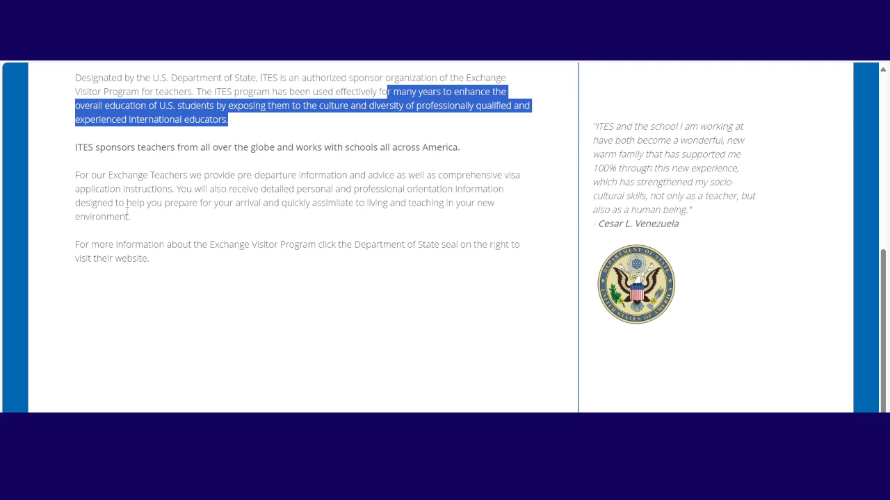
mouse_move(212, 186)
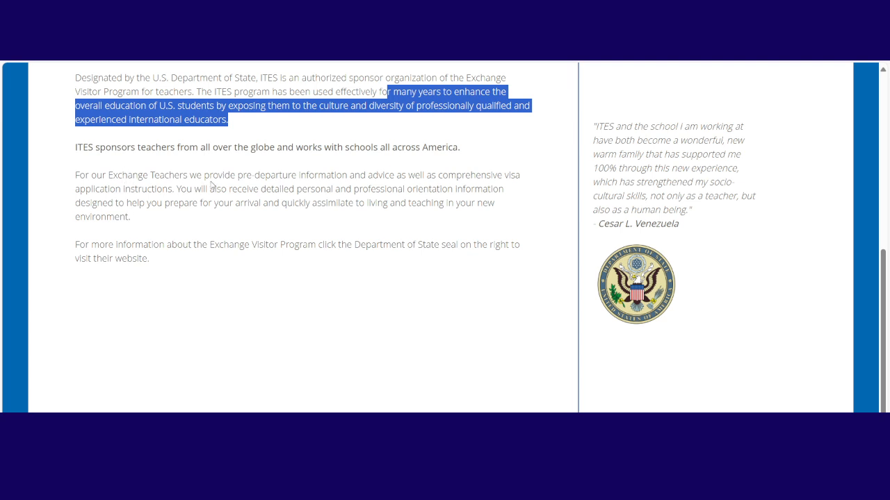
double_click(290, 175)
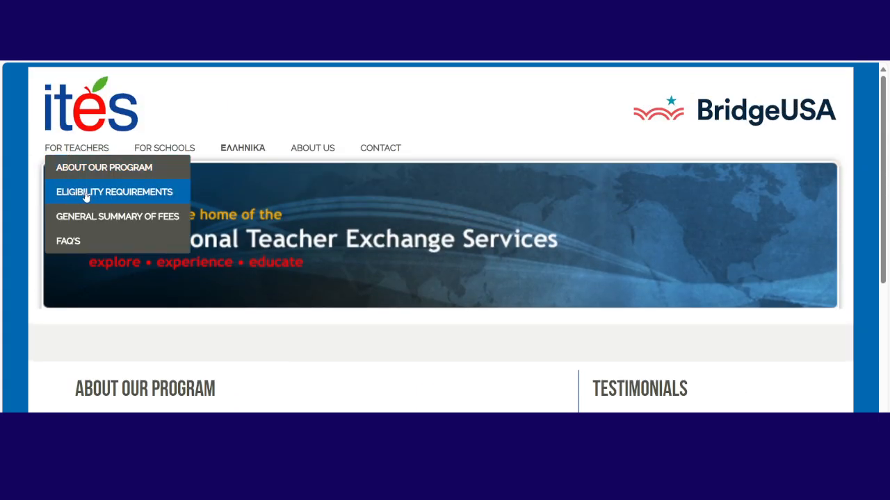
- Open Eligibility Requirements and highlight the first question and the degree requirement question
left_click(114, 191)
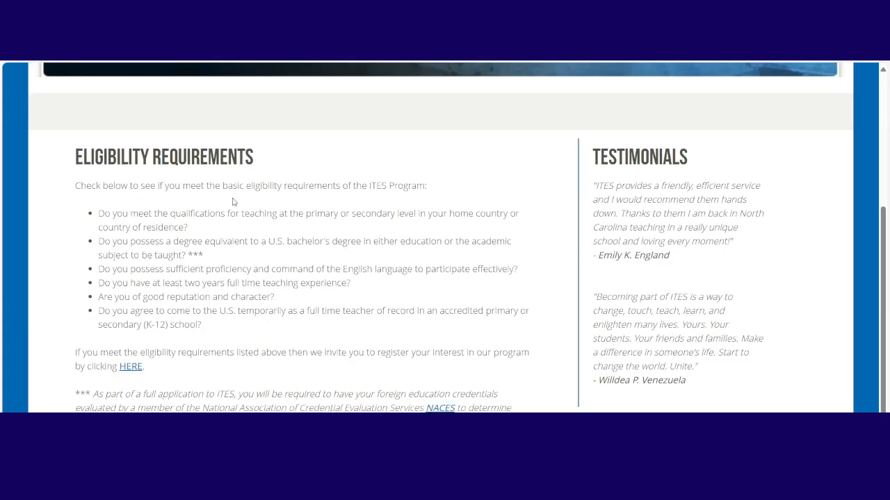
double_click(104, 214)
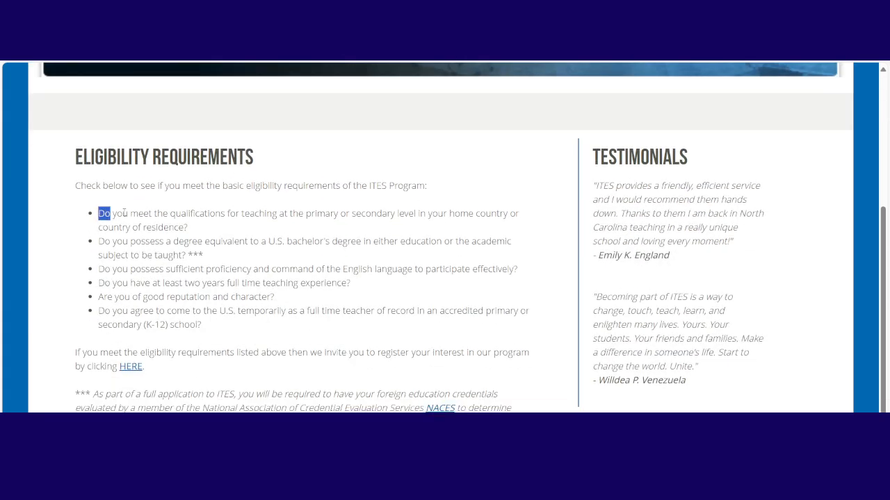
left_click_drag(99, 214, 259, 241)
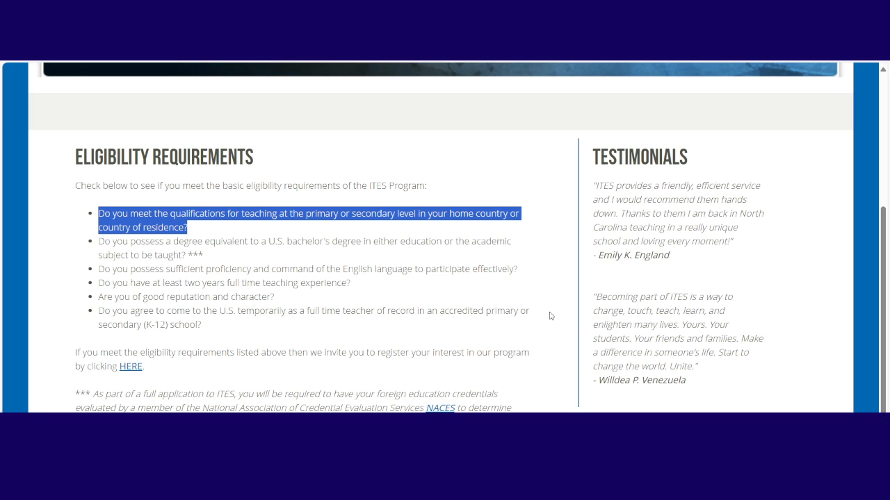
scroll("down", 3)
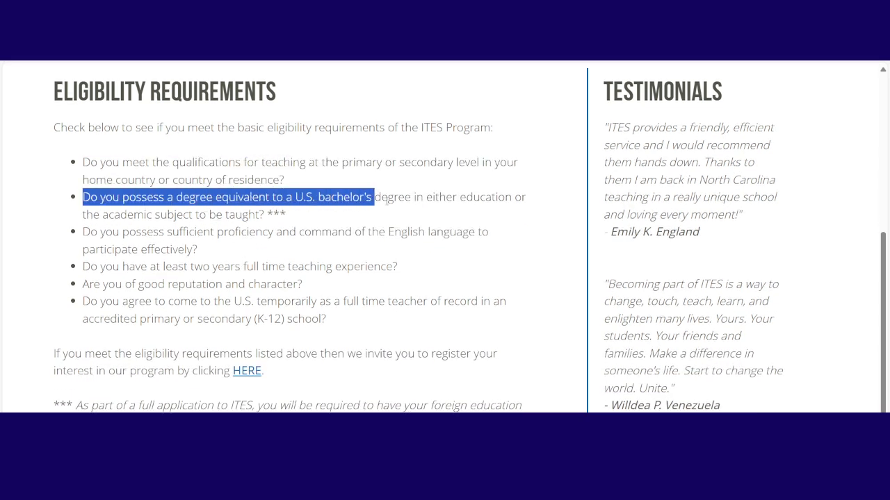
left_click_drag(373, 197, 508, 197)
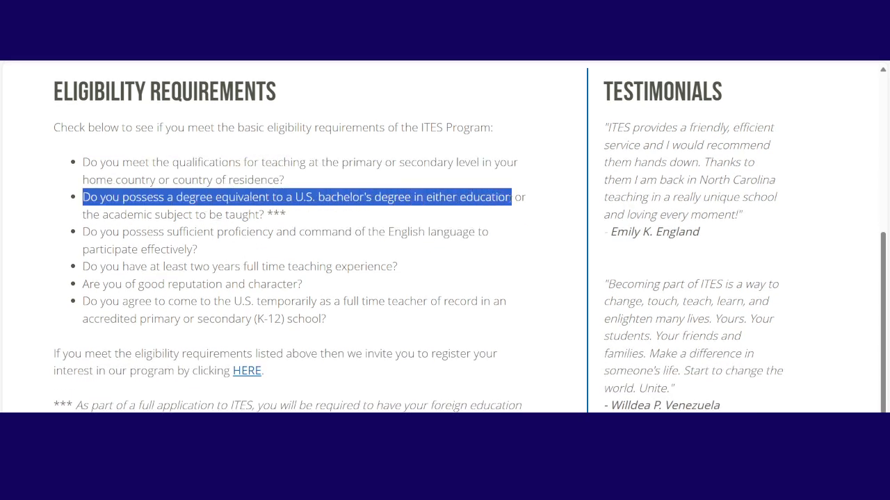
left_click_drag(508, 197, 287, 214)
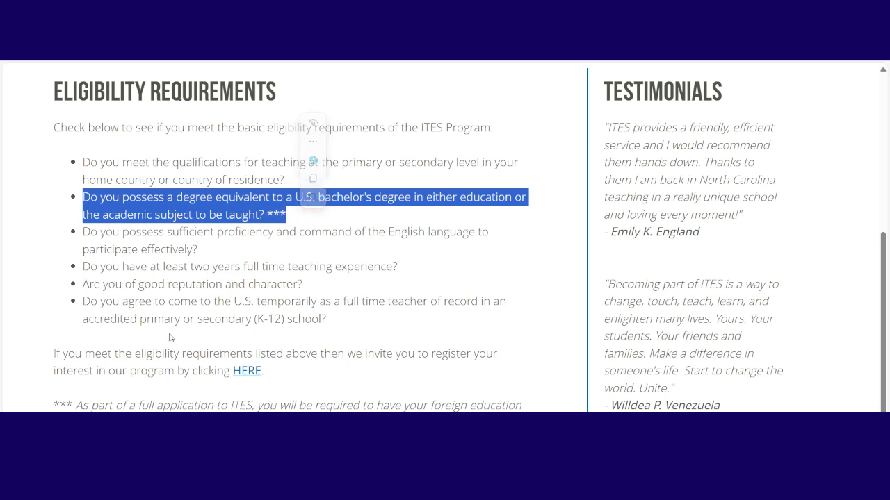
scroll("down", 3)
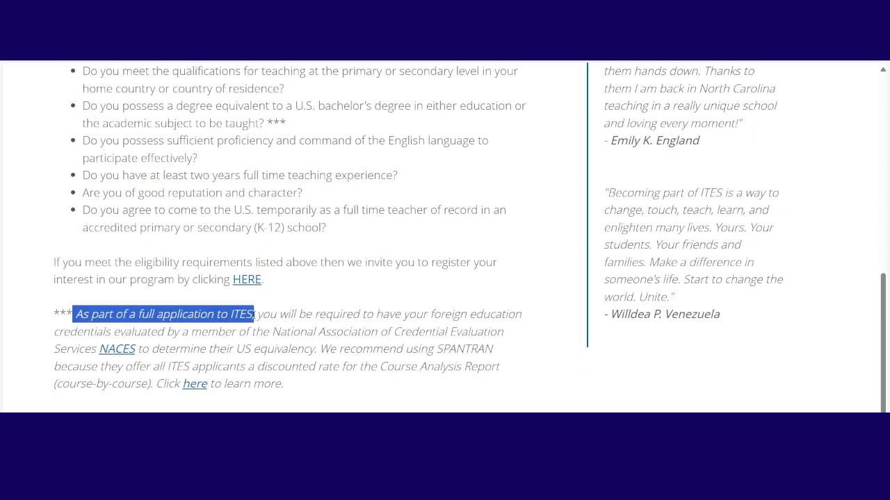
left_click_drag(255, 314, 338, 314)
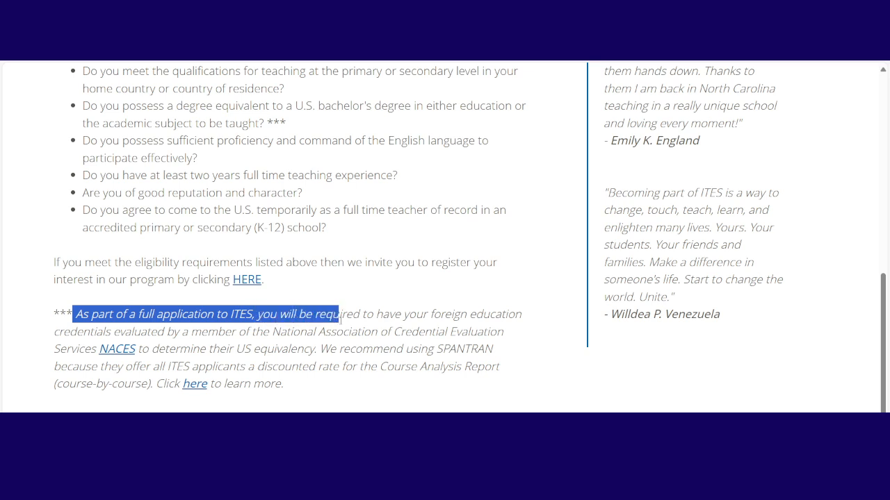
left_click_drag(336, 314, 417, 331)
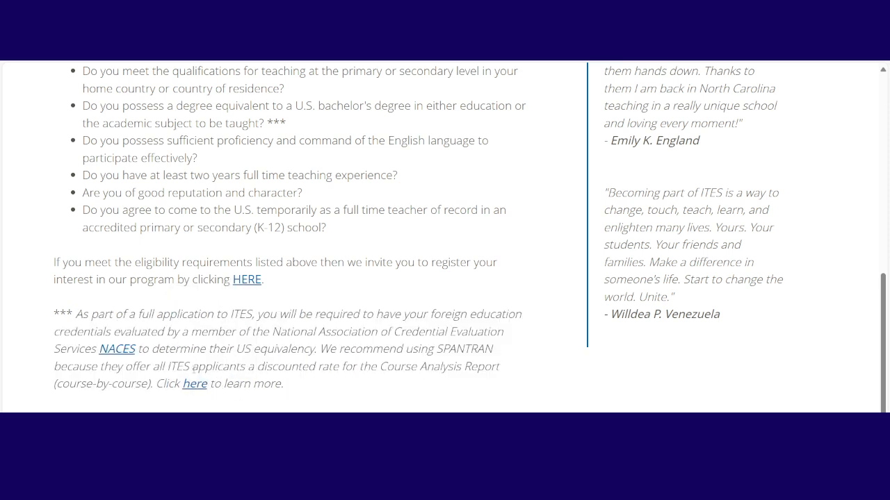
mouse_move(194, 388)
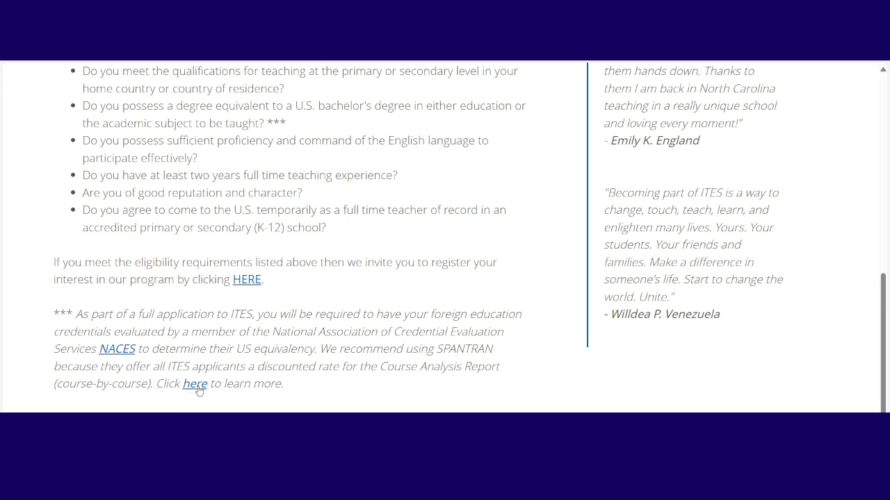
mouse_move(198, 398)
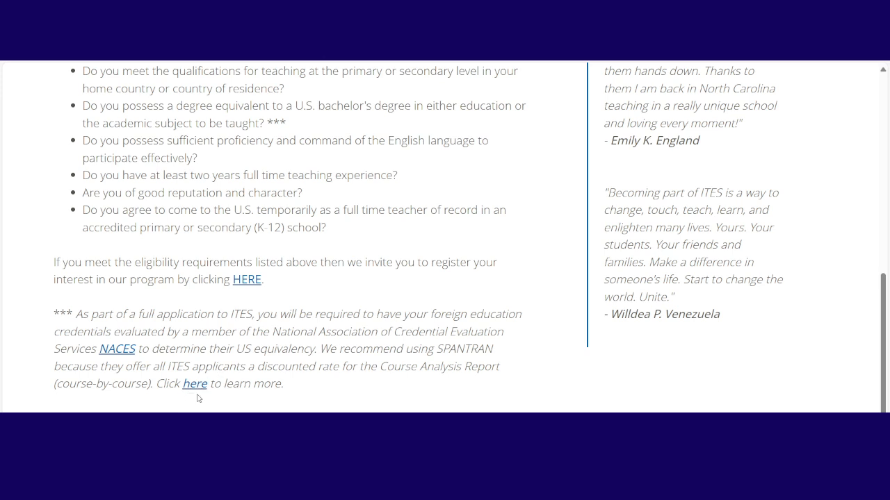
scroll("up", 3)
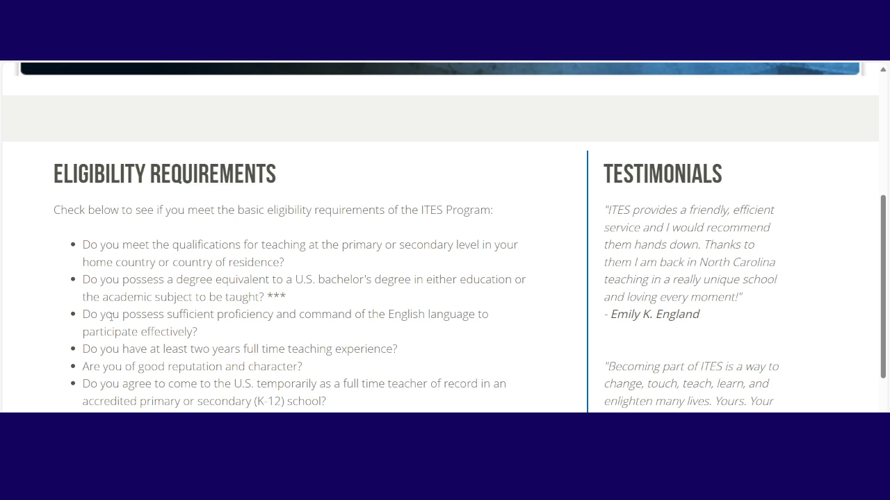
left_click_drag(82, 314, 181, 314)
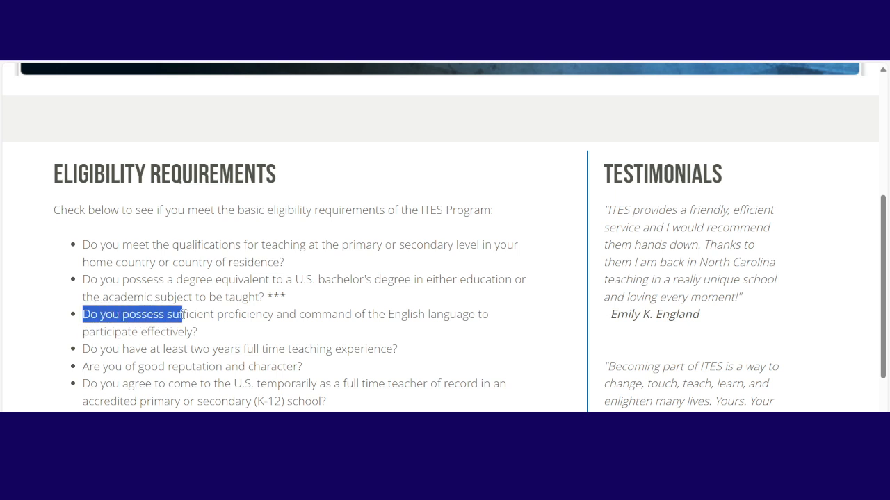
left_click(73, 279)
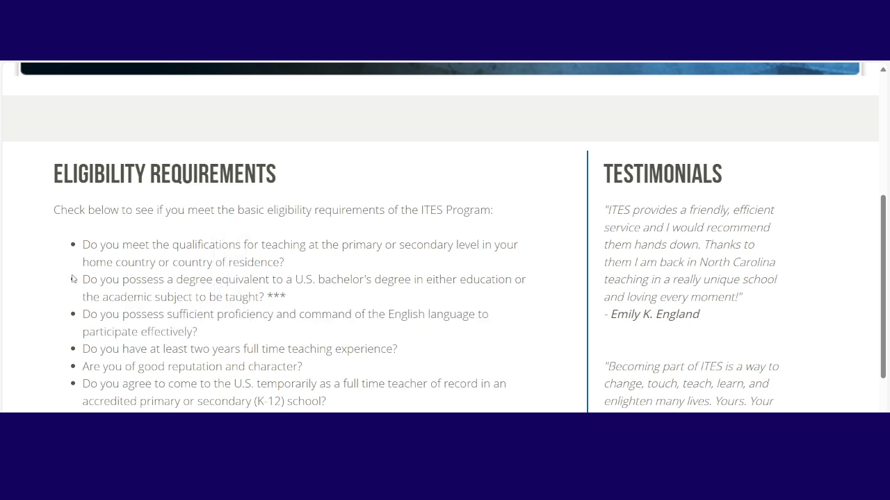
left_click_drag(82, 279, 314, 279)
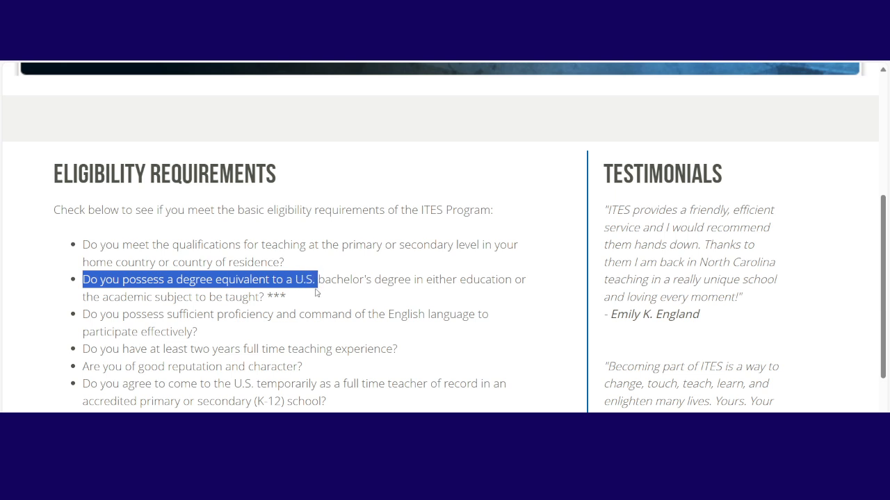
left_click_drag(316, 279, 285, 297)
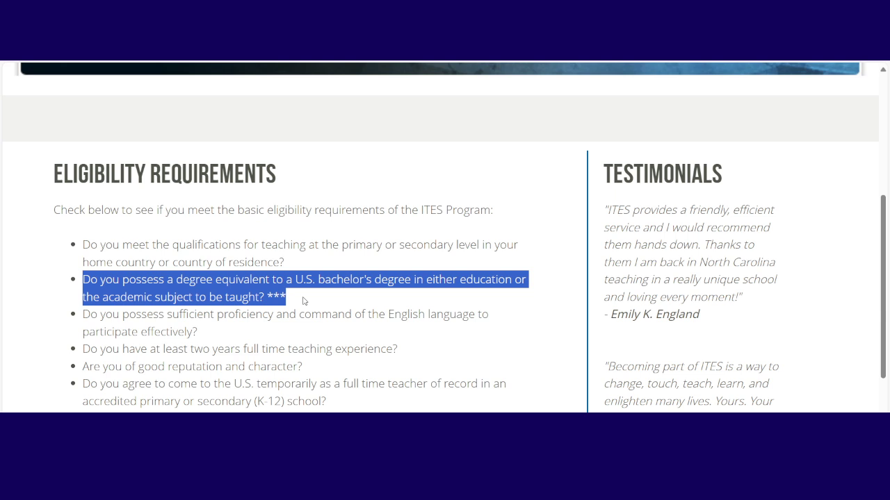
mouse_move(148, 326)
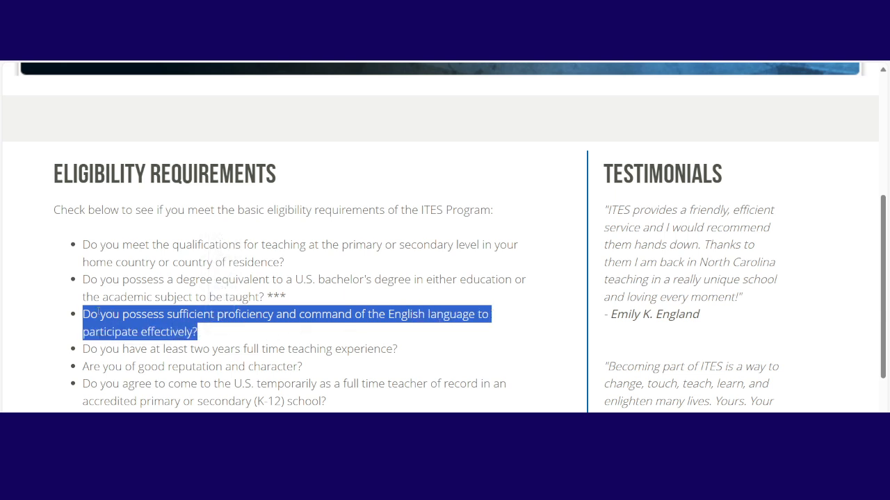
mouse_move(64, 309)
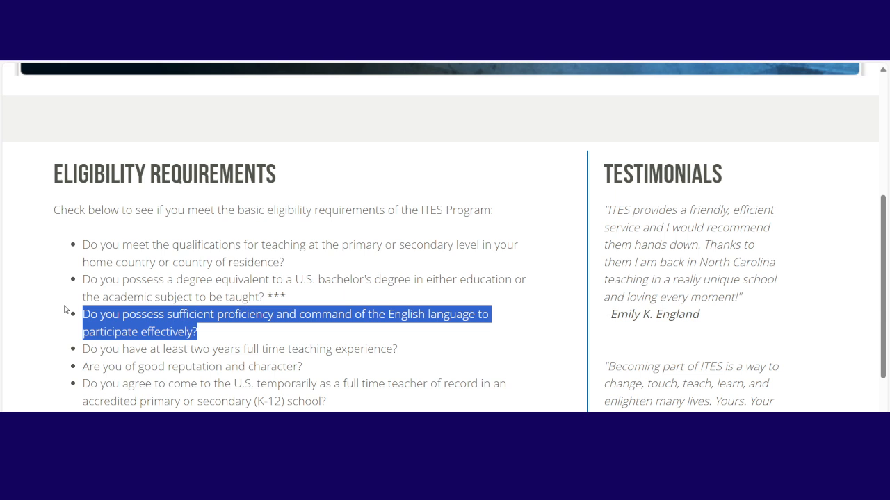
mouse_move(178, 340)
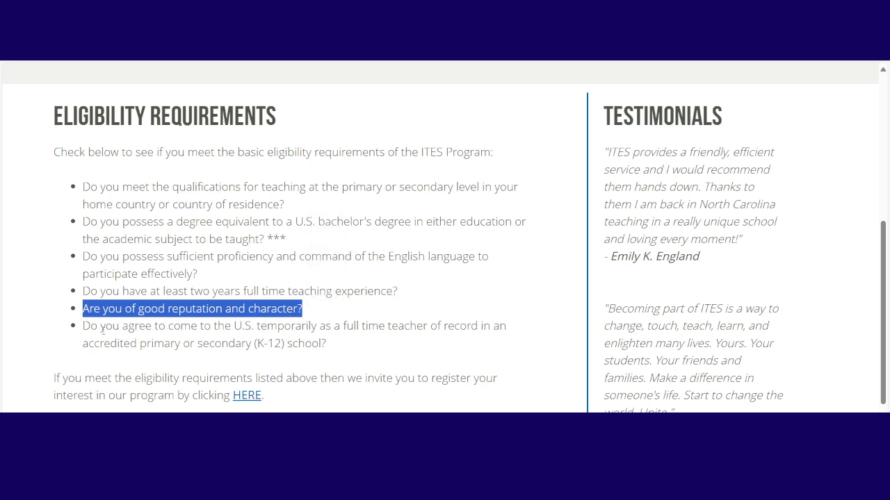
mouse_move(101, 332)
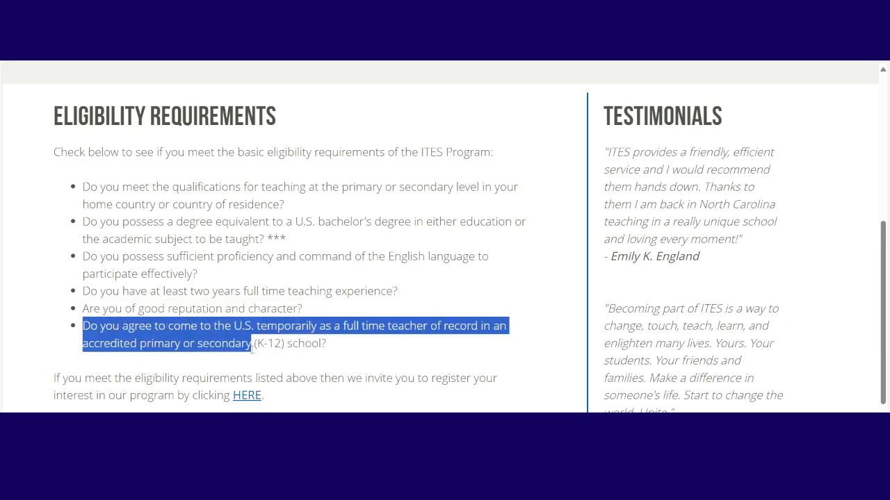
double_click(268, 343)
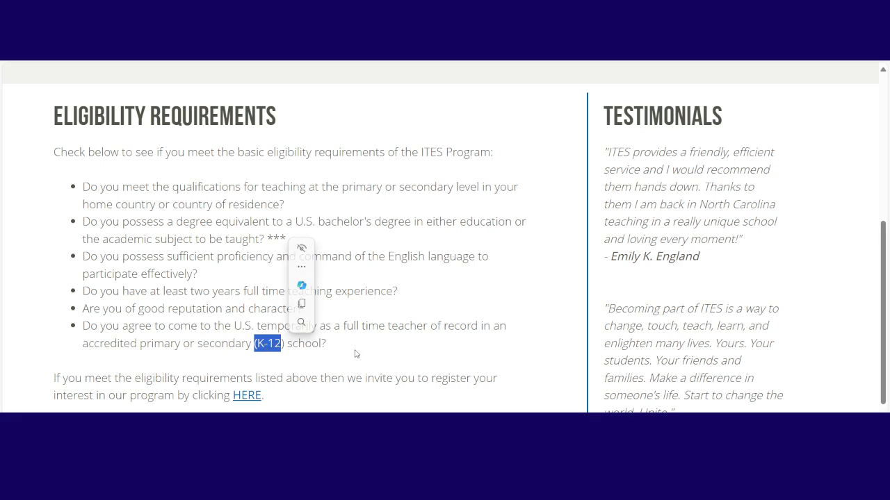
scroll("down", 3)
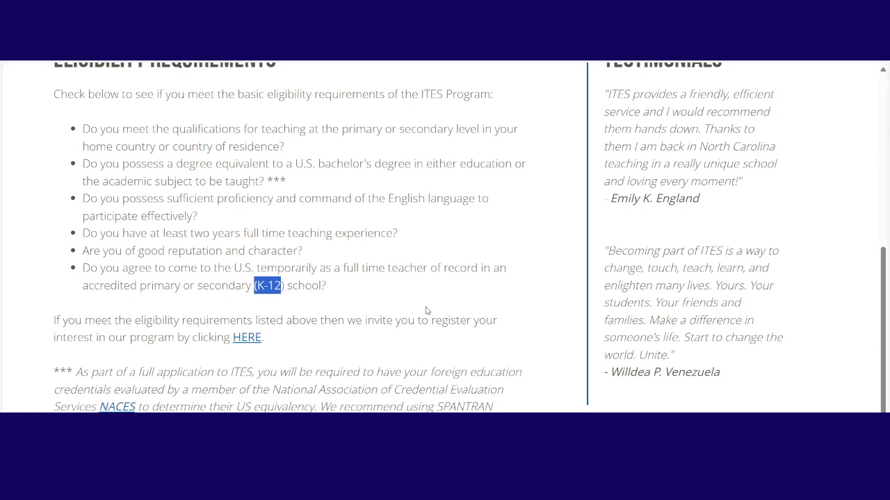
scroll("down", 3)
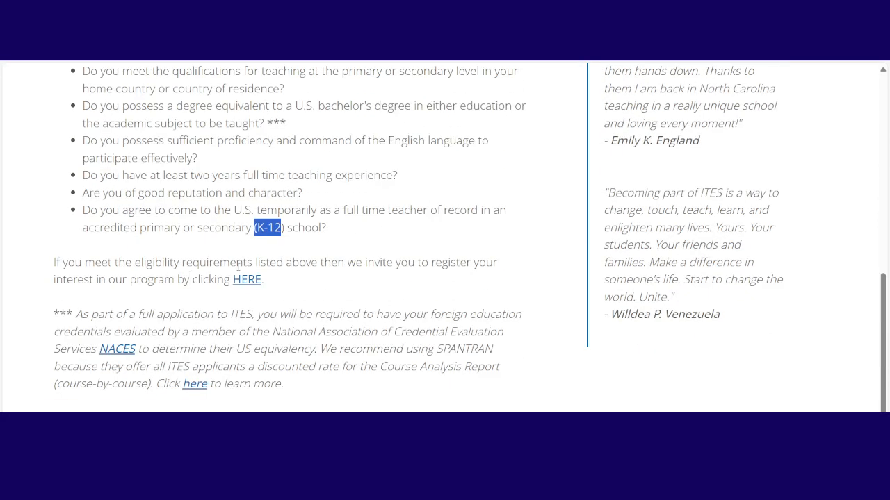
scroll("up", 3)
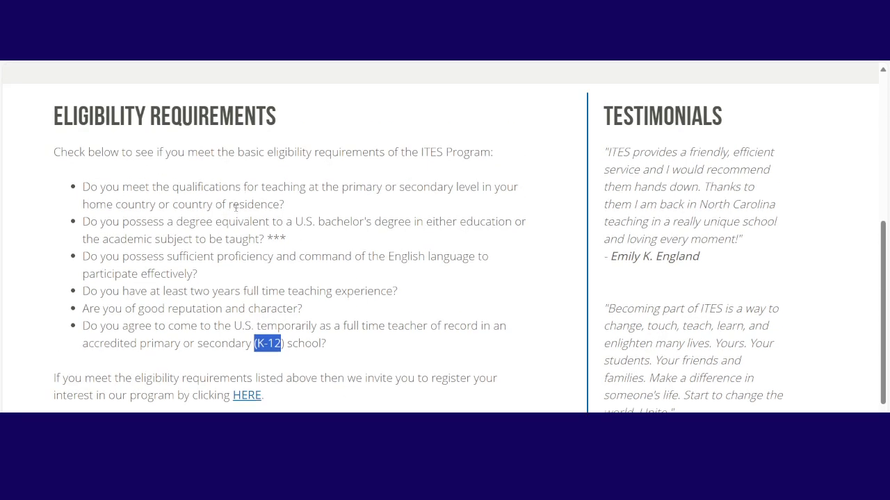
mouse_move(182, 274)
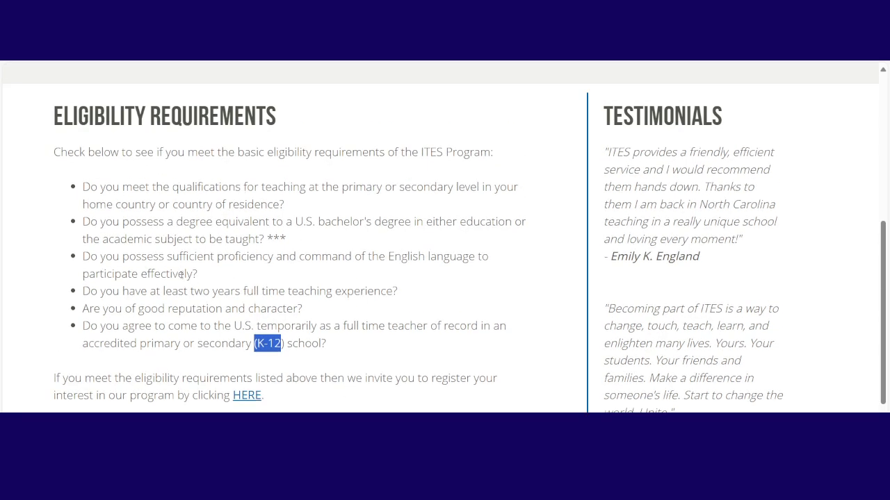
scroll("down", 3)
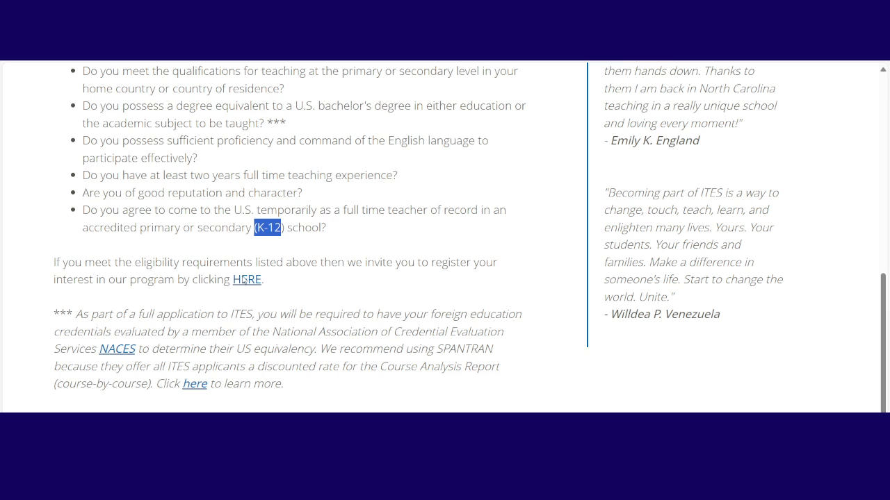
left_click(247, 279)
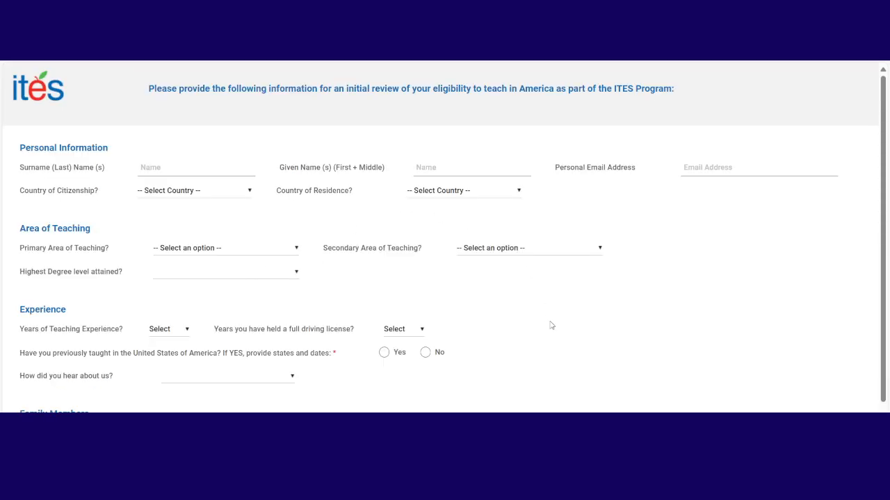
mouse_move(315, 183)
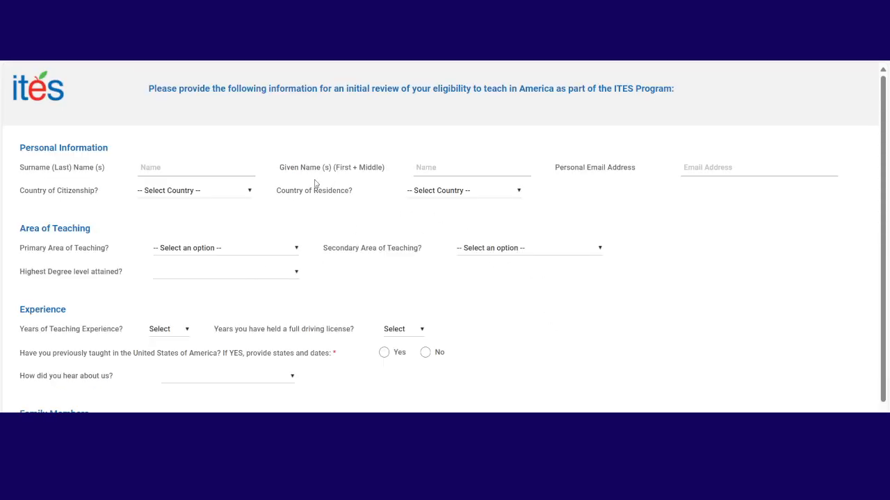
mouse_move(367, 390)
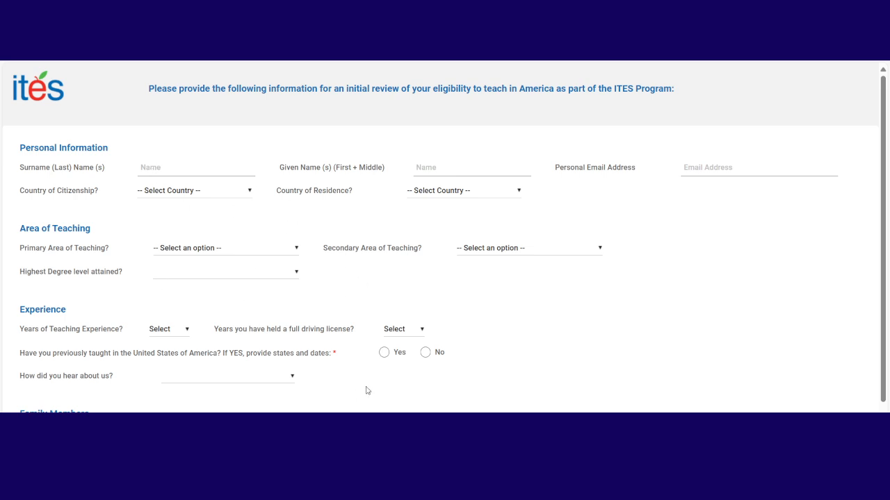
mouse_move(277, 308)
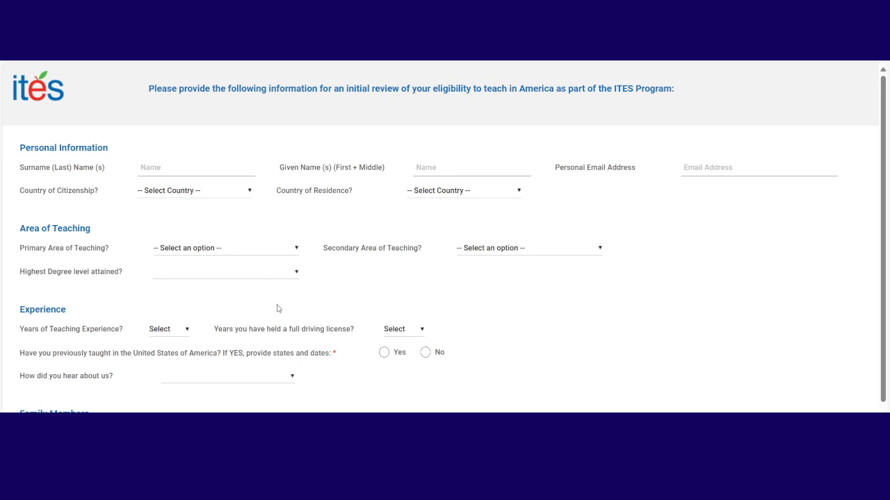
mouse_move(169, 185)
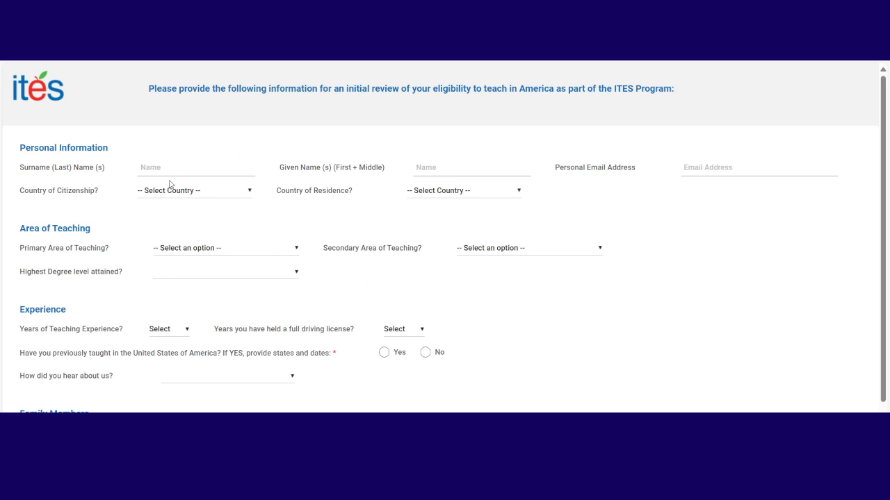
left_click(196, 167)
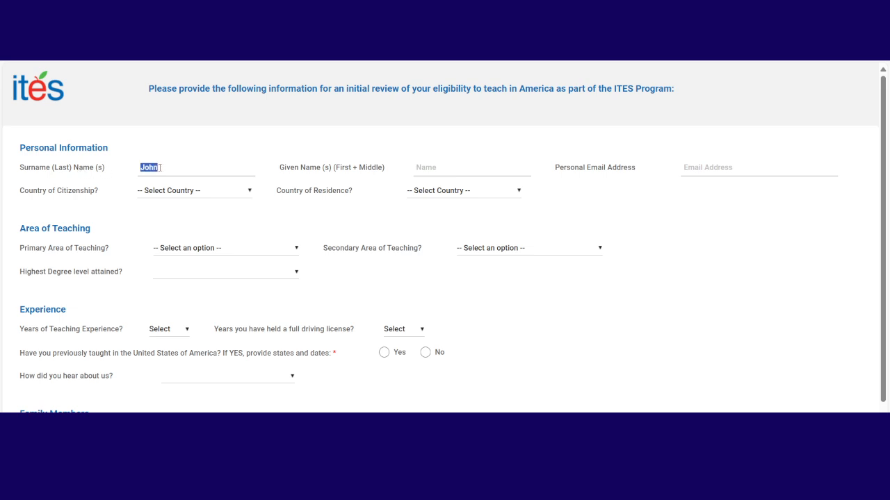
mouse_move(224, 182)
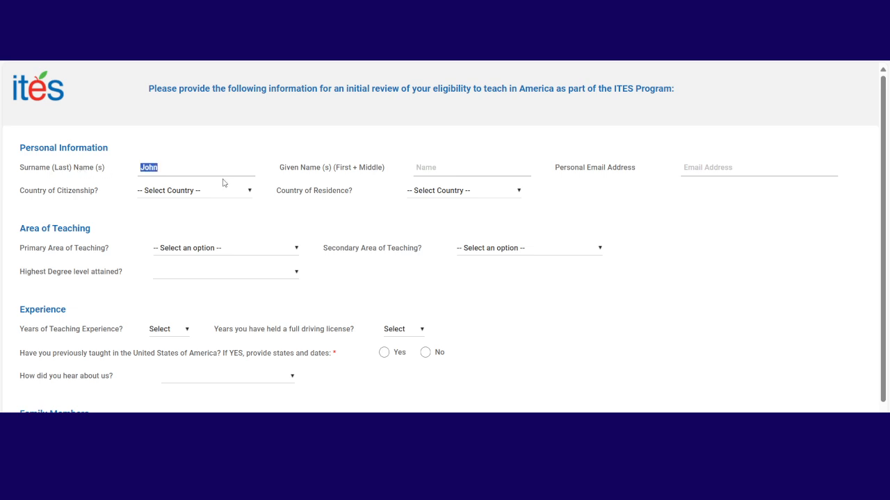
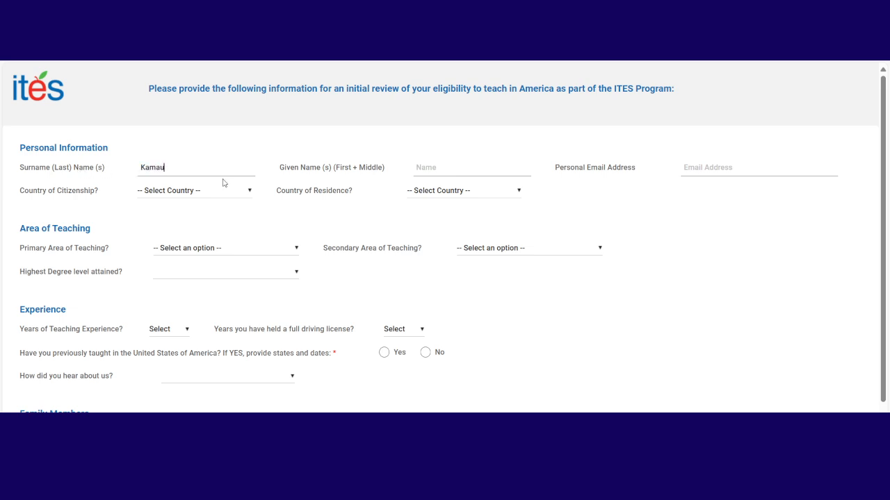
left_click(471, 167)
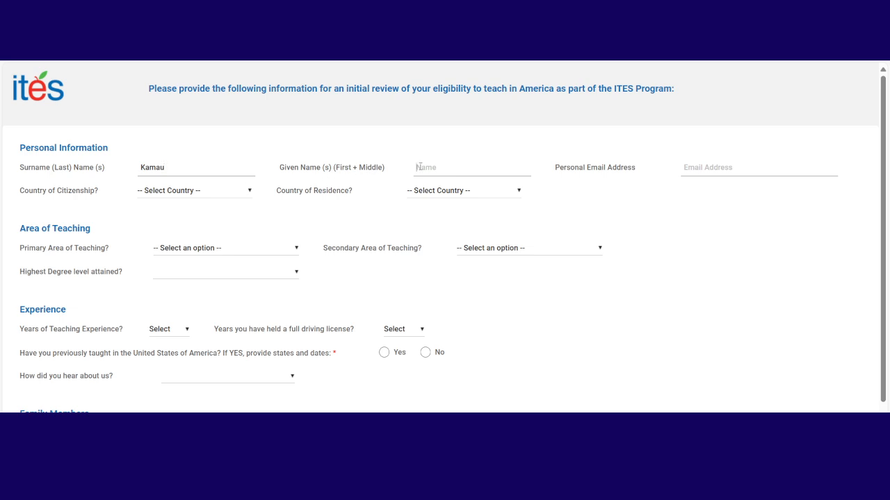
mouse_move(420, 174)
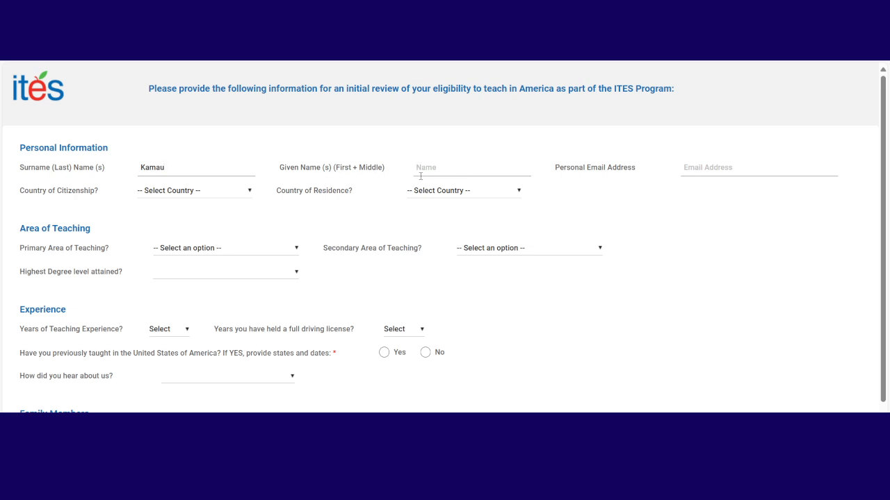
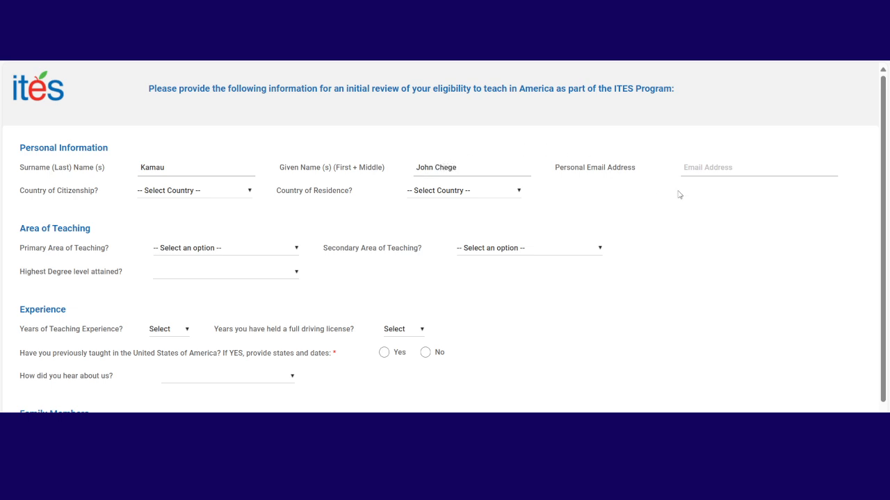
left_click(758, 167)
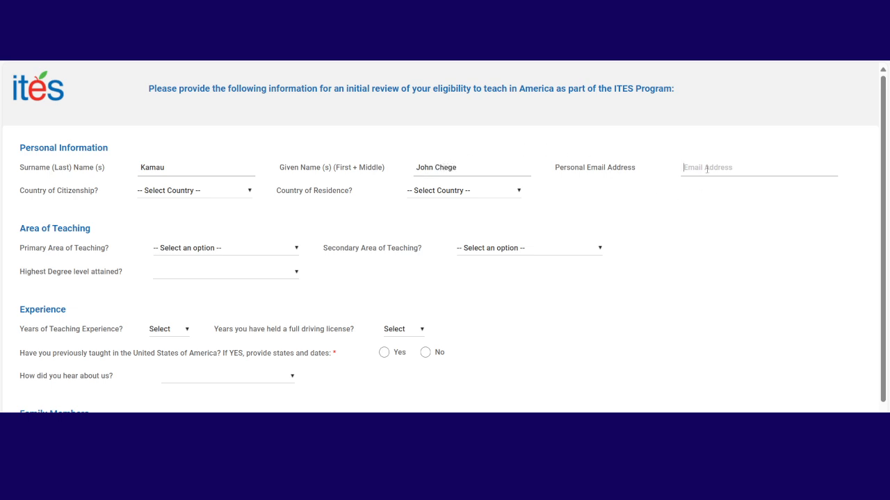
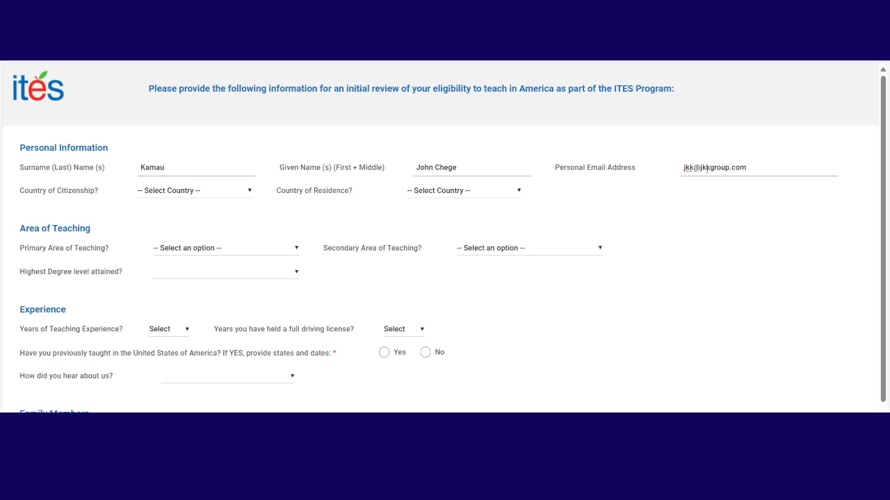
mouse_move(197, 187)
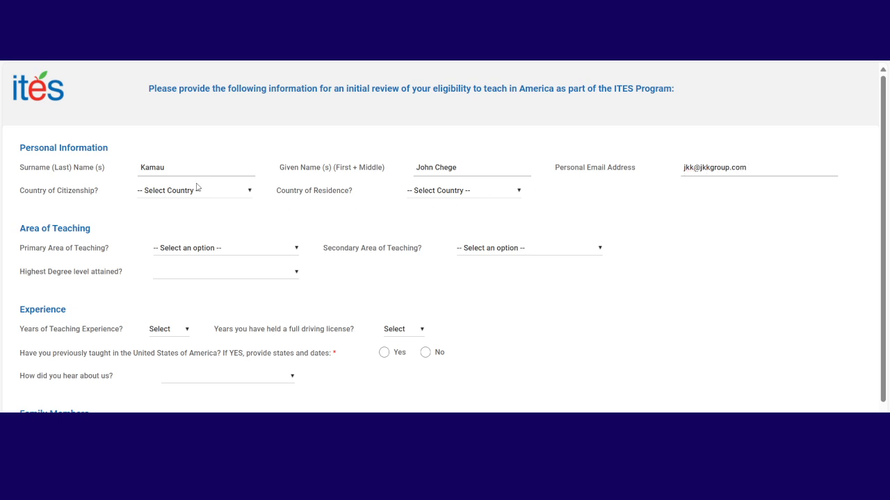
- Choose Kenya as country of citizenship and scroll the country of residence list
left_click(194, 190)
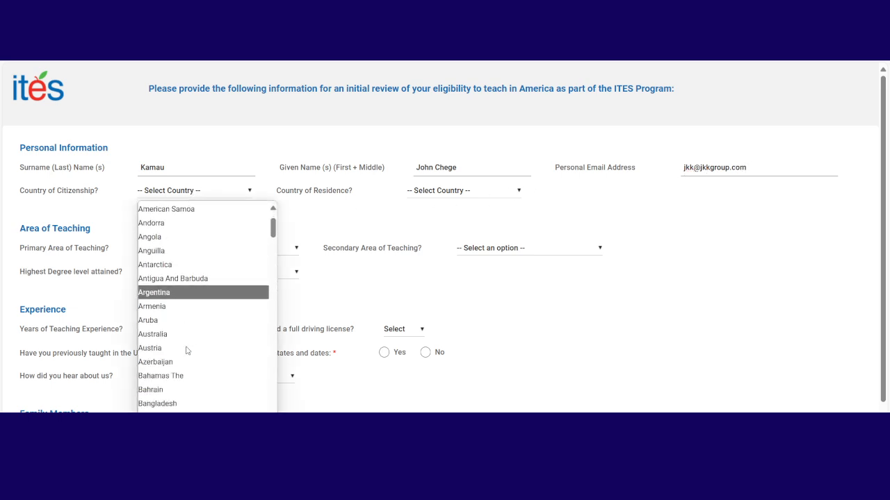
scroll("down", 3)
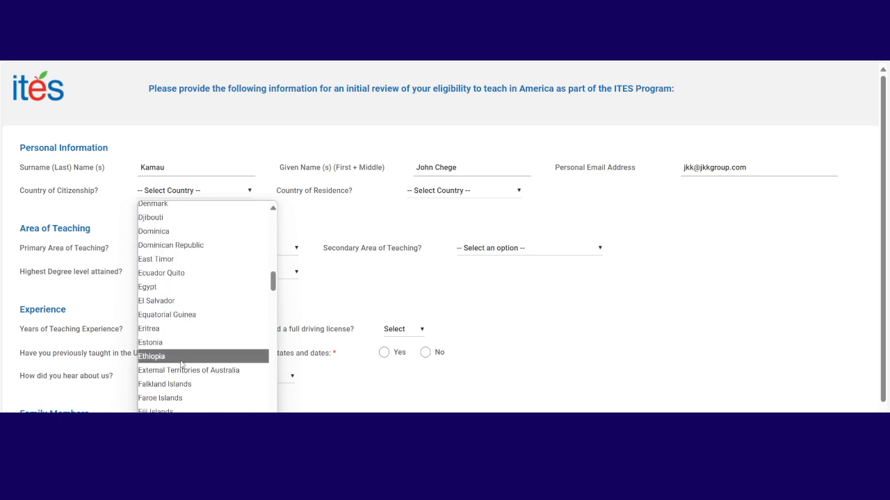
scroll("down", 3)
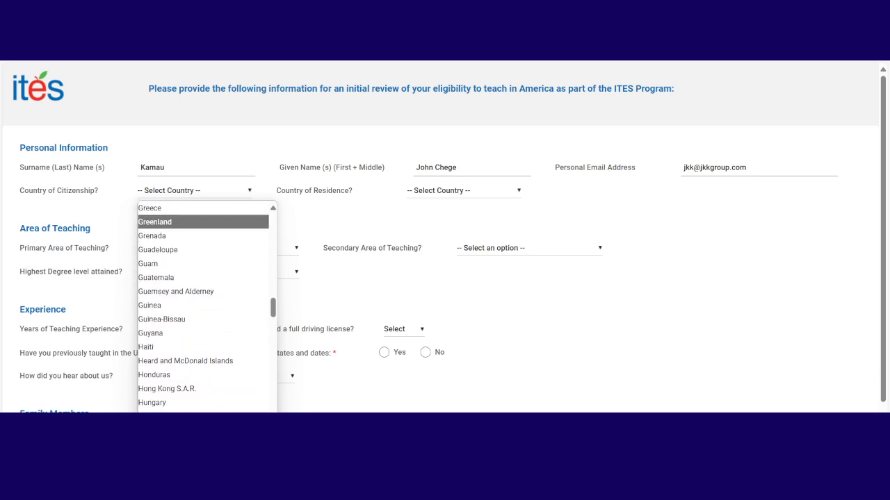
scroll("down", 3)
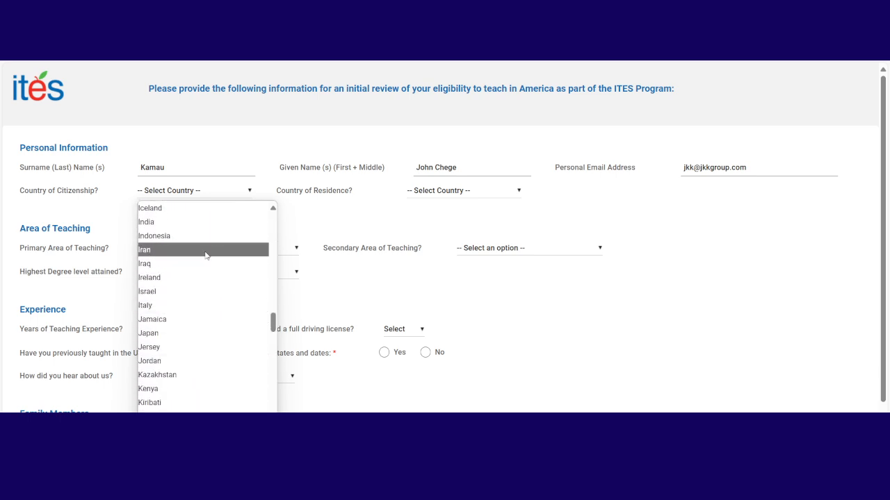
scroll("down", 3)
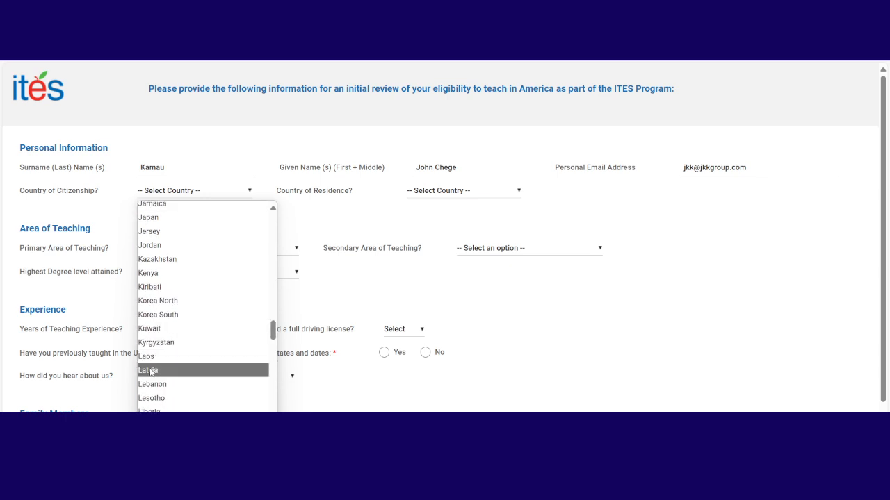
left_click(148, 273)
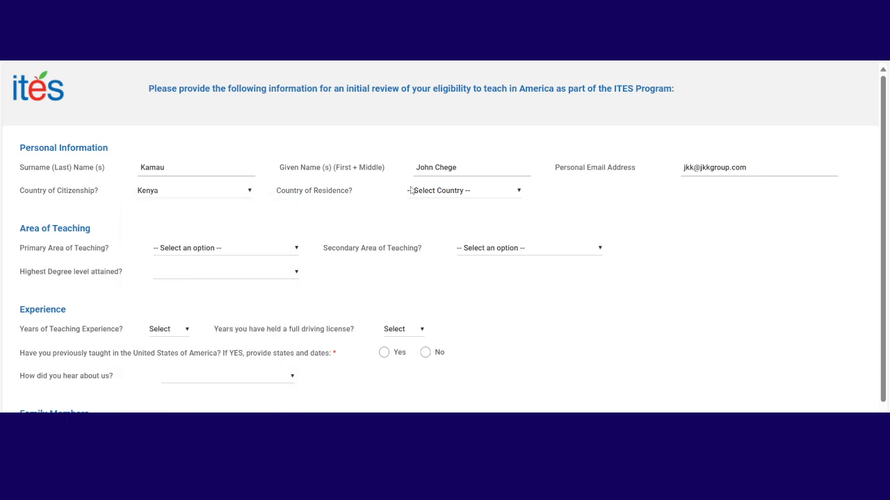
left_click(464, 190)
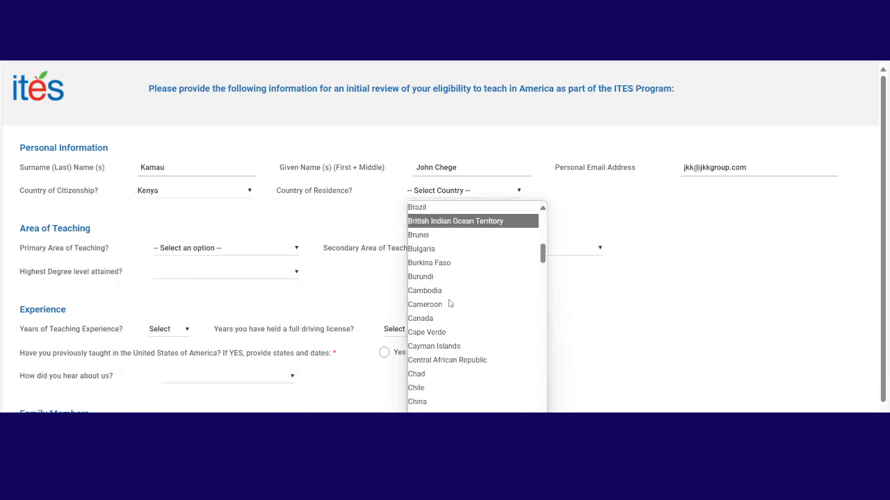
scroll("down", 3)
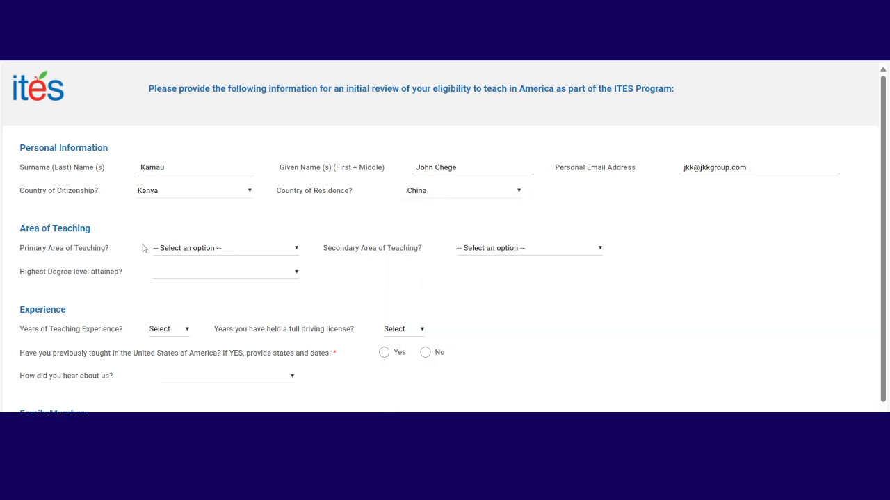
mouse_move(214, 255)
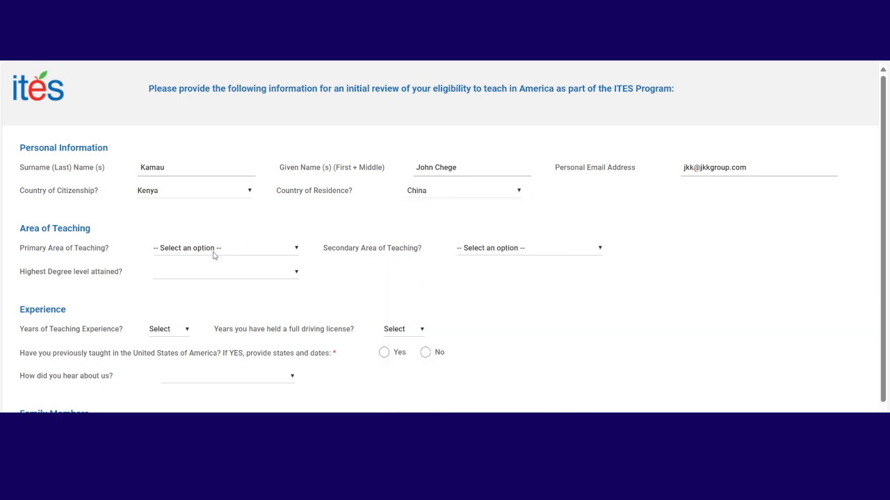
- Set the primary teaching area to Other, stated as History
left_click(224, 247)
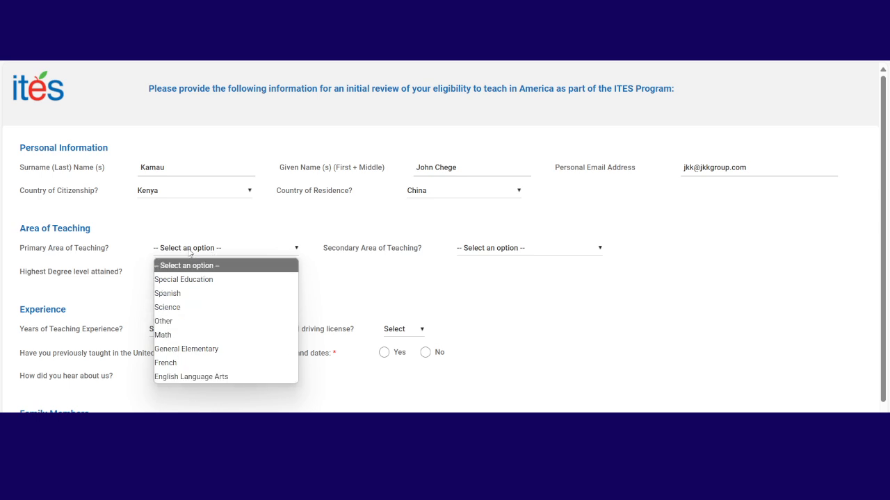
mouse_move(186, 349)
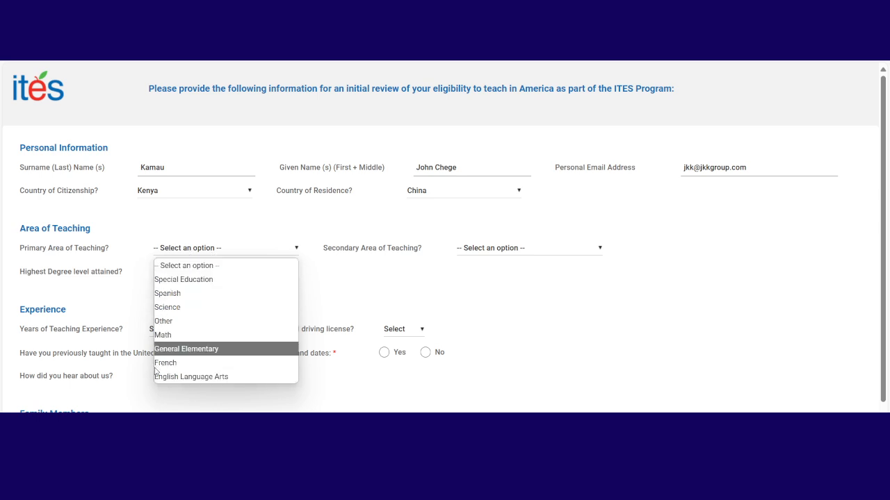
mouse_move(188, 280)
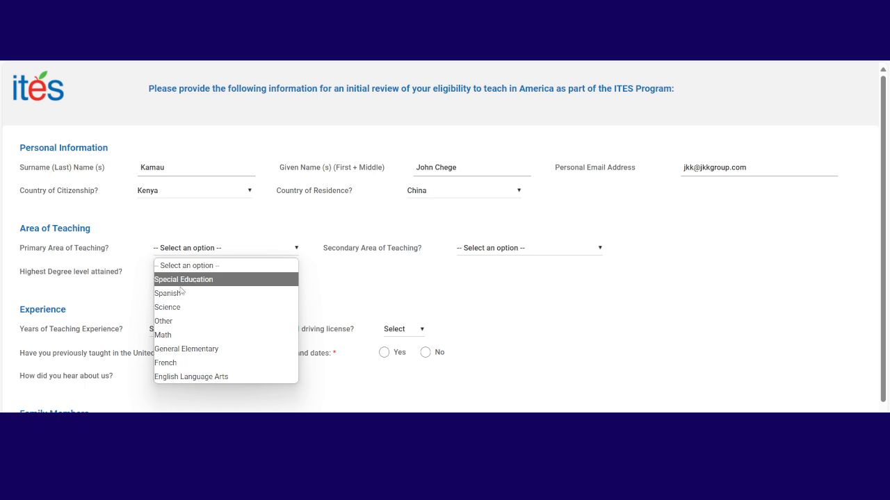
mouse_move(165, 335)
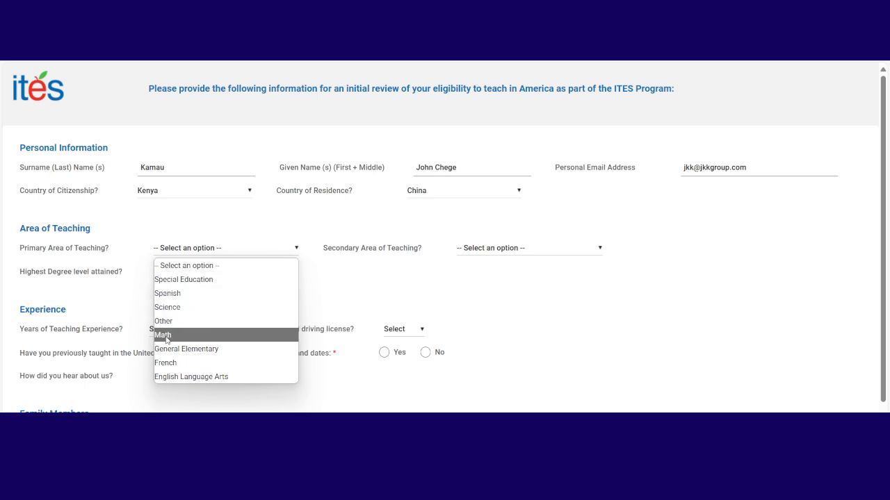
mouse_move(191, 377)
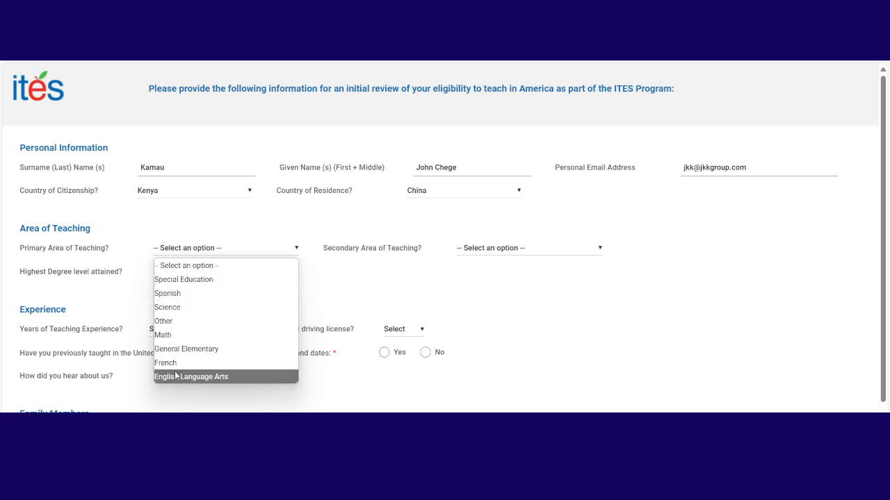
mouse_move(166, 293)
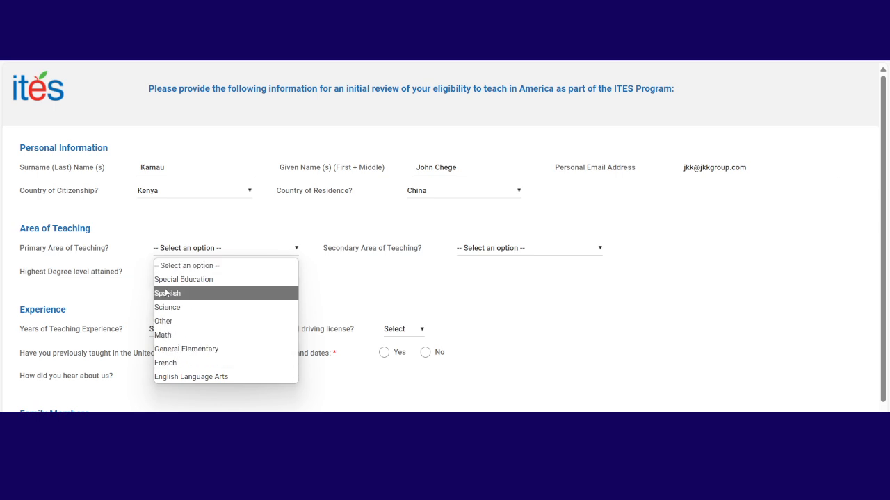
mouse_move(163, 322)
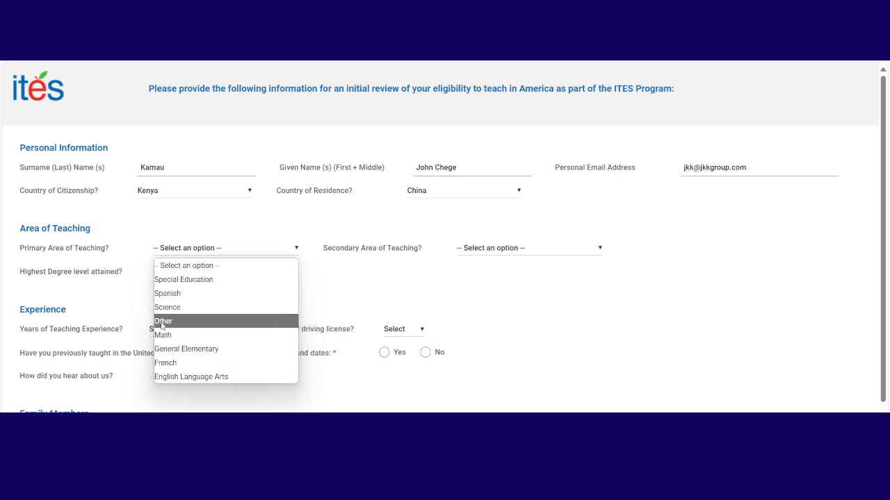
left_click(164, 320)
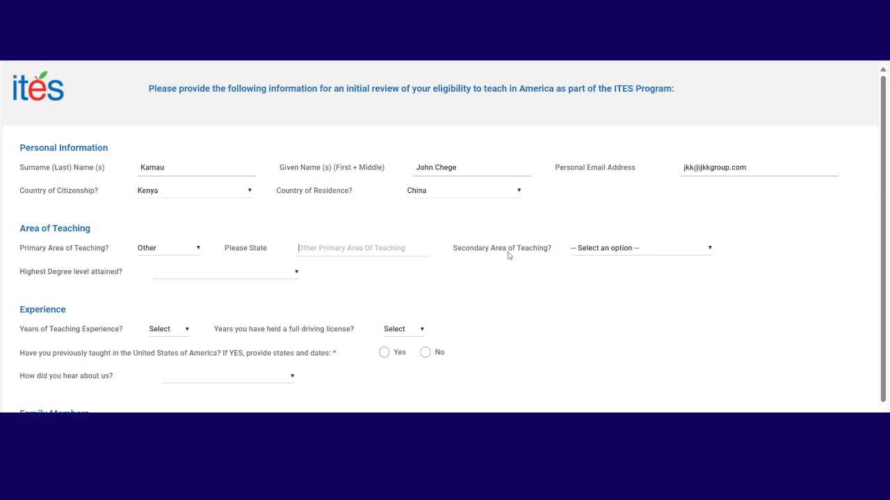
type("H")
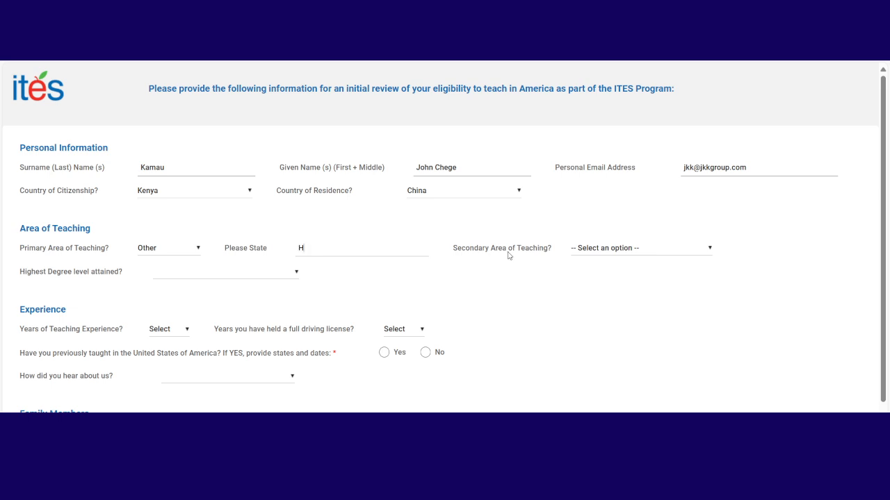
type("istor")
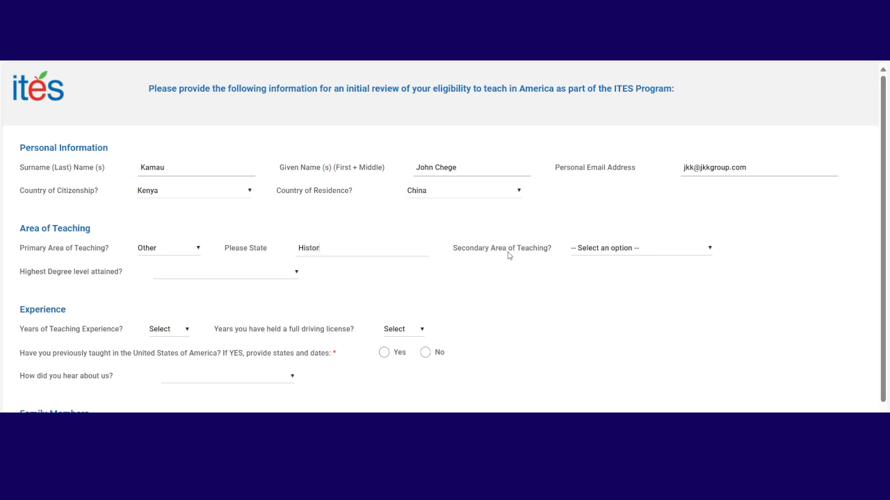
type("y")
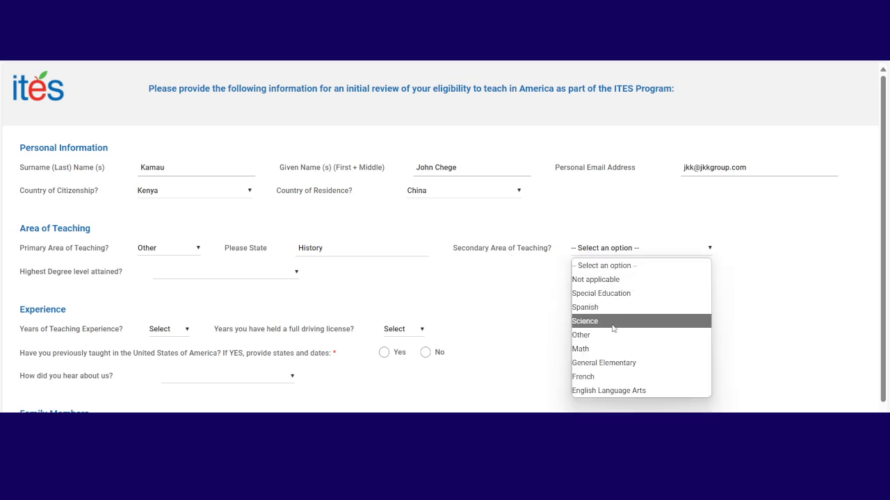
- State Geography as the secondary teaching area
left_click(580, 335)
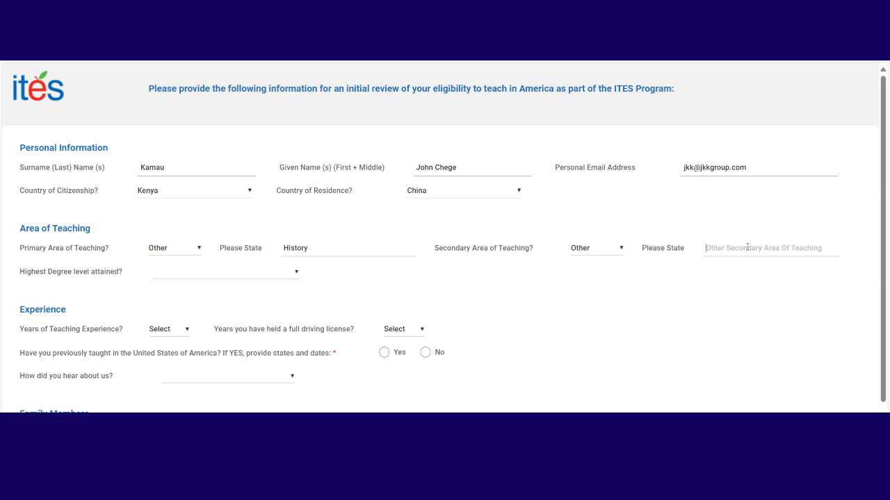
type("Geo")
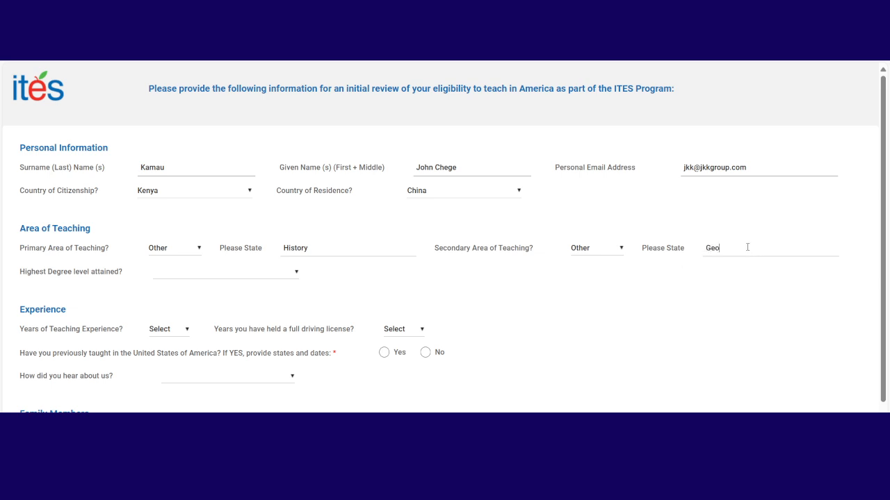
type("graphy")
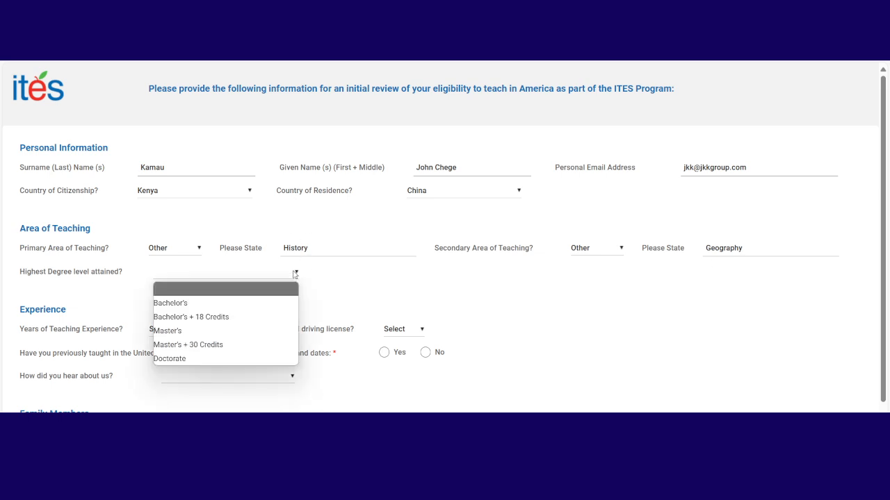
mouse_move(170, 359)
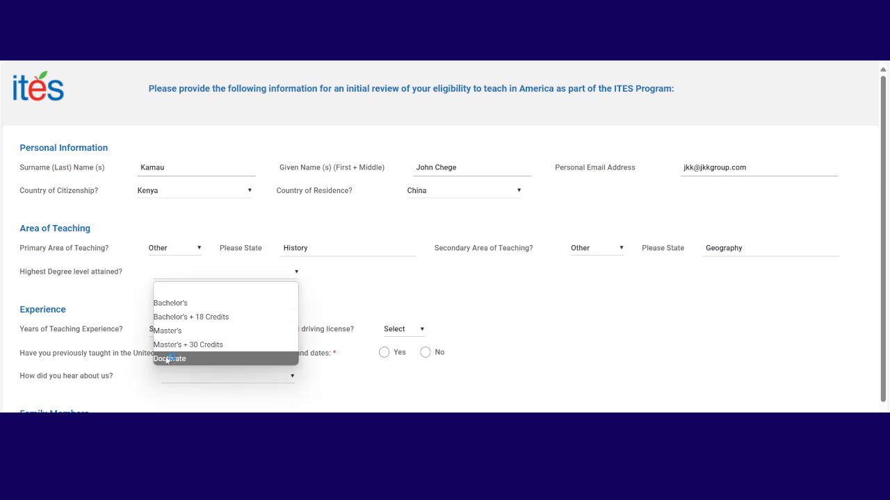
mouse_move(174, 331)
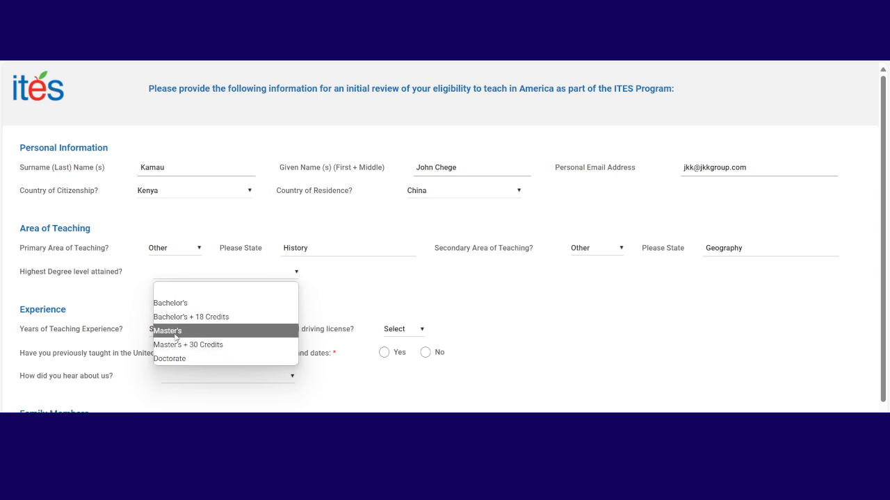
mouse_move(170, 303)
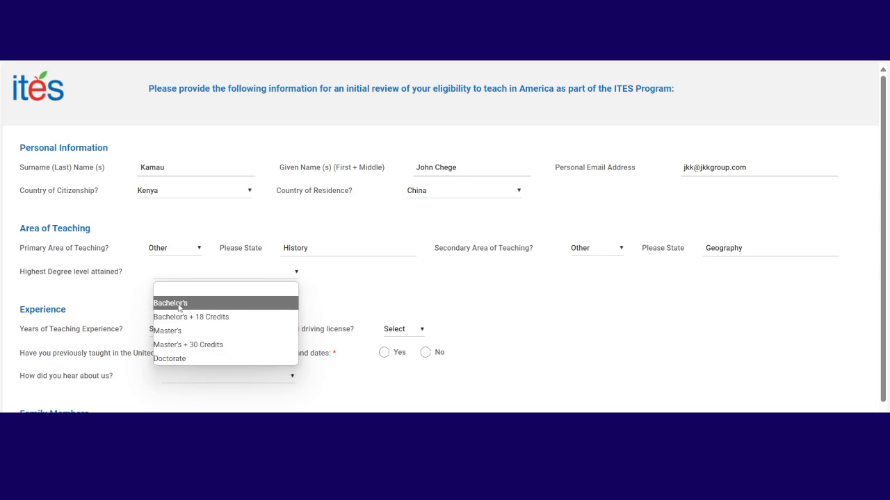
mouse_move(192, 317)
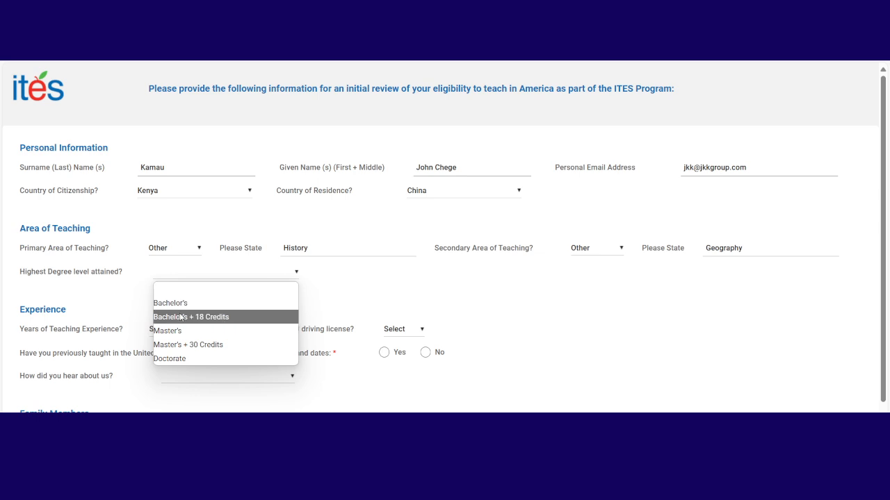
mouse_move(189, 320)
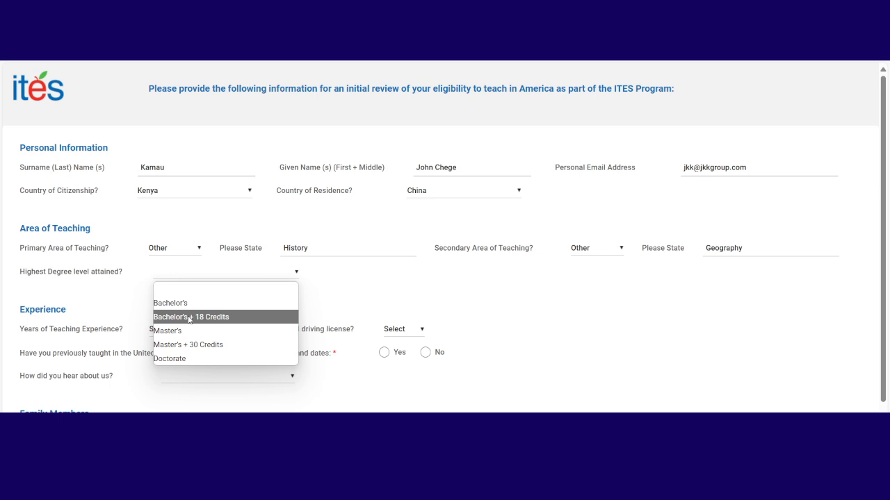
mouse_move(226, 320)
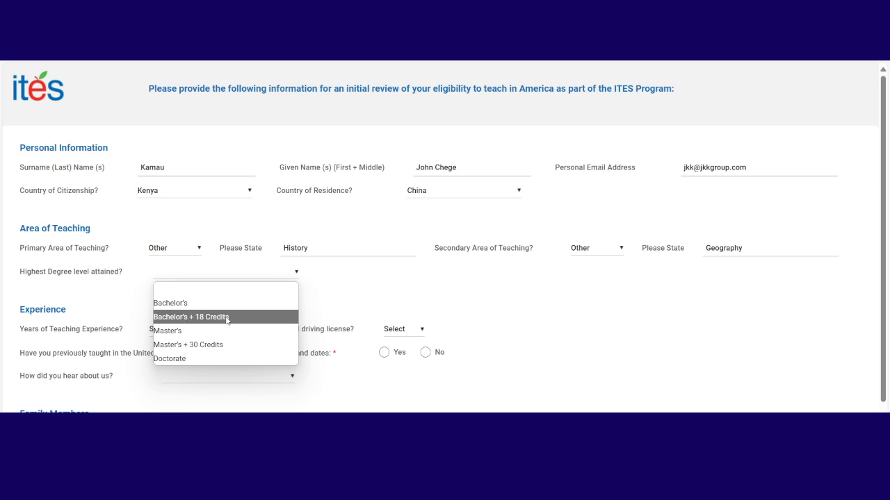
mouse_move(195, 331)
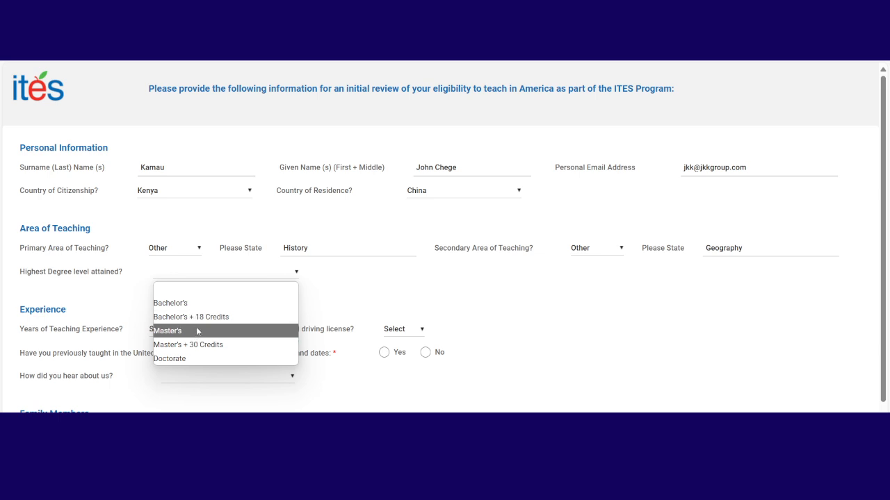
mouse_move(196, 345)
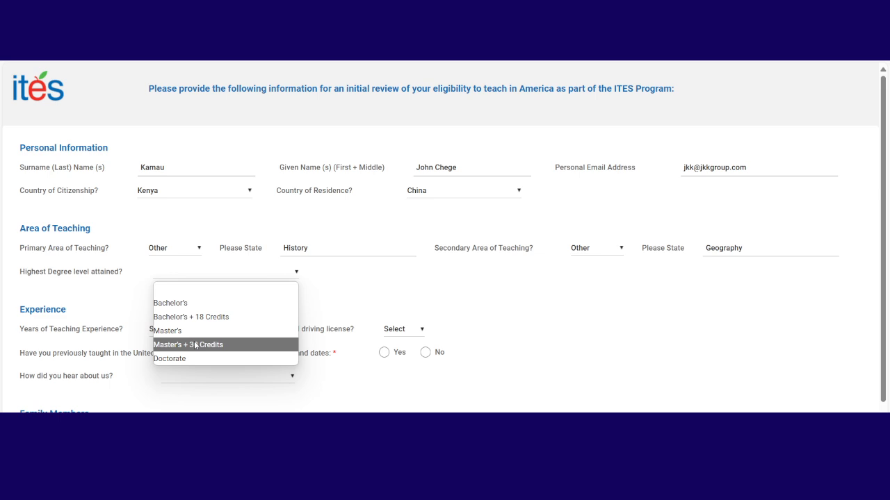
mouse_move(222, 345)
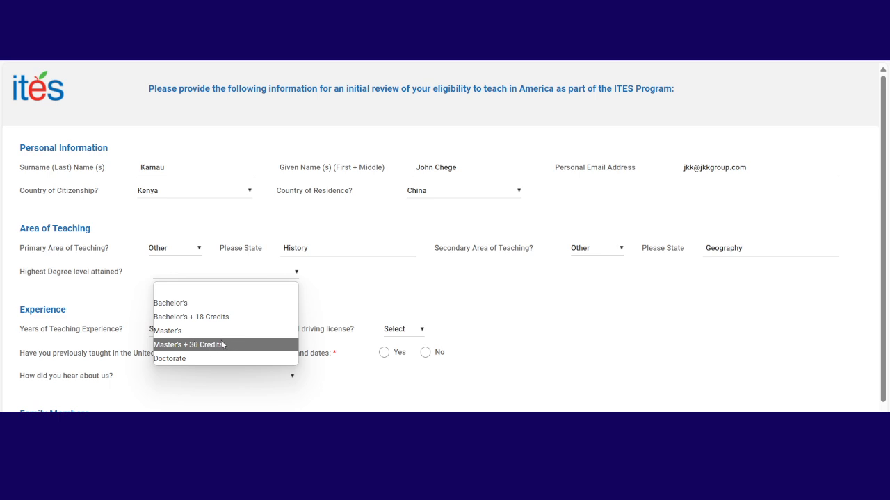
mouse_move(169, 358)
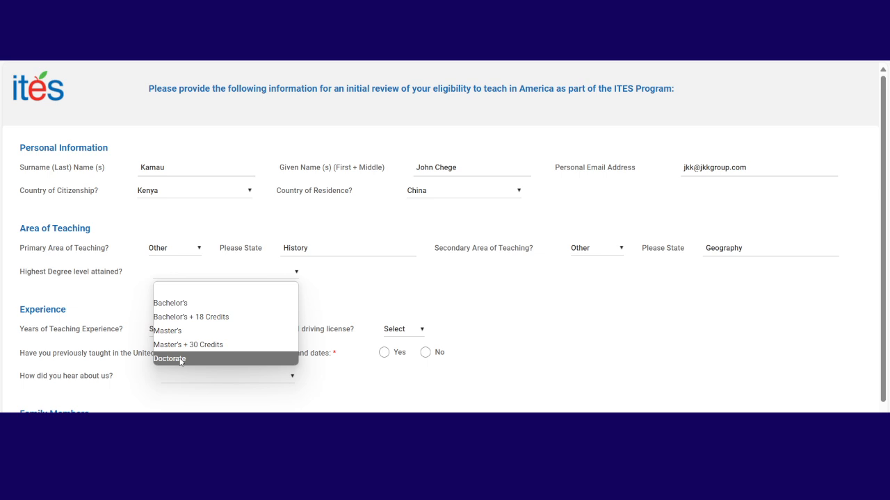
mouse_move(167, 331)
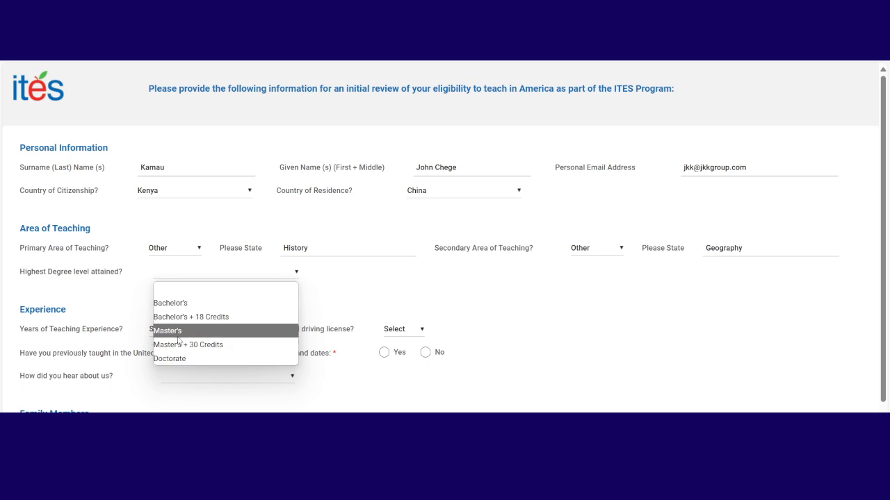
mouse_move(191, 317)
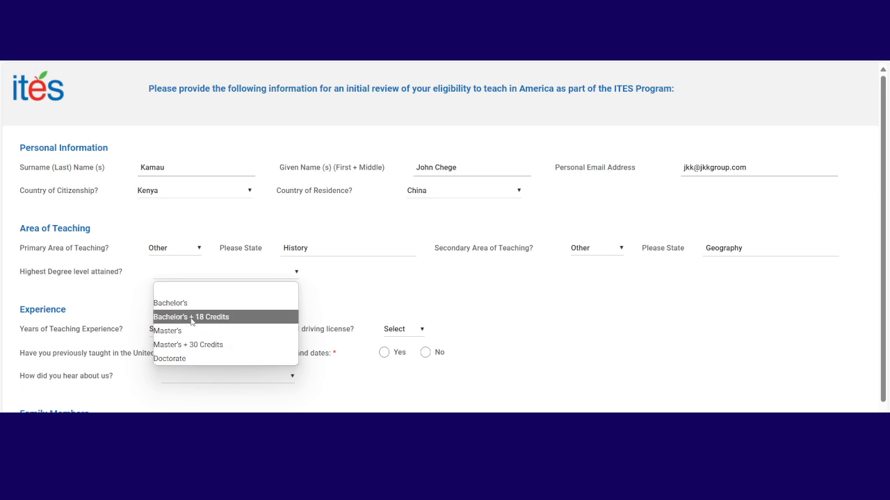
- Pick Bachelor's + 18 Credits from the highest degree list
left_click(191, 317)
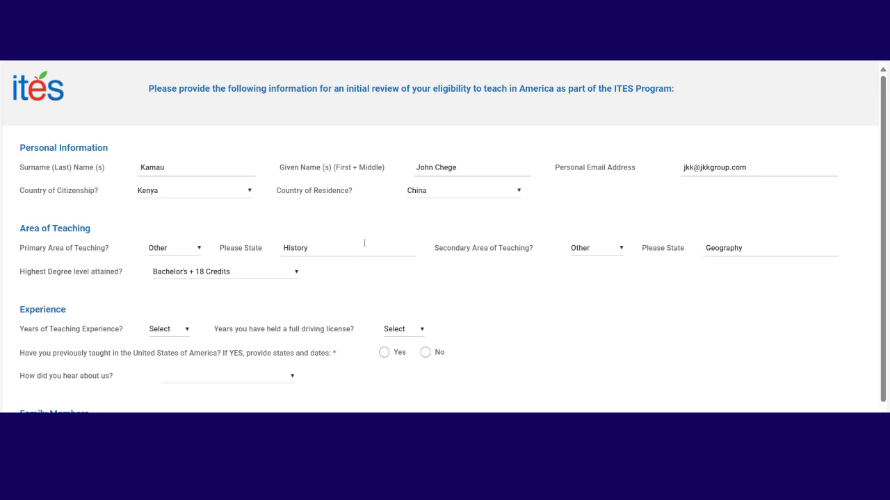
mouse_move(689, 255)
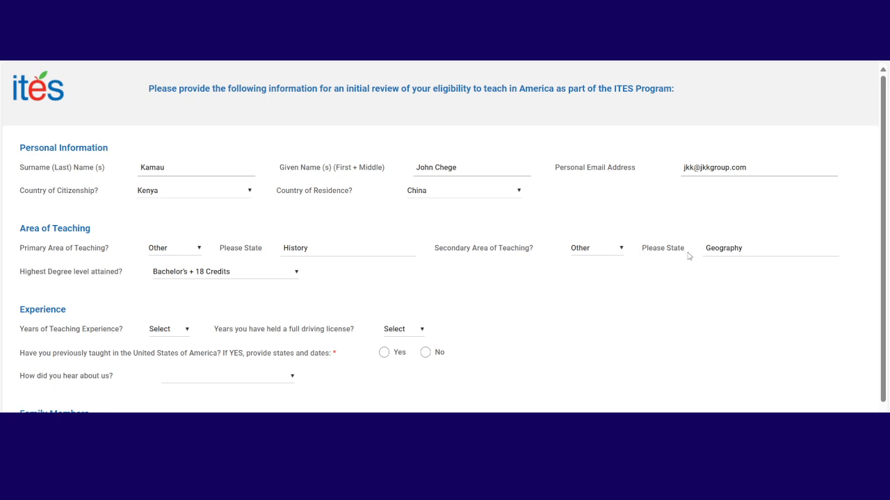
mouse_move(316, 269)
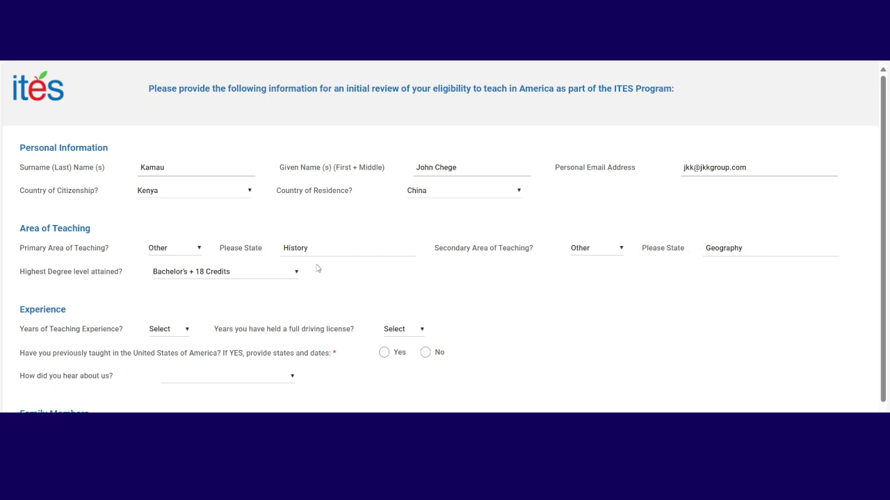
- Set teaching experience to 5 years and driving licence to 1 year, and answer No to prior US teaching
scroll("down", 3)
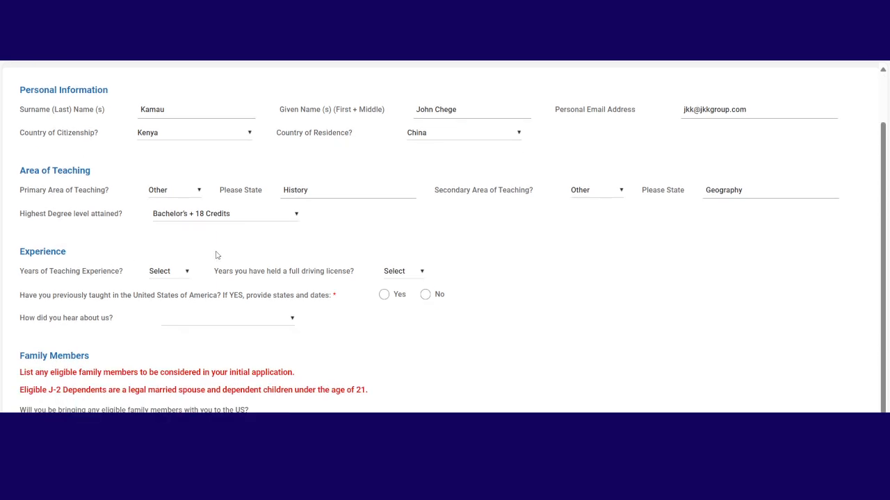
mouse_move(164, 276)
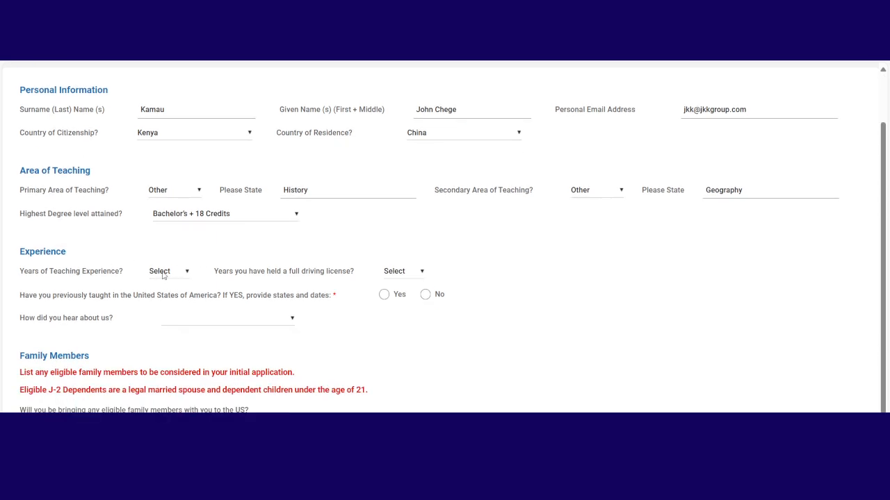
left_click(169, 272)
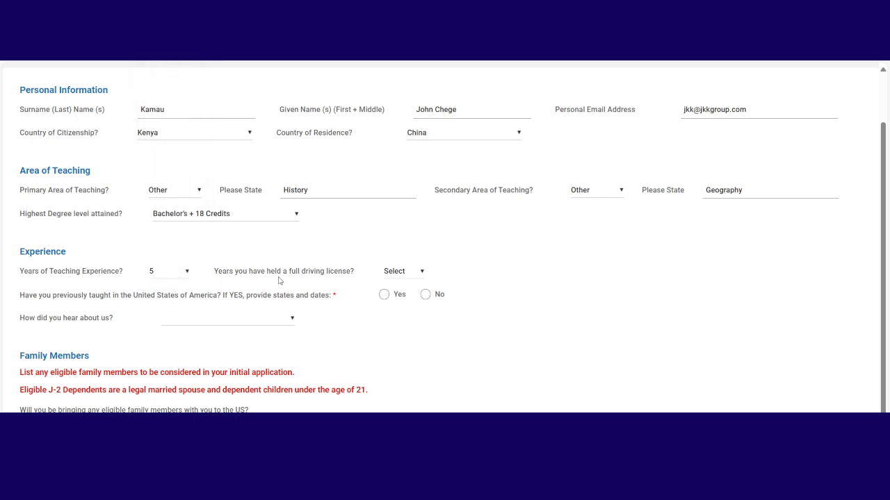
mouse_move(426, 281)
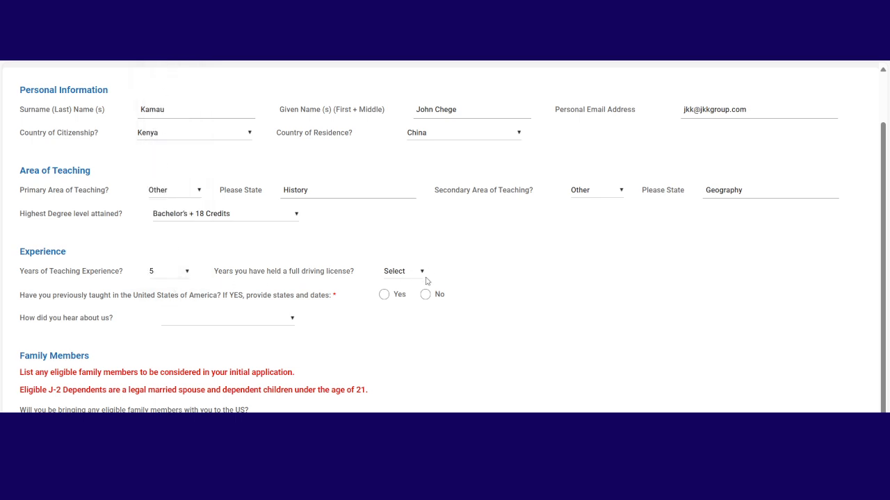
left_click(403, 271)
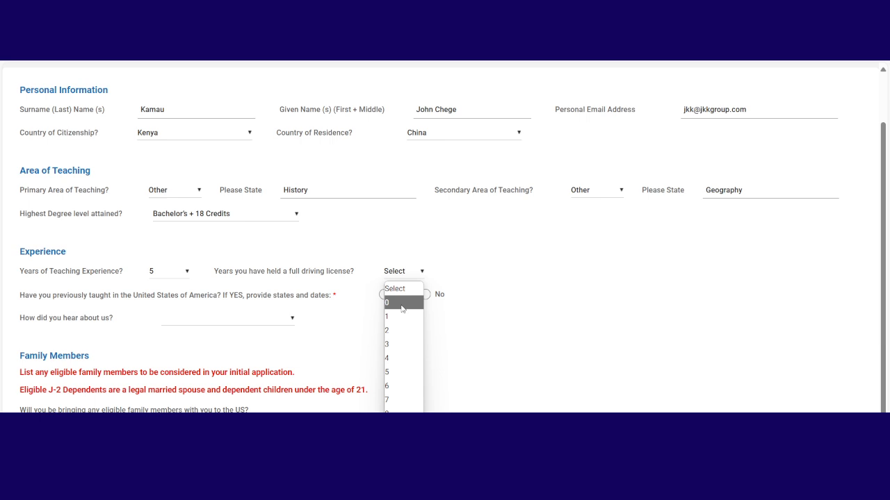
mouse_move(396, 316)
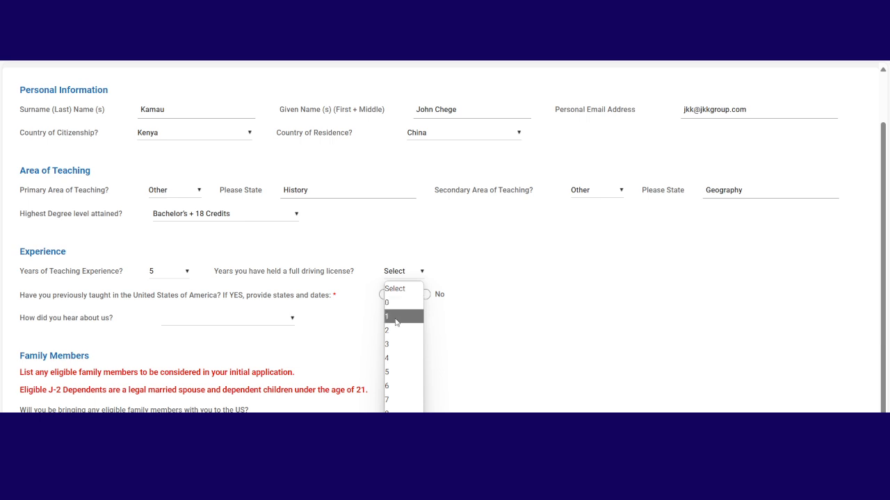
left_click(387, 317)
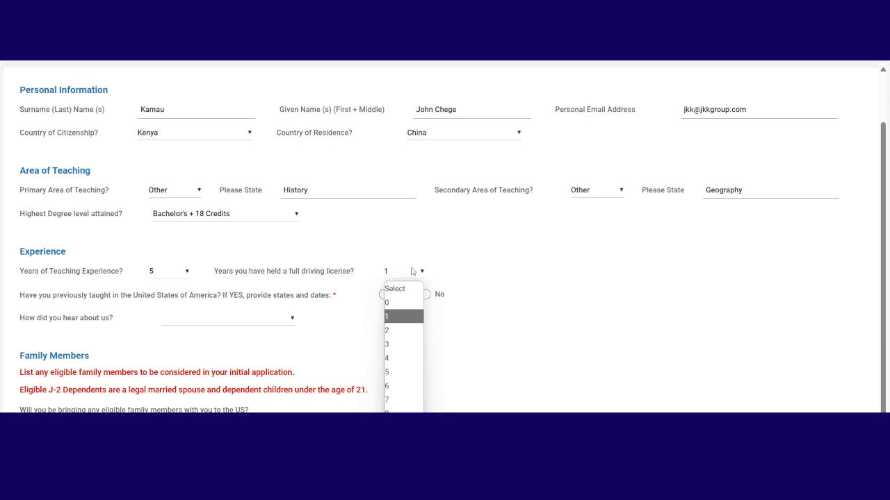
left_click(385, 316)
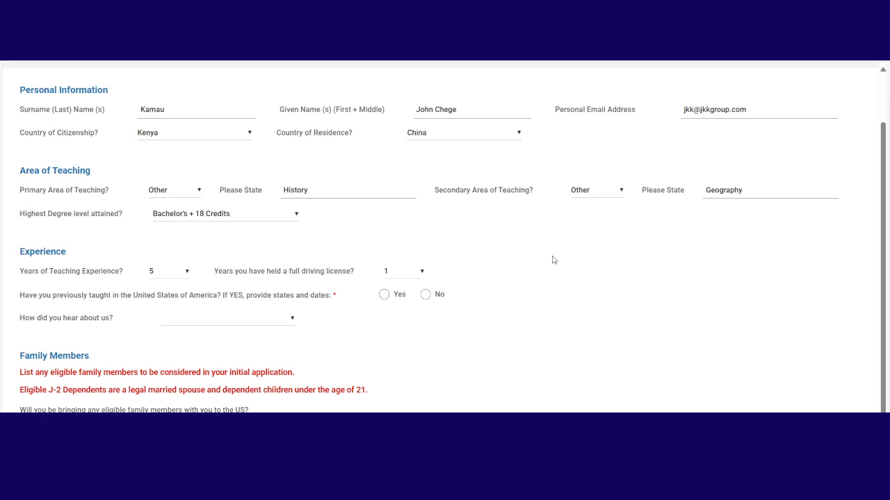
mouse_move(82, 302)
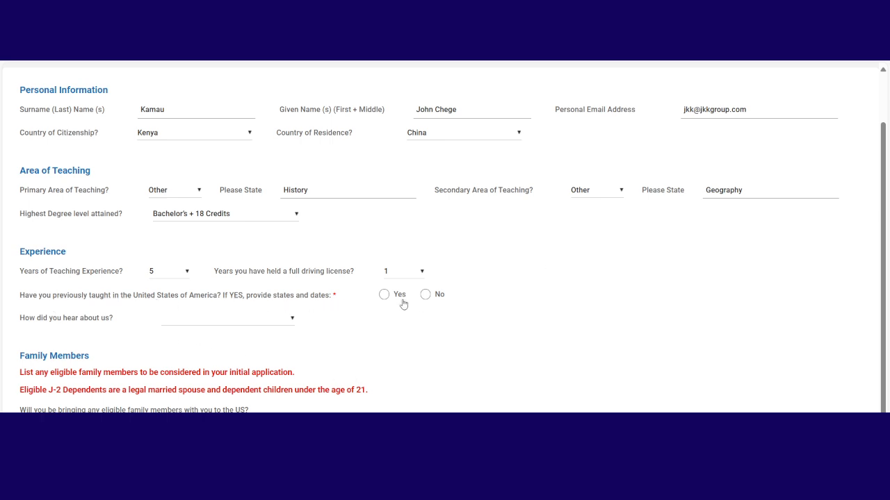
mouse_move(283, 300)
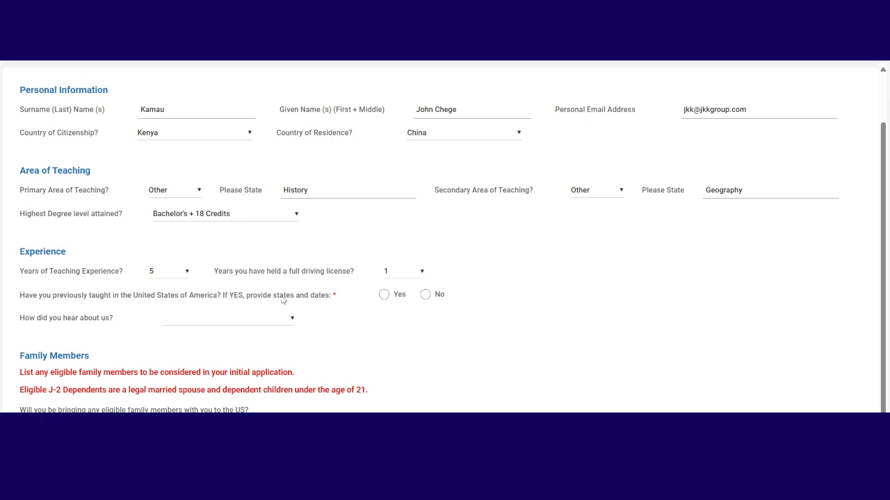
mouse_move(426, 295)
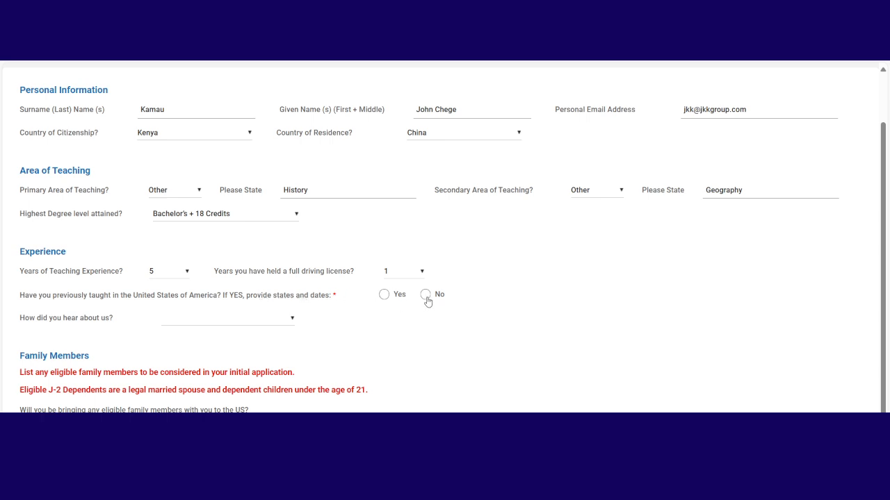
left_click(424, 294)
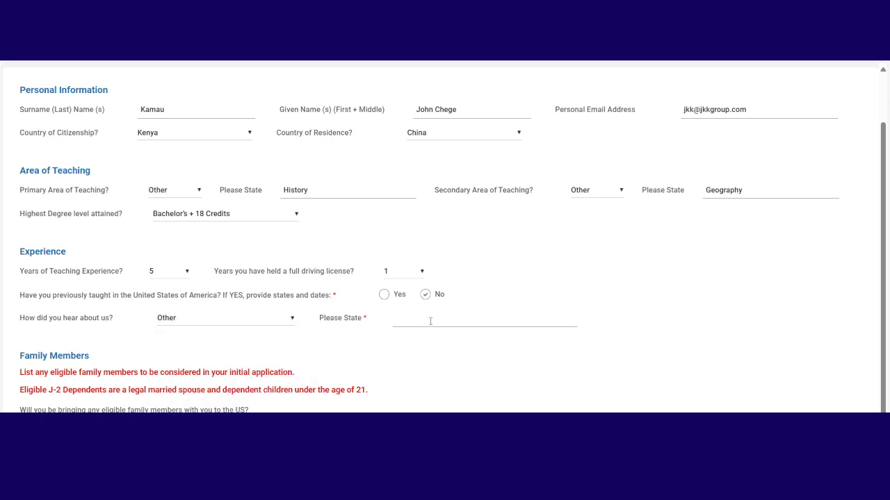
- Enter 'YouTube by RashidMzee' as the referral source
type("You")
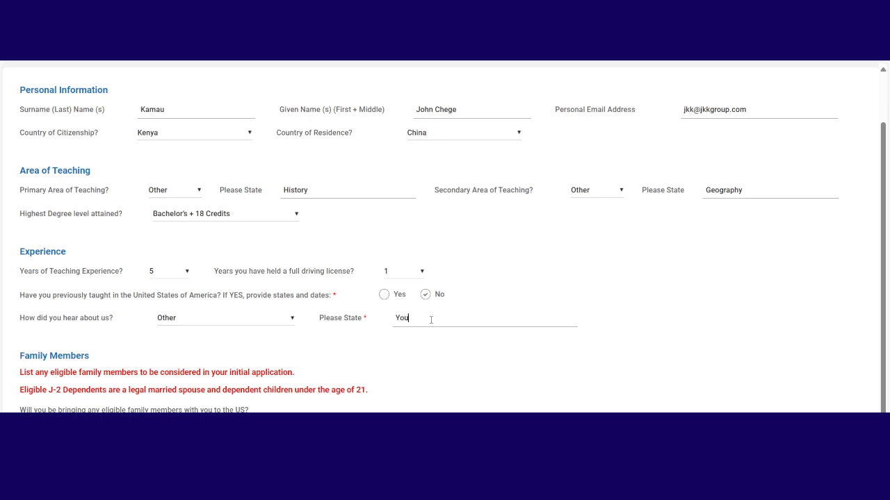
type("Tube")
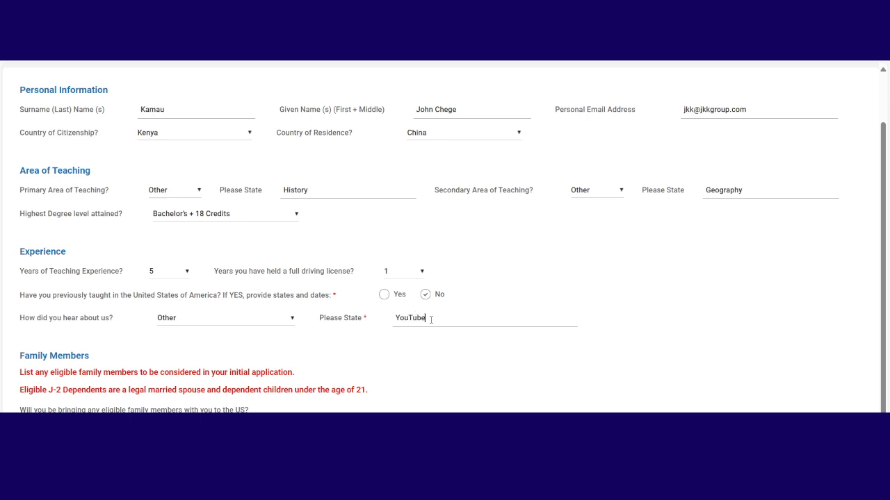
type("by R")
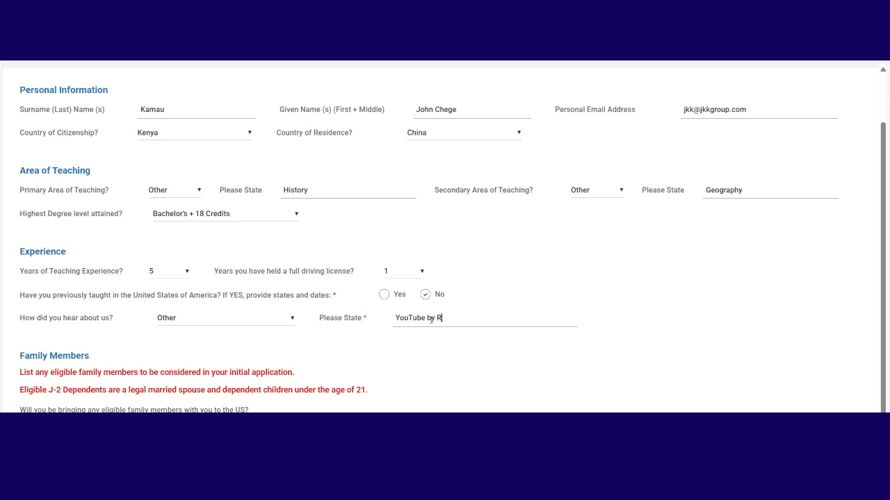
type("ashidMzee")
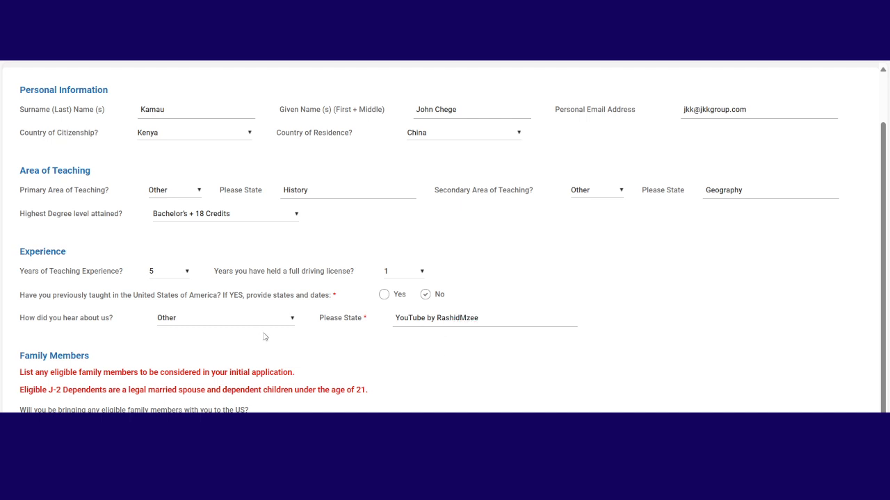
scroll("down", 3)
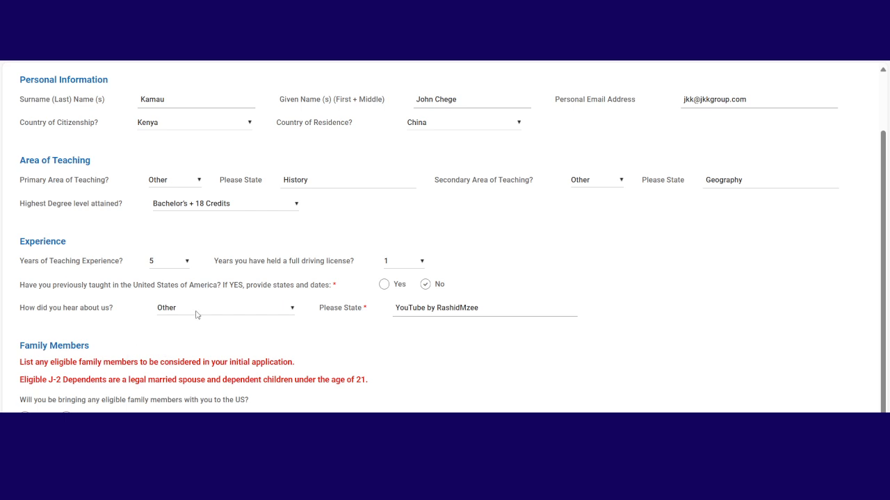
mouse_move(745, 297)
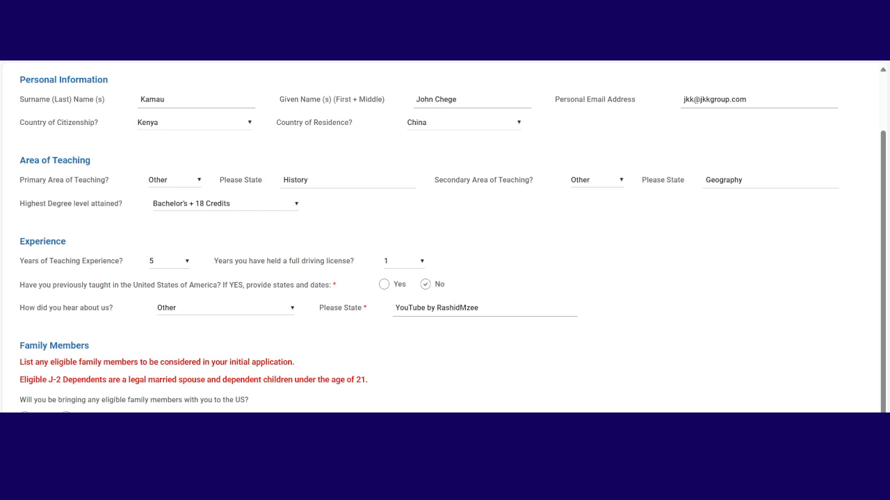
scroll("down", 3)
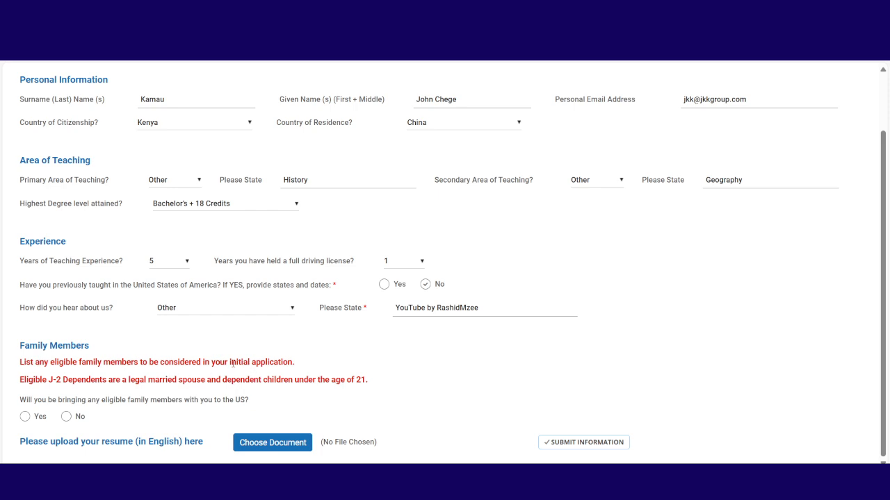
double_click(250, 362)
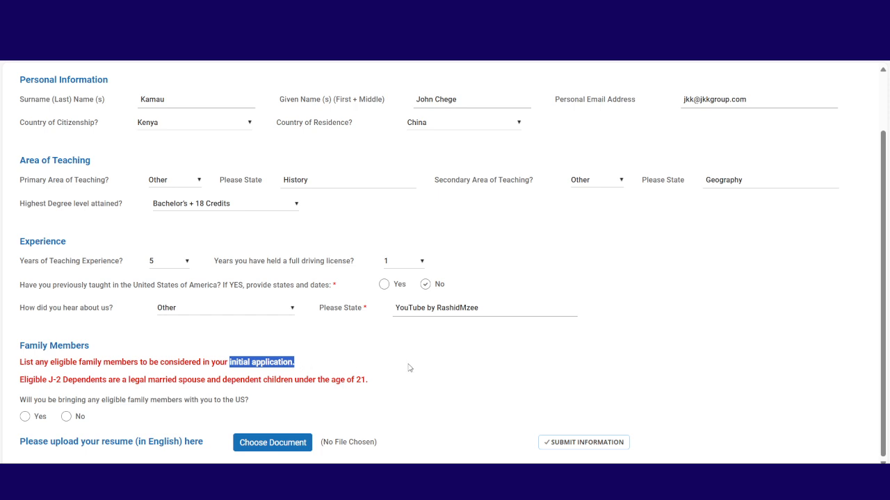
mouse_move(405, 346)
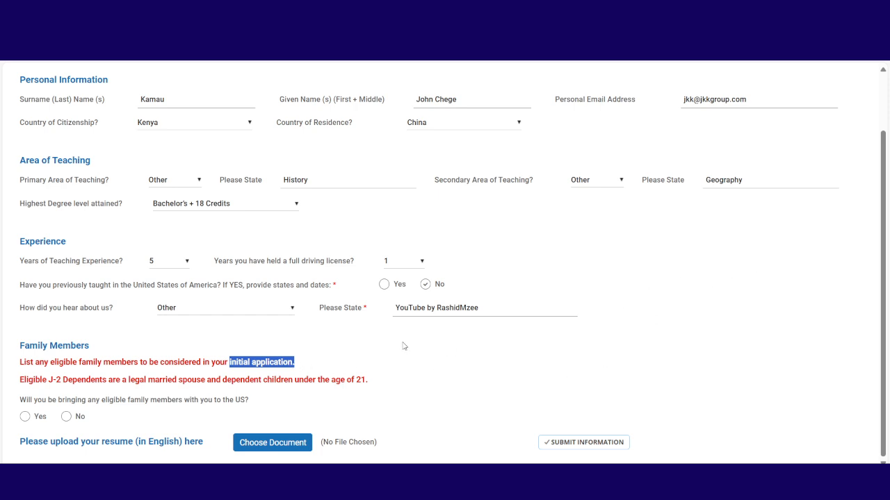
mouse_move(94, 336)
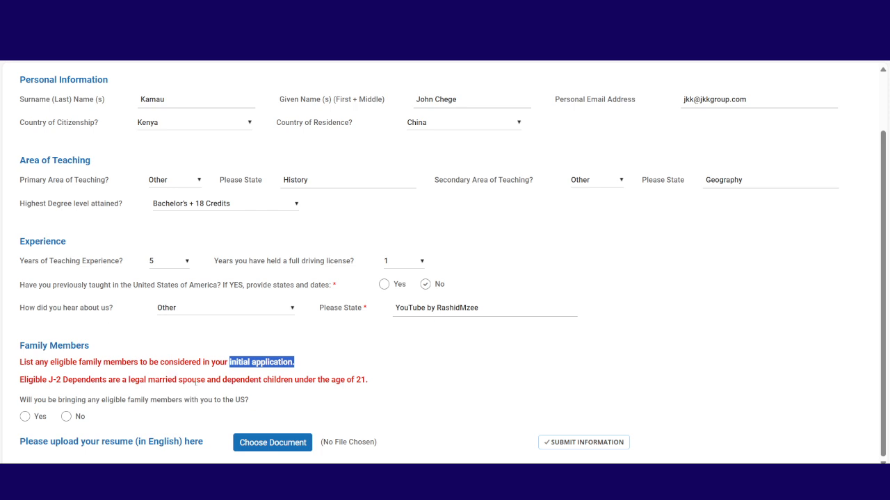
mouse_move(311, 334)
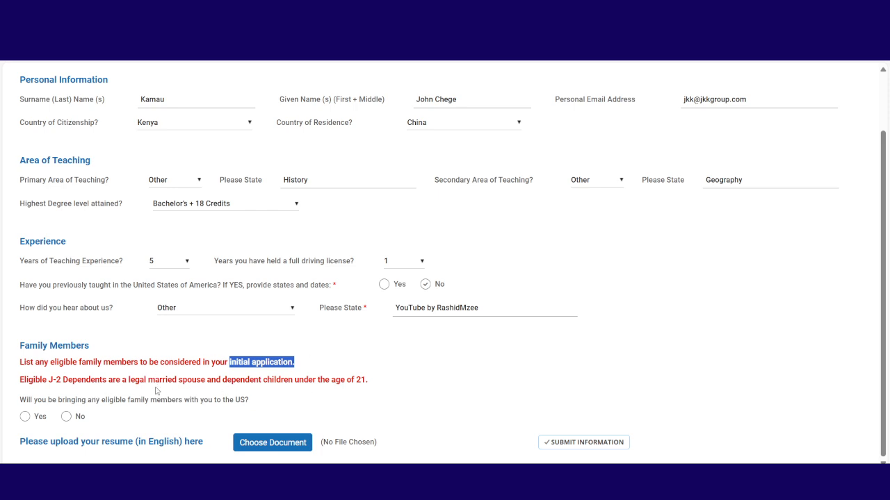
mouse_move(158, 398)
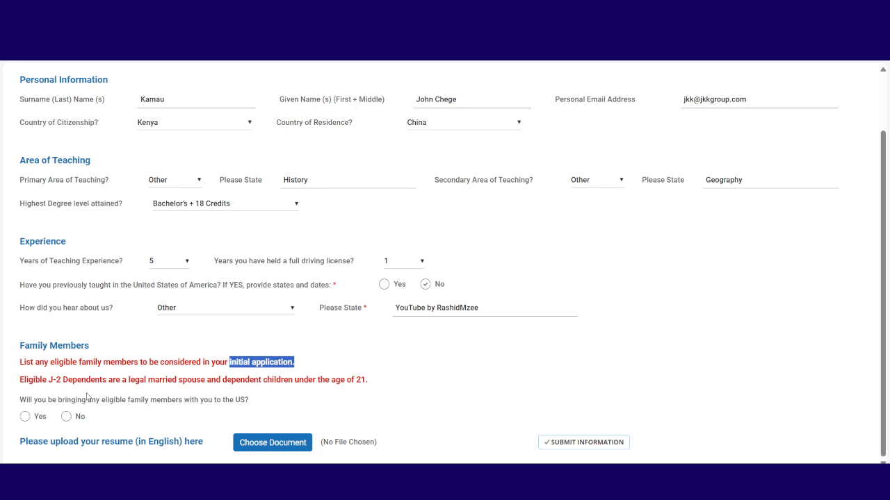
mouse_move(123, 413)
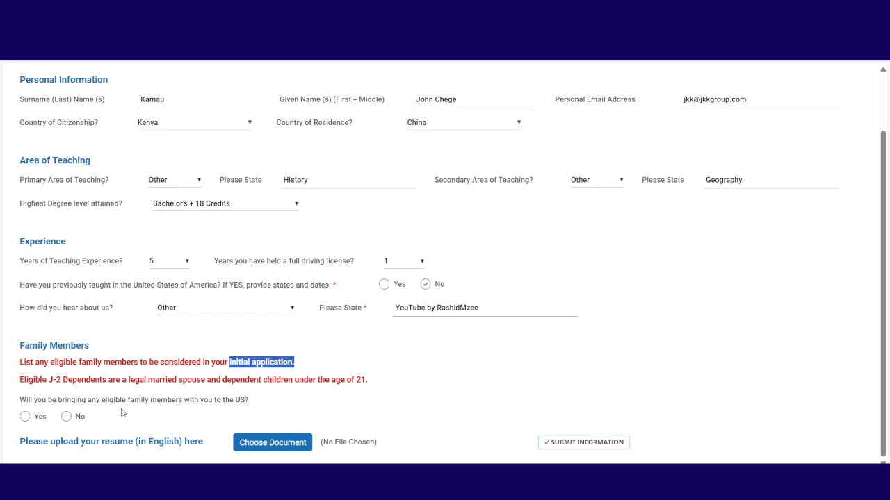
mouse_move(105, 420)
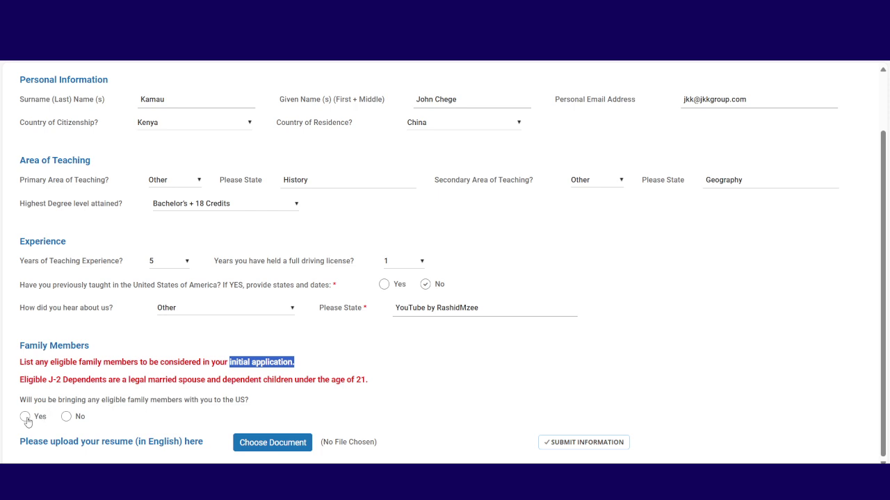
left_click(25, 416)
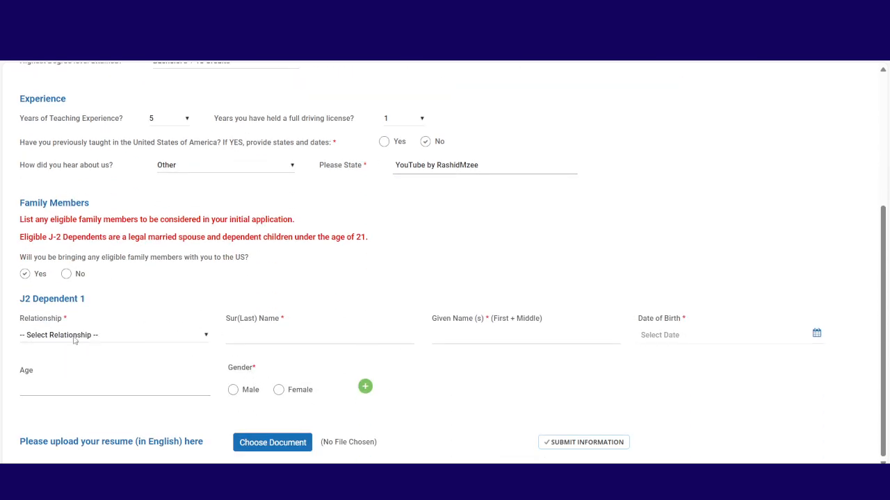
left_click(114, 335)
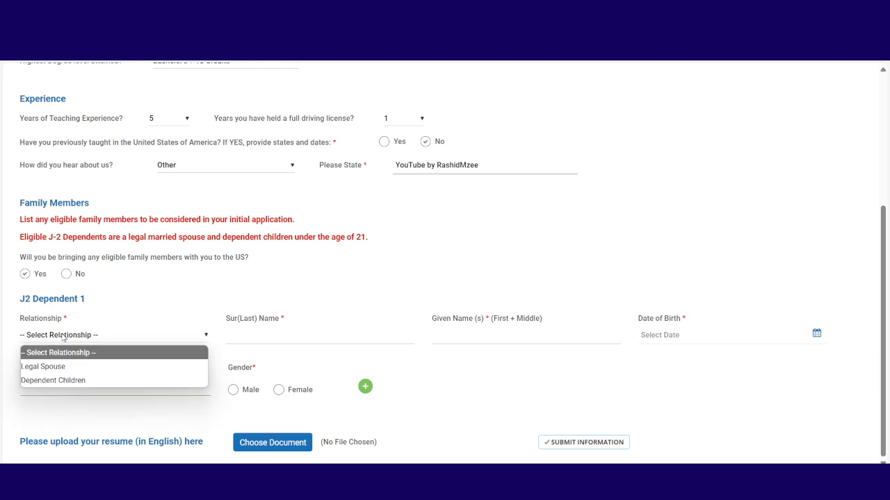
mouse_move(43, 367)
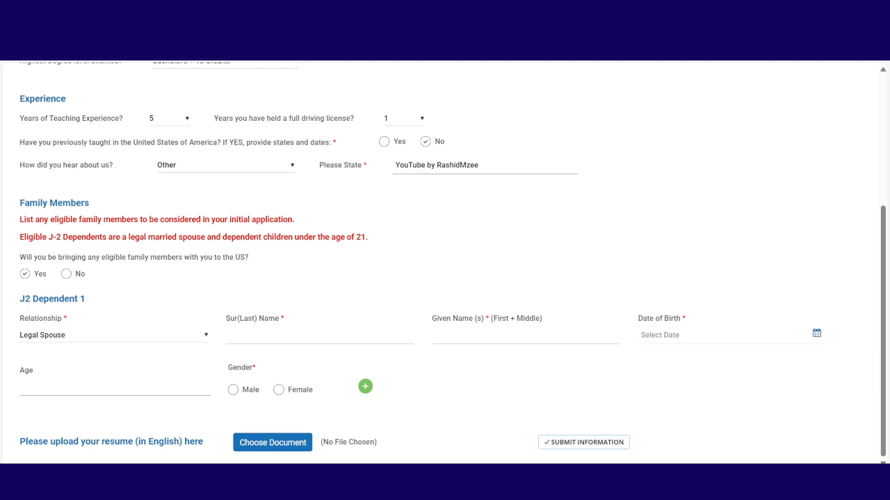
left_click(319, 335)
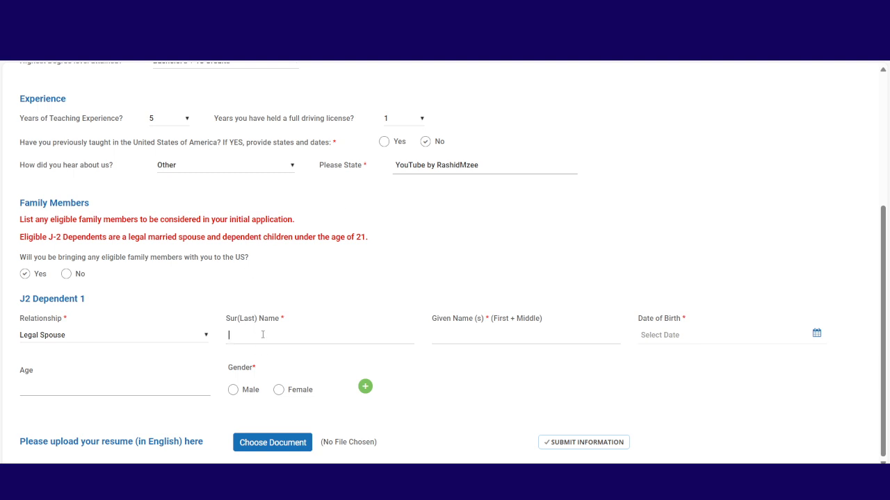
scroll("up", 3)
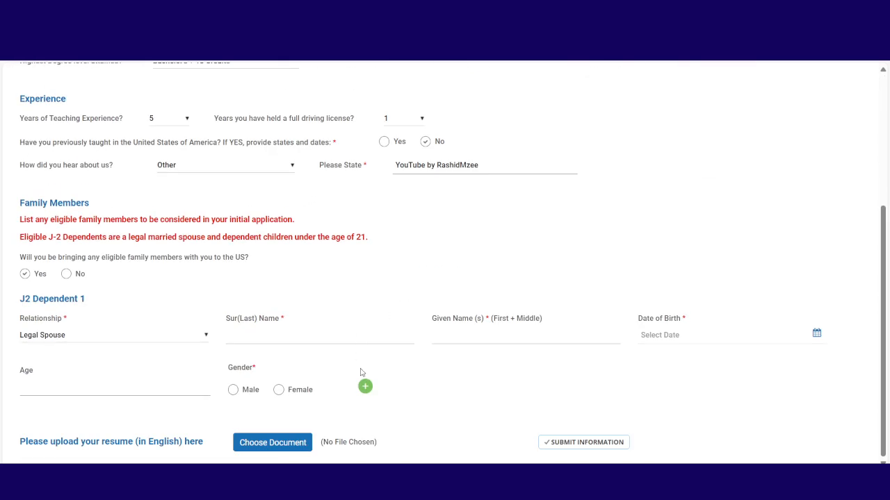
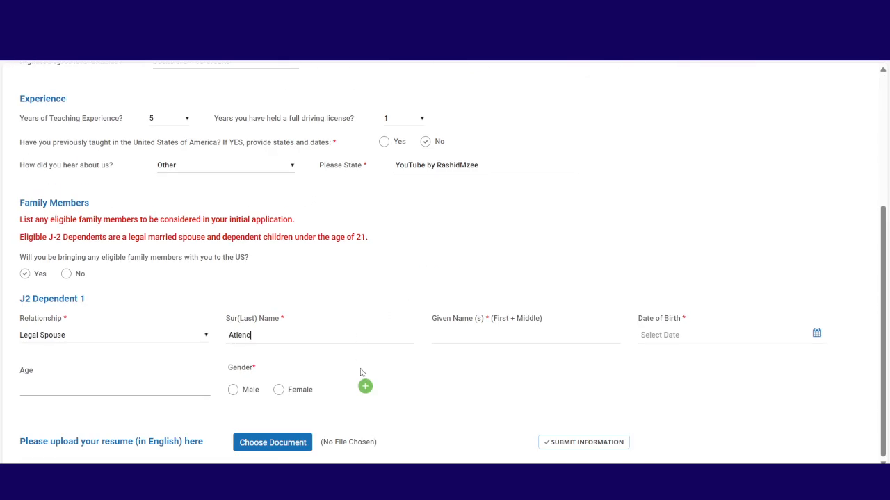
left_click(525, 335)
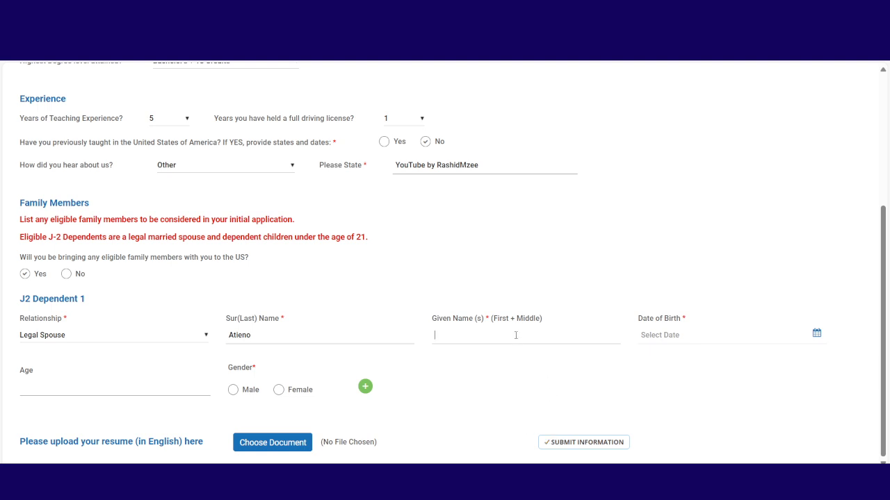
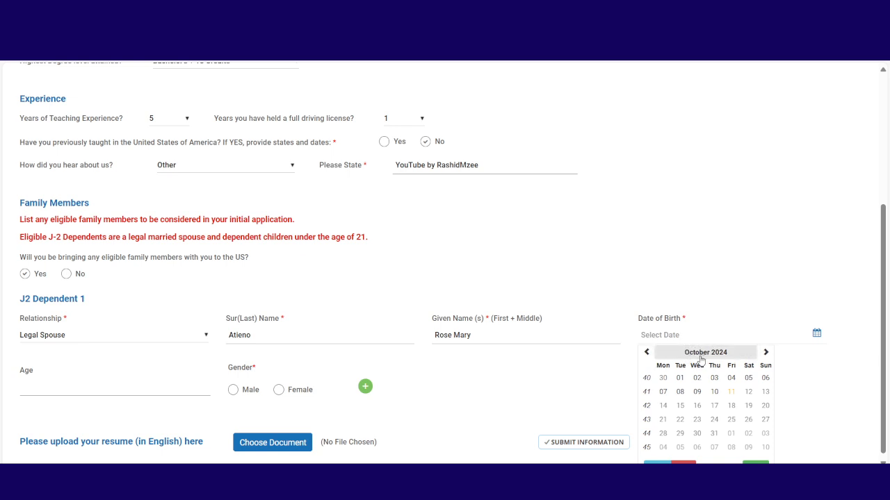
- Page the spouse's Date of Birth calendar back toward her birth year
left_click(646, 352)
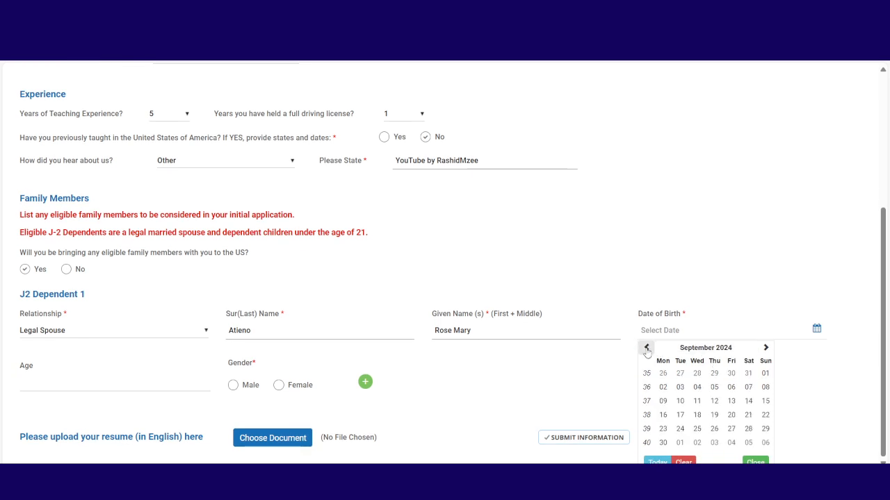
left_click(645, 348)
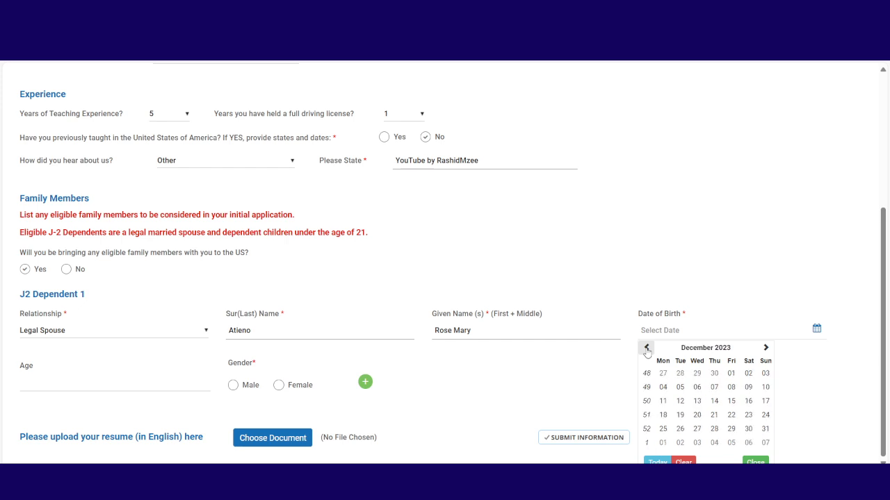
left_click(646, 347)
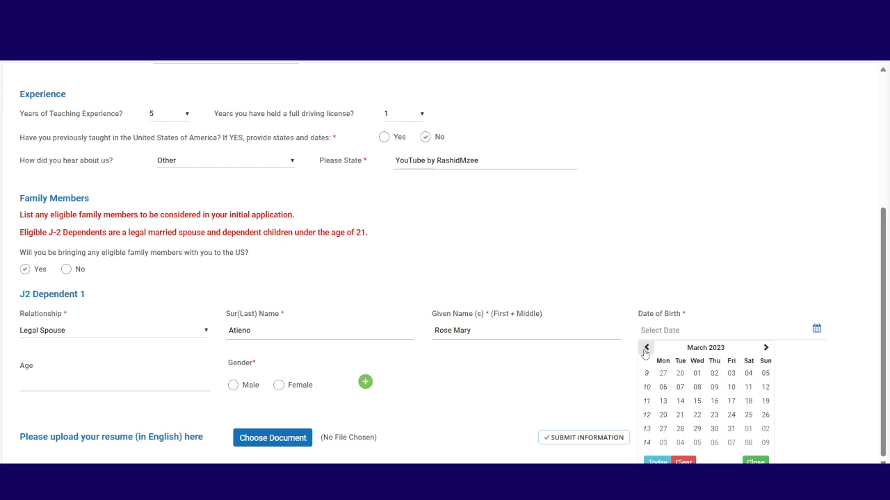
left_click(705, 348)
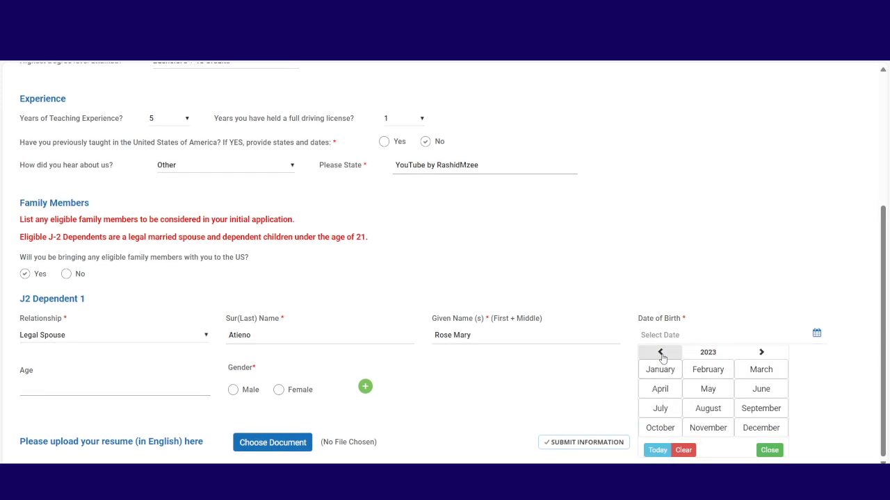
left_click(659, 352)
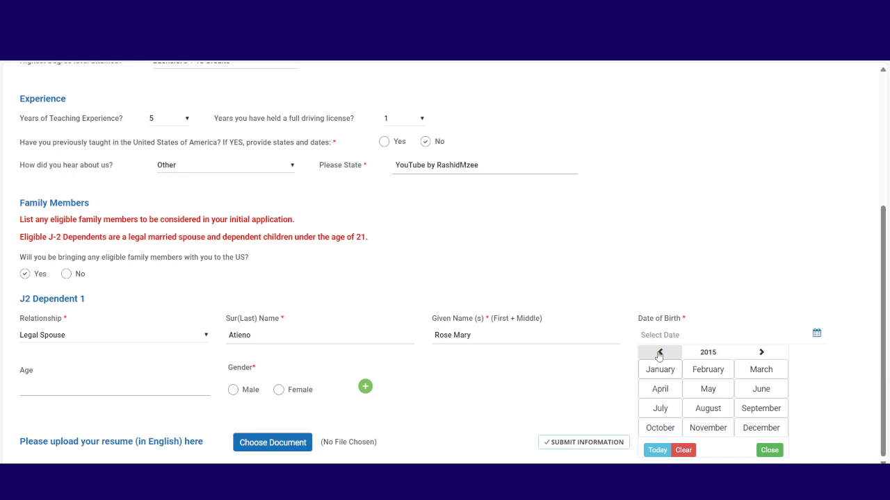
left_click(659, 353)
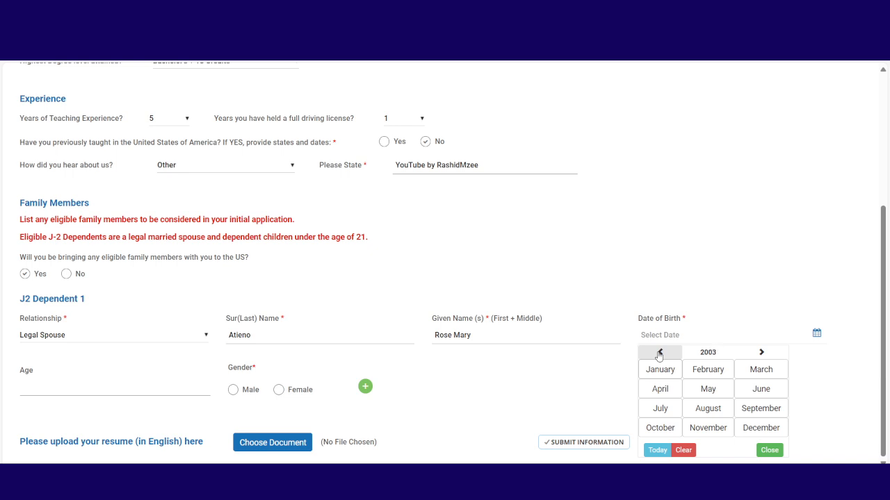
left_click(658, 352)
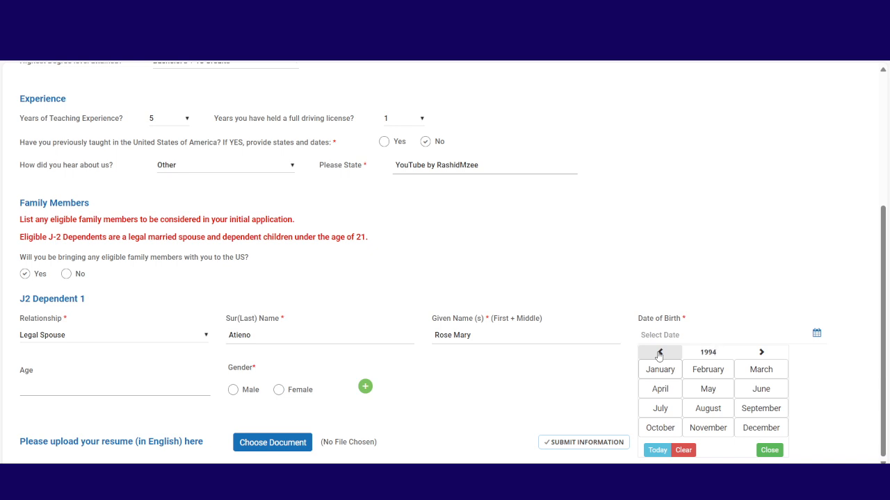
left_click(659, 351)
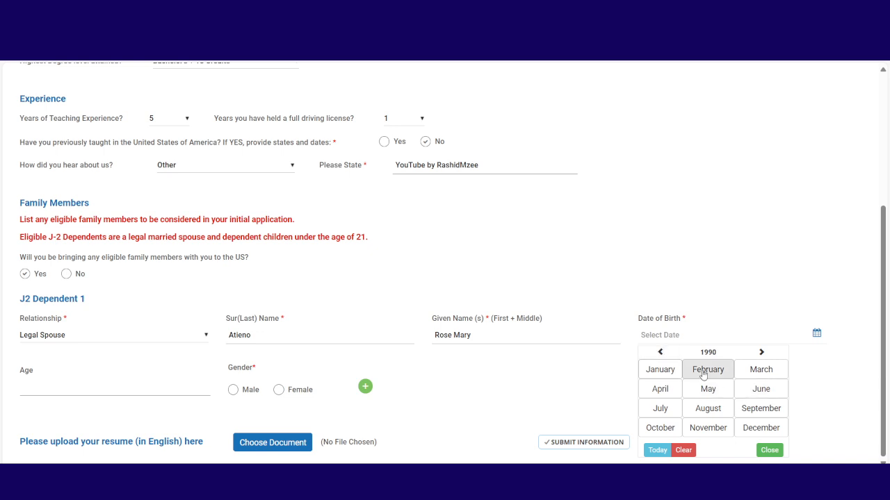
left_click(659, 369)
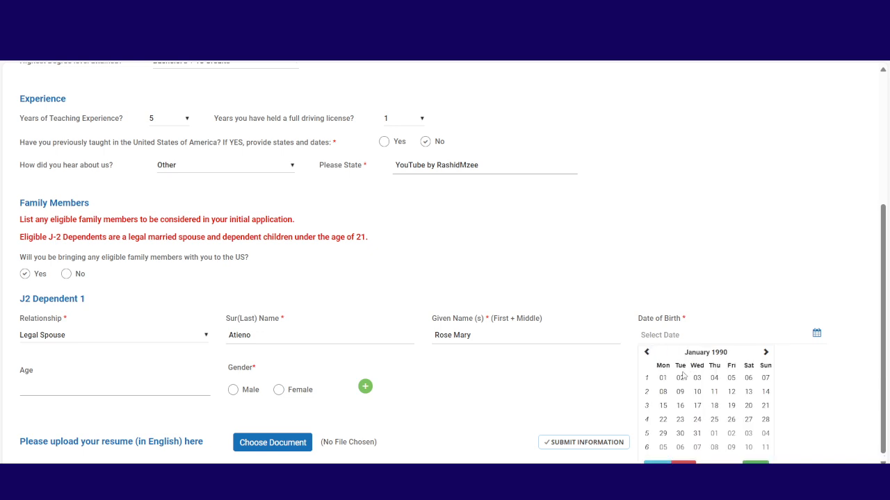
left_click(663, 378)
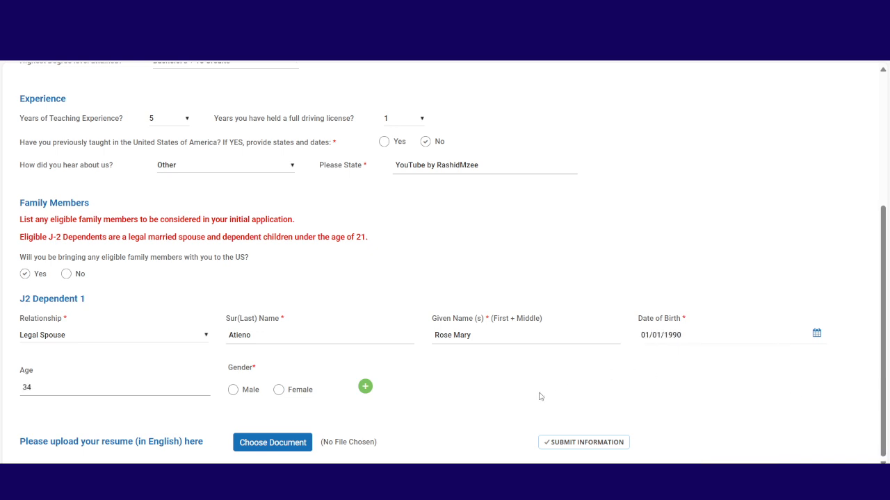
mouse_move(105, 398)
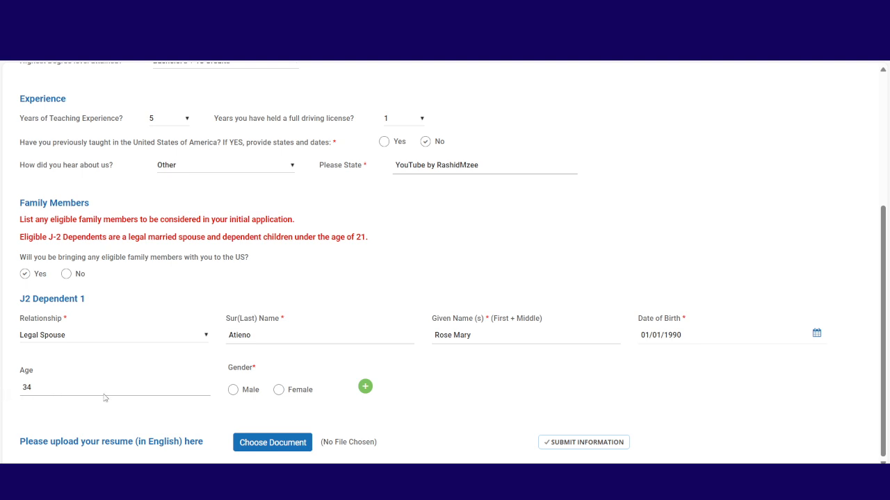
left_click(278, 390)
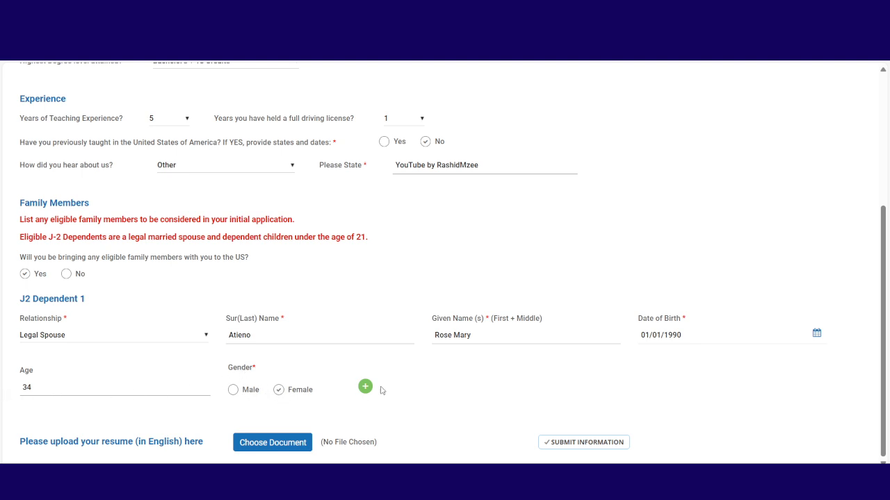
left_click(365, 387)
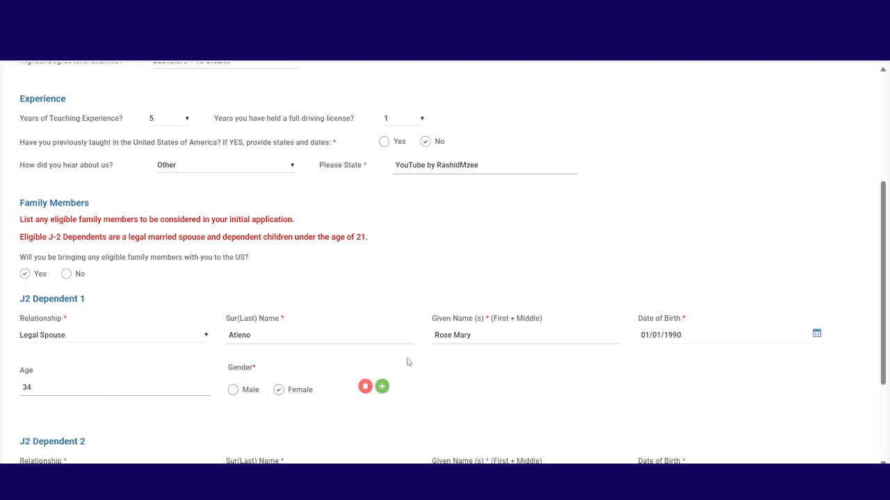
scroll("down", 3)
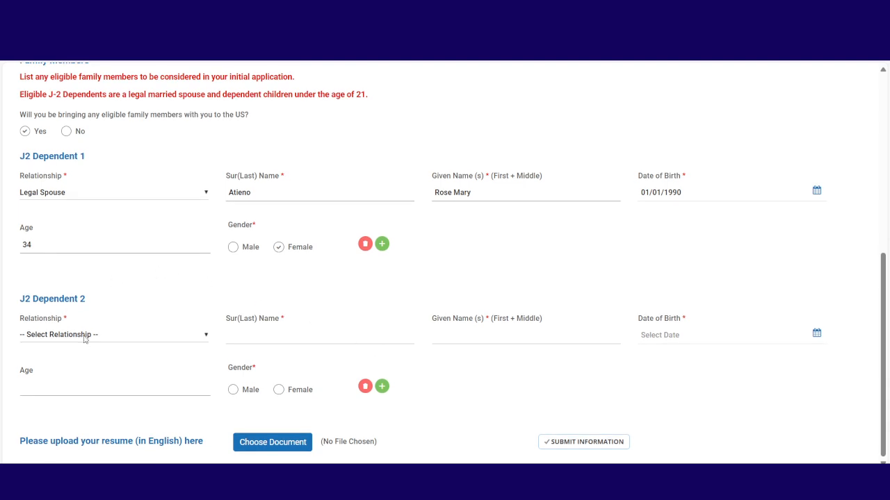
left_click(113, 334)
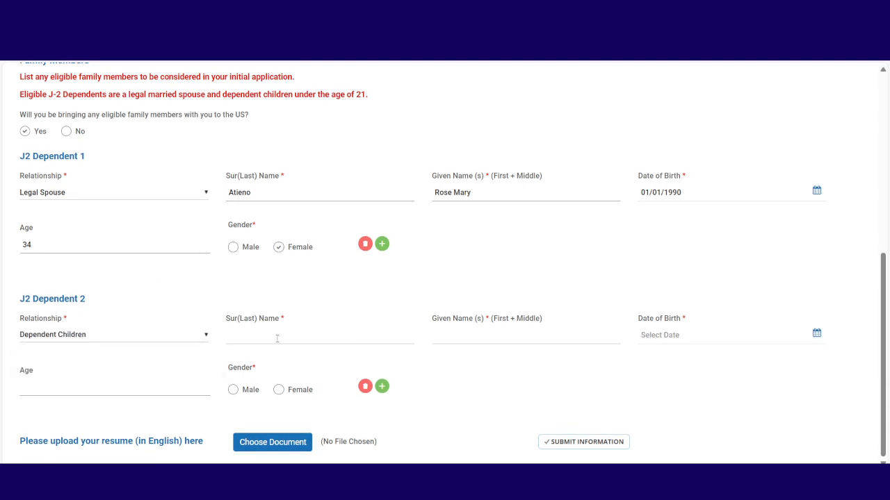
left_click(278, 335)
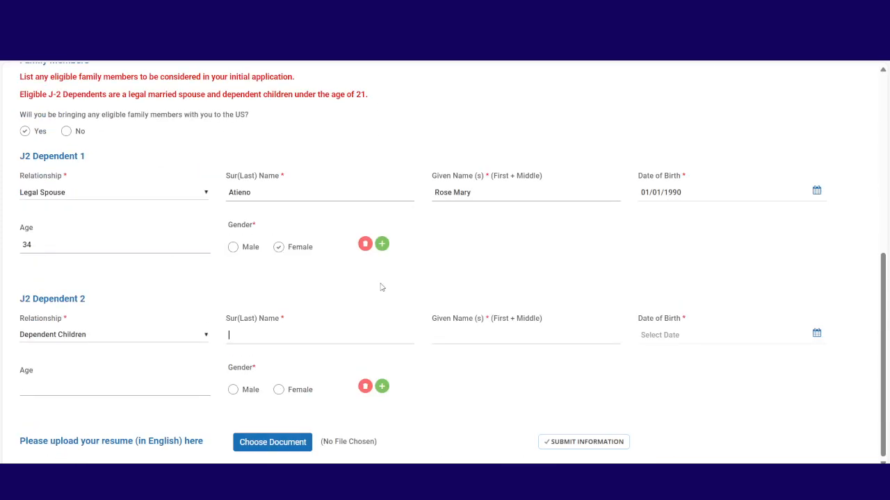
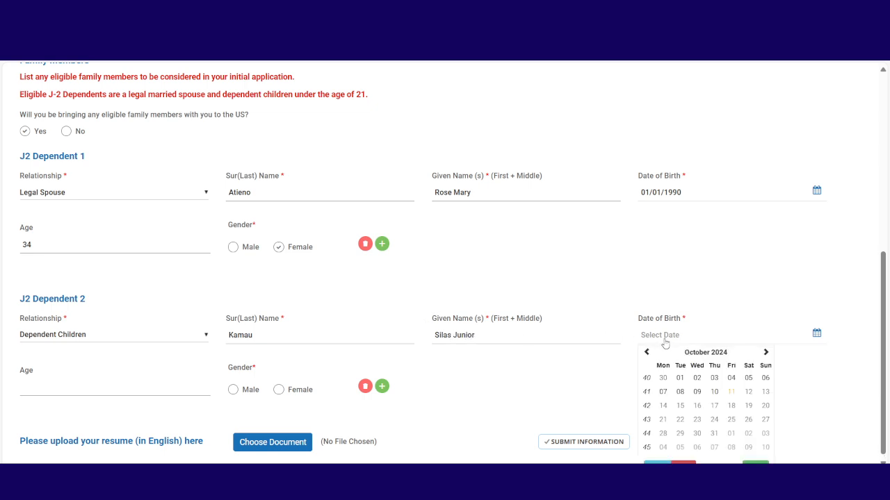
- Set dependent 2's birth date to 02/07/2018 and mark him male
left_click(646, 351)
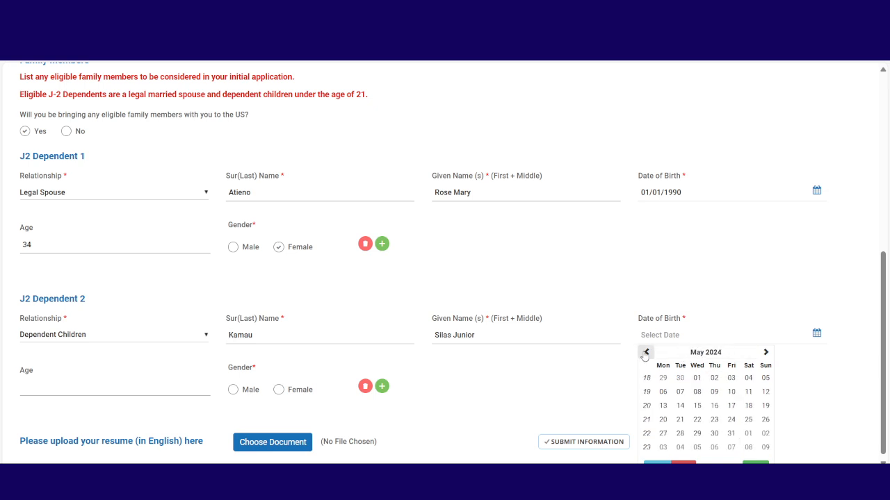
left_click(704, 352)
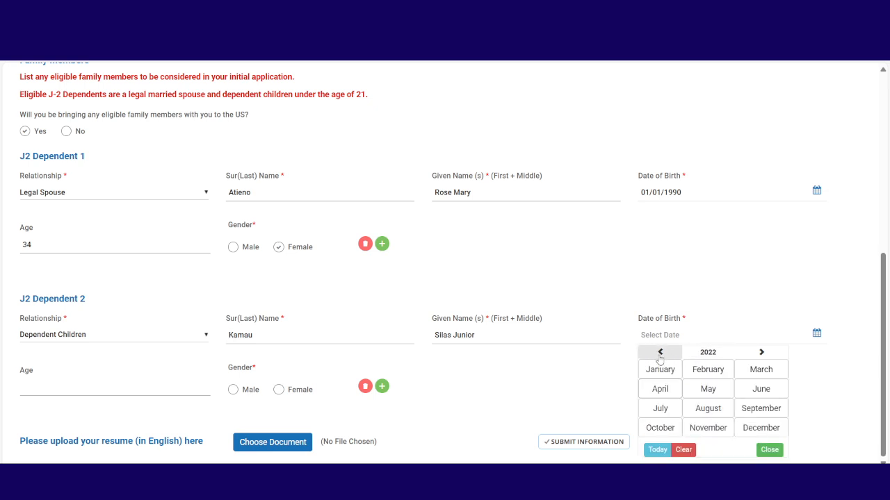
left_click(658, 352)
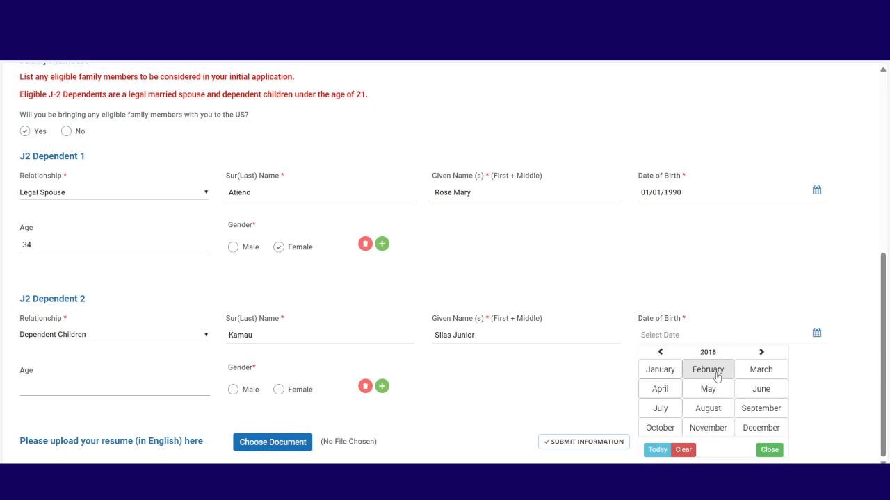
left_click(707, 369)
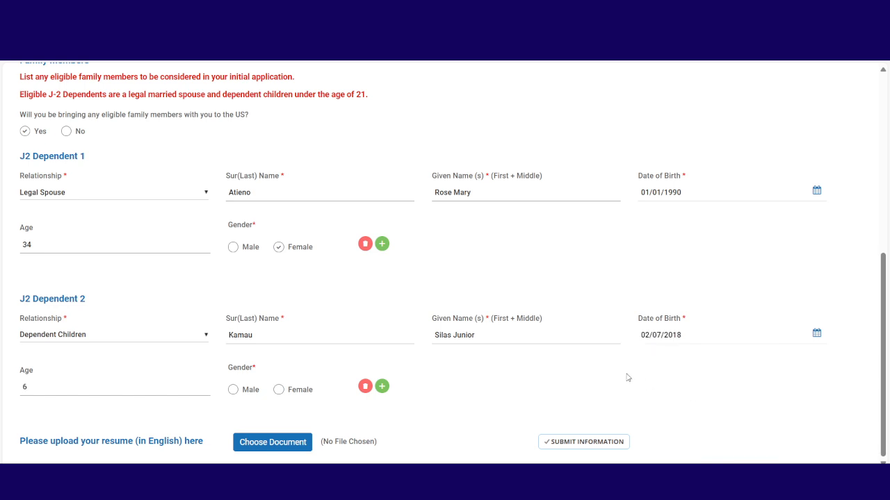
mouse_move(221, 376)
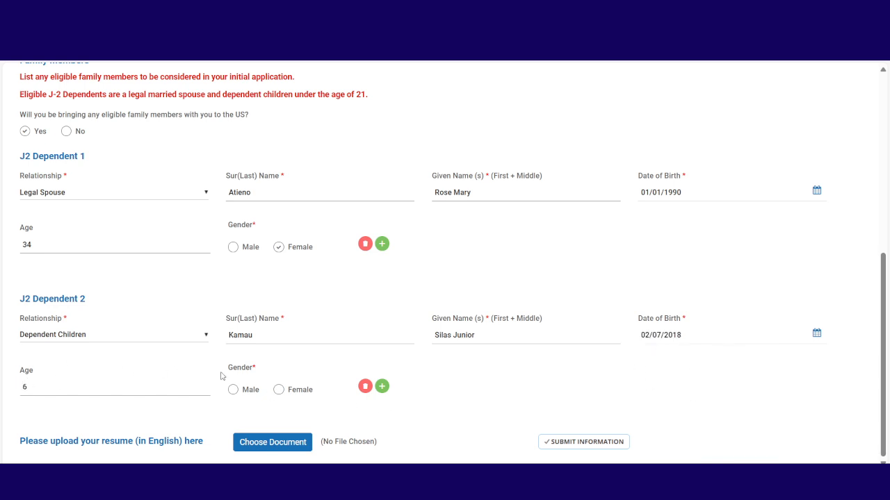
left_click(233, 390)
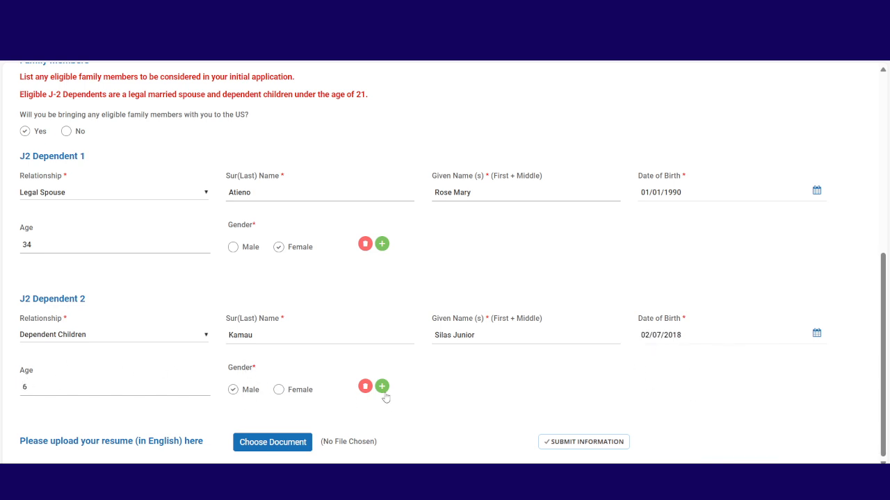
left_click(382, 387)
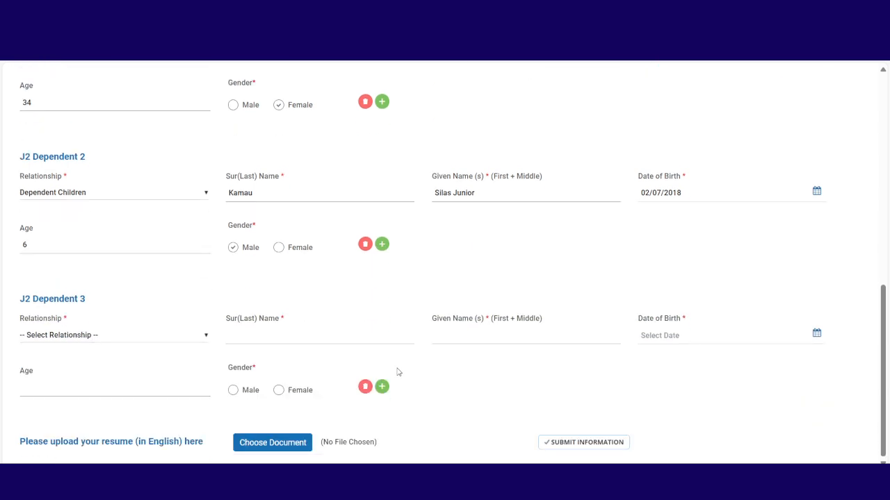
left_click(111, 335)
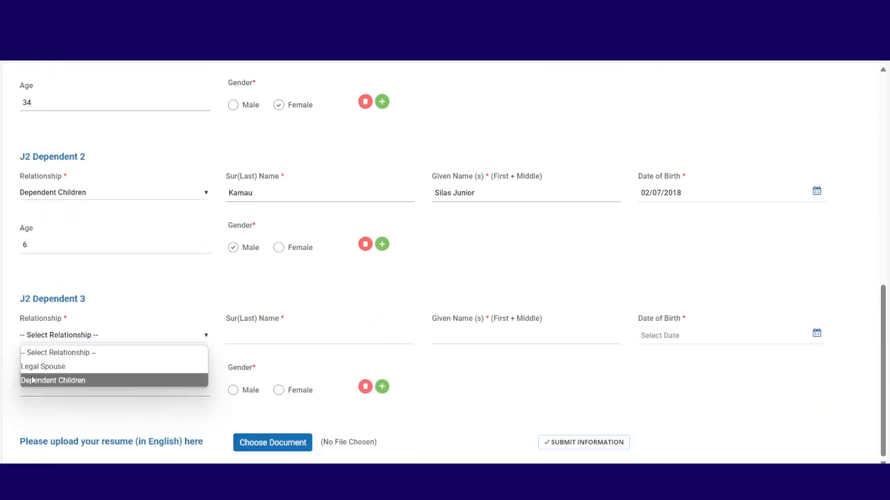
left_click(53, 380)
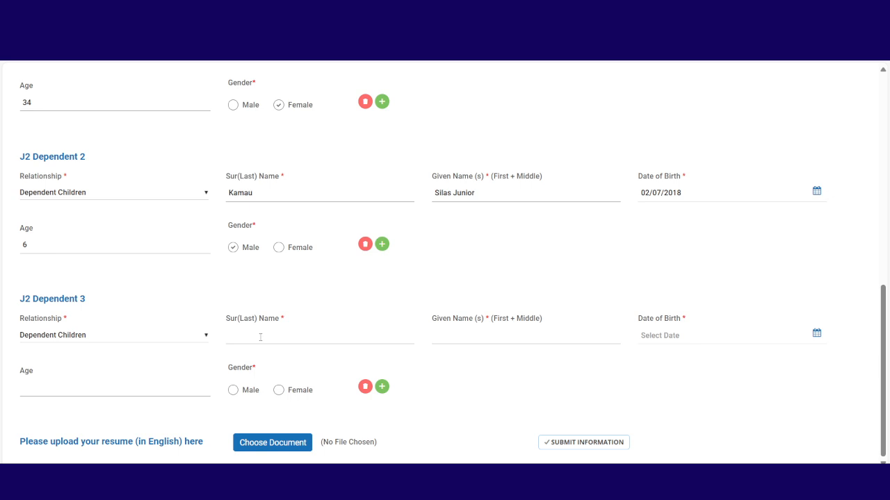
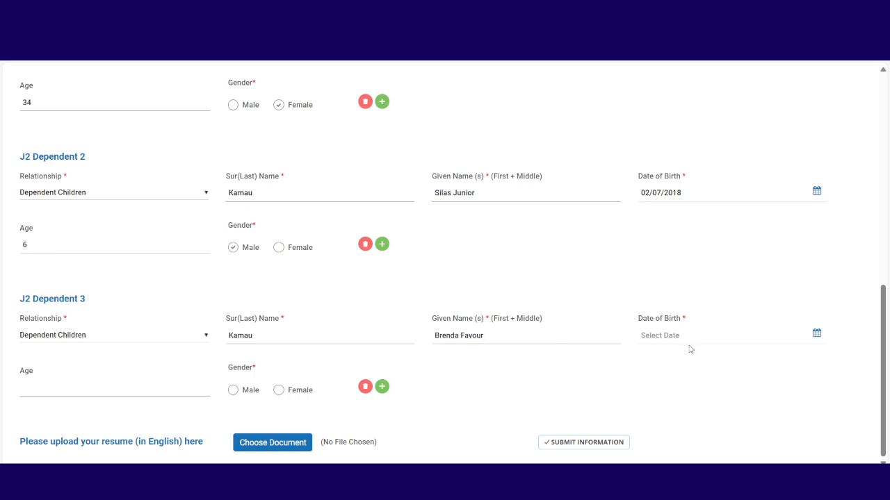
left_click(816, 333)
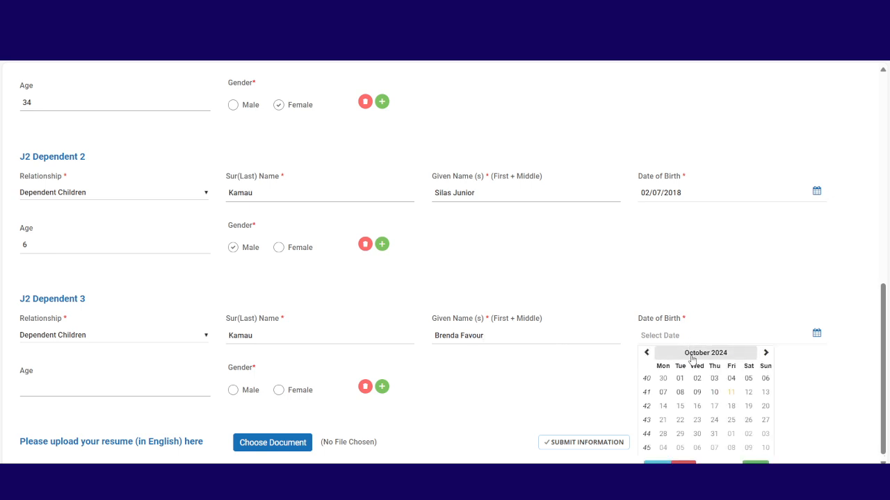
left_click(704, 352)
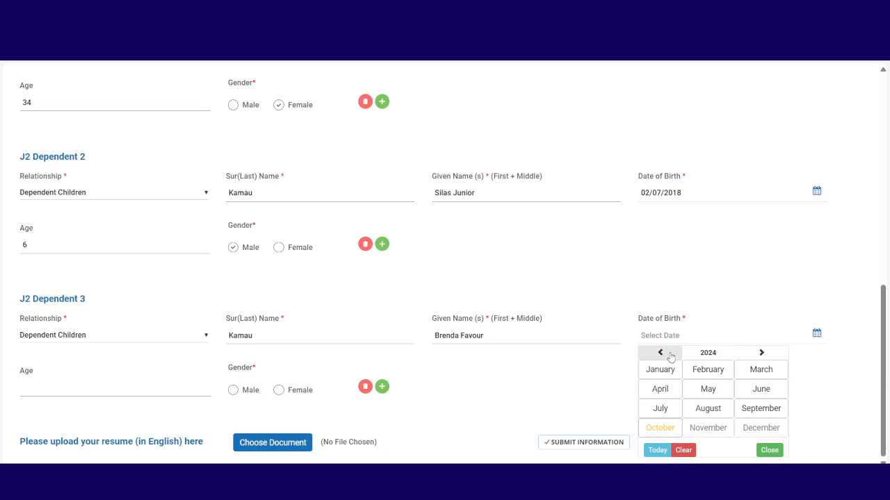
left_click(659, 353)
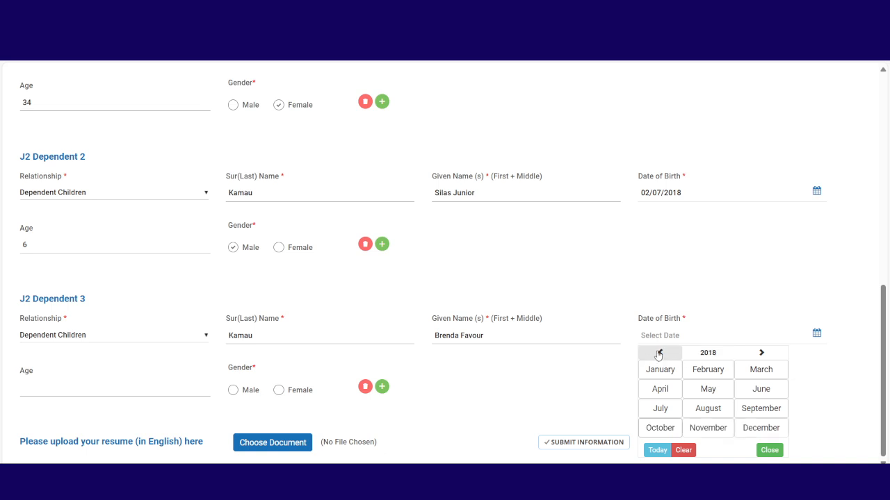
left_click(760, 352)
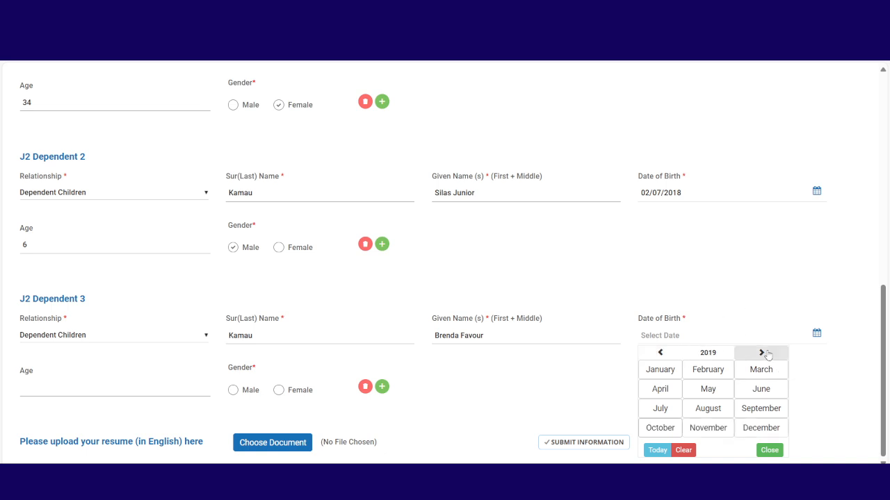
left_click(762, 352)
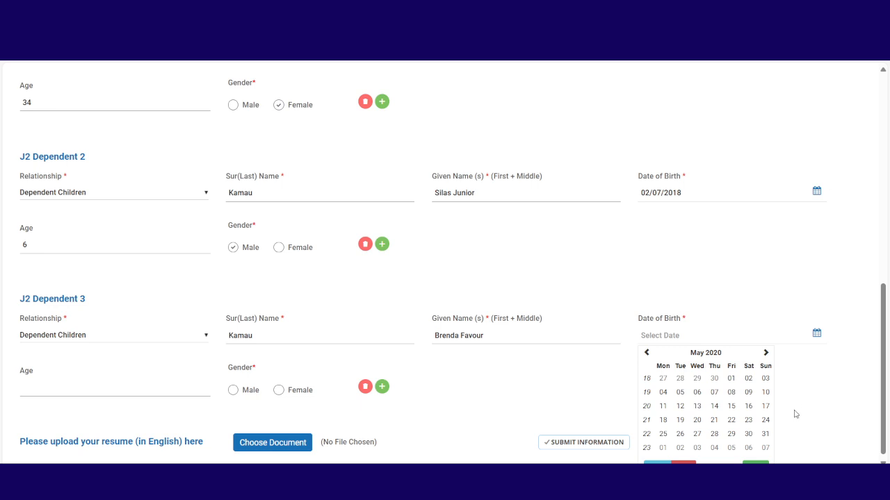
left_click(713, 420)
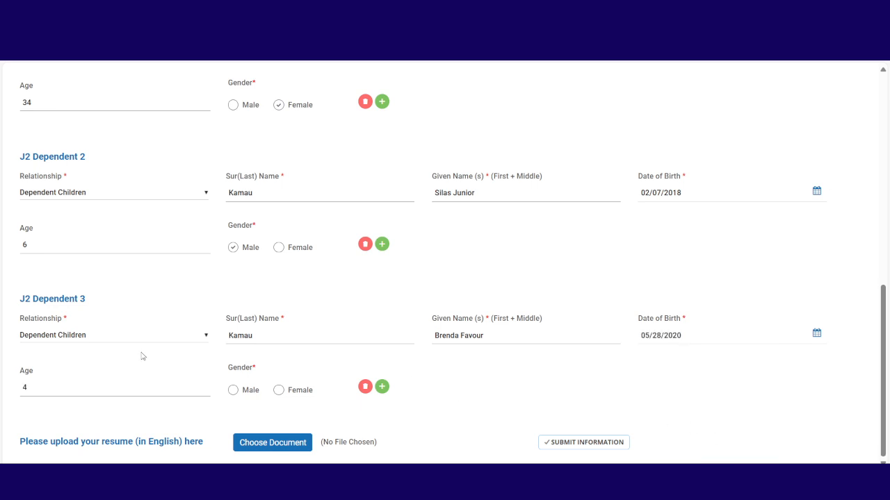
mouse_move(283, 395)
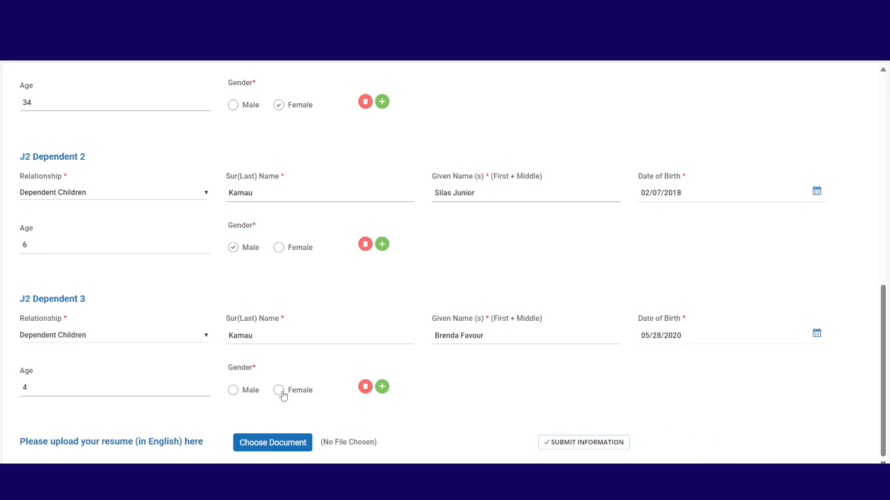
left_click(278, 390)
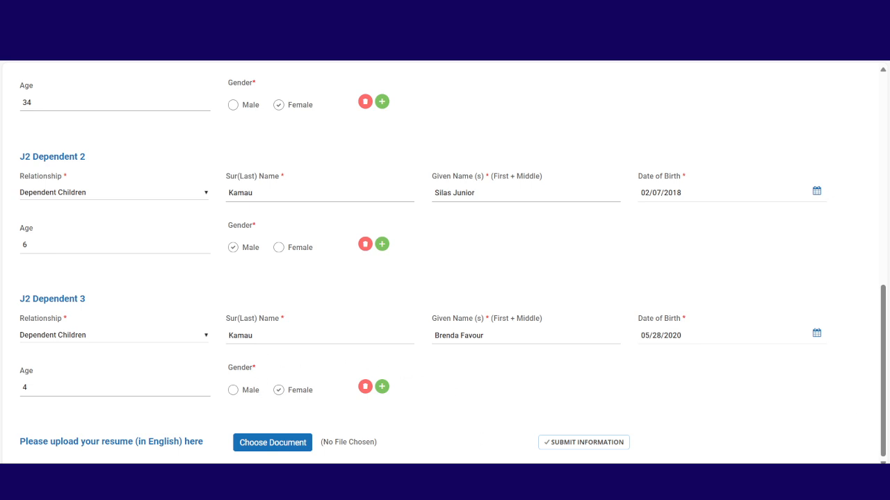
mouse_move(228, 274)
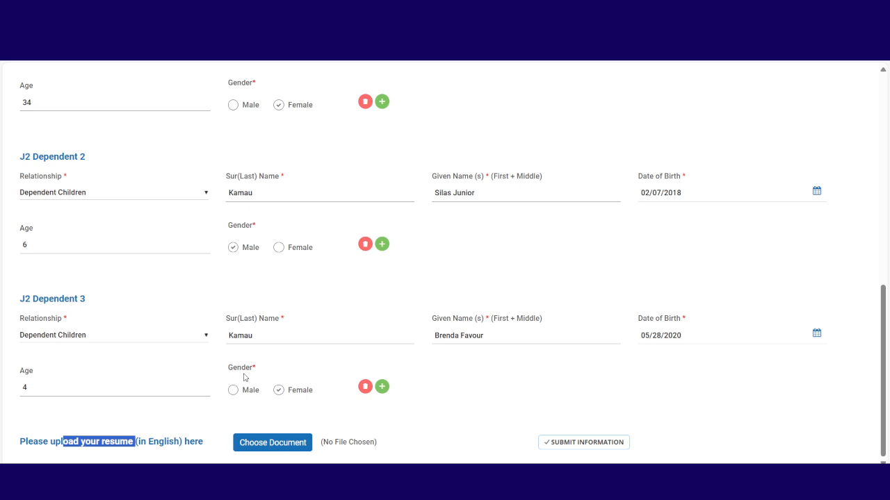
mouse_move(273, 443)
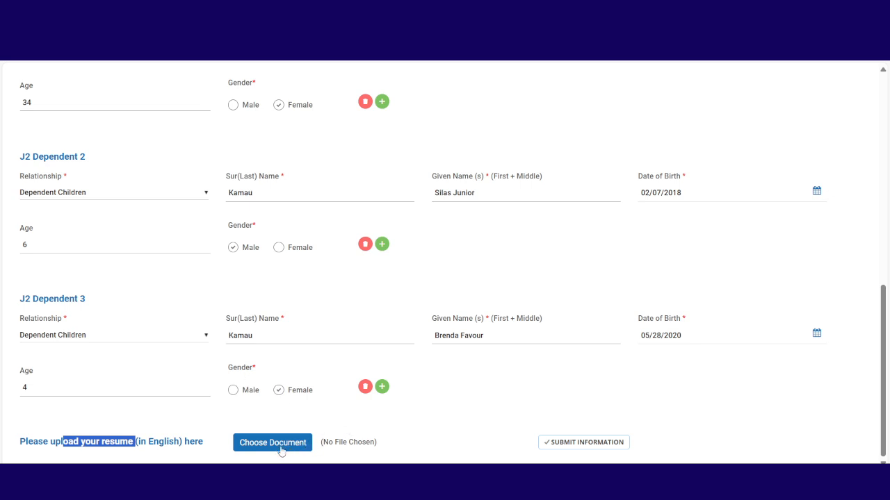
mouse_move(236, 448)
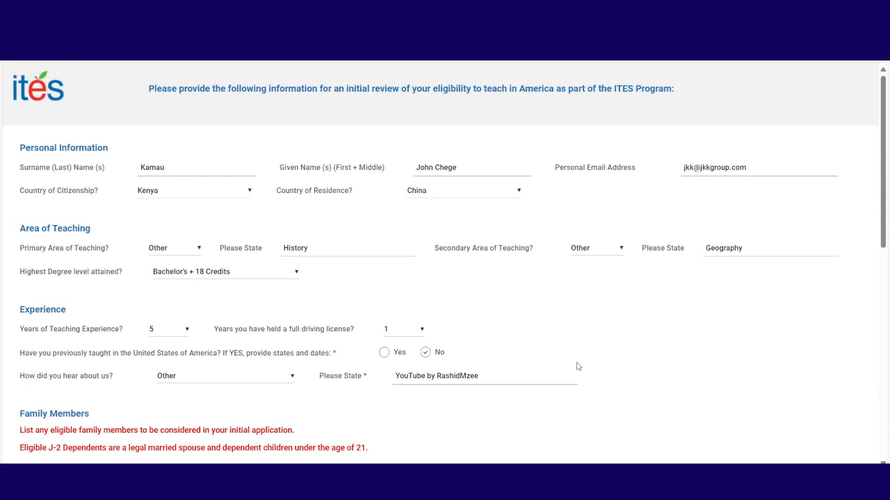
mouse_move(556, 250)
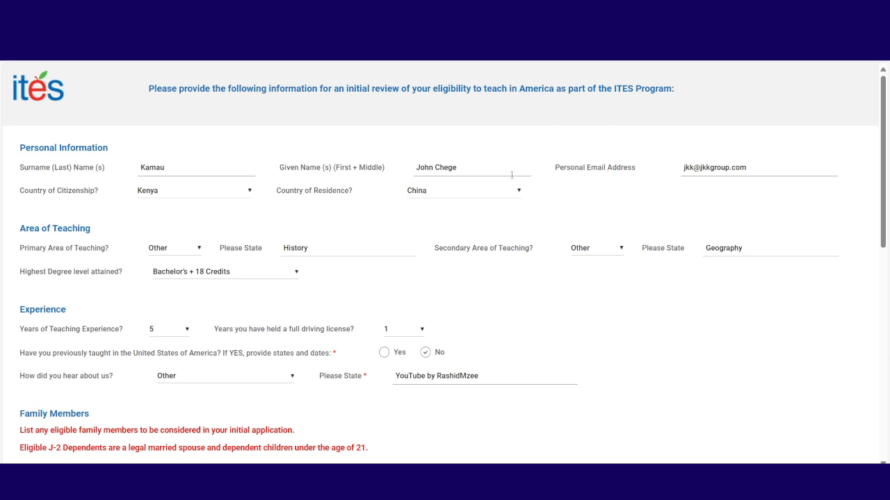
mouse_move(95, 139)
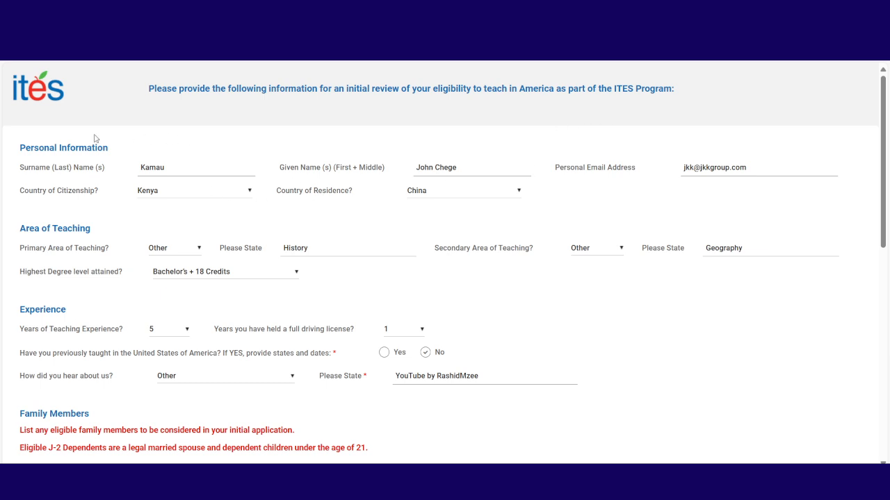
scroll("down", 3)
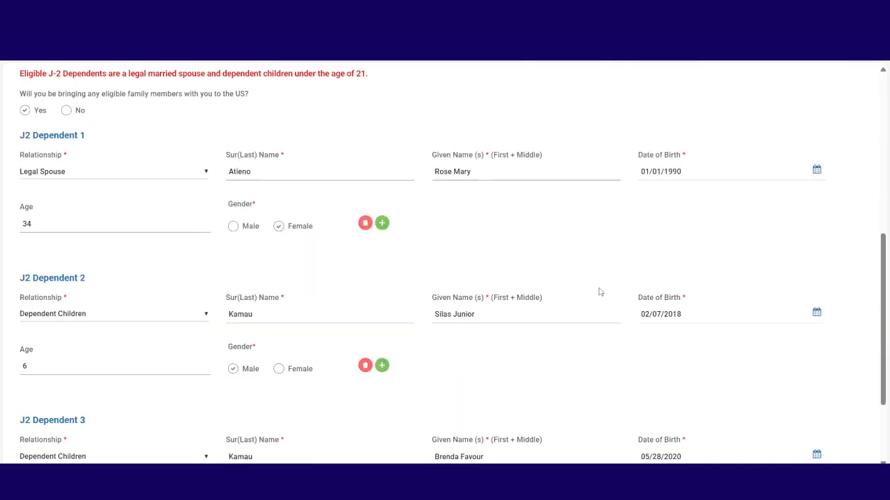
scroll("down", 3)
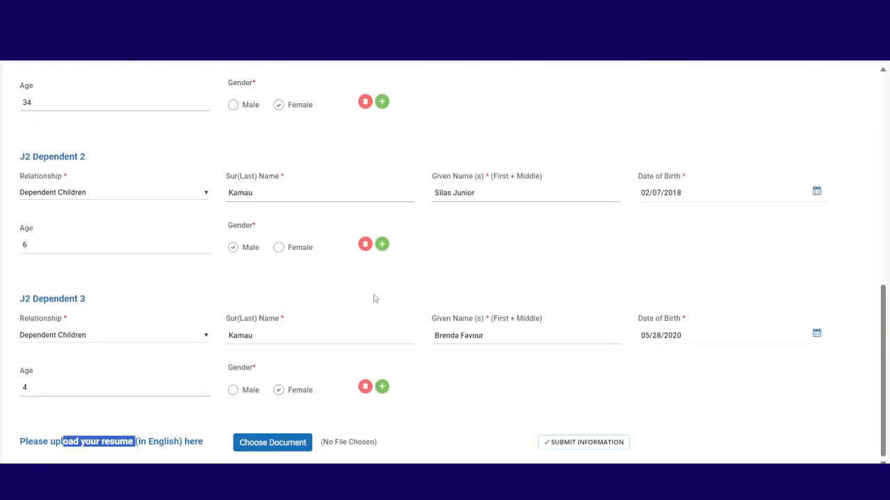
scroll("up", 3)
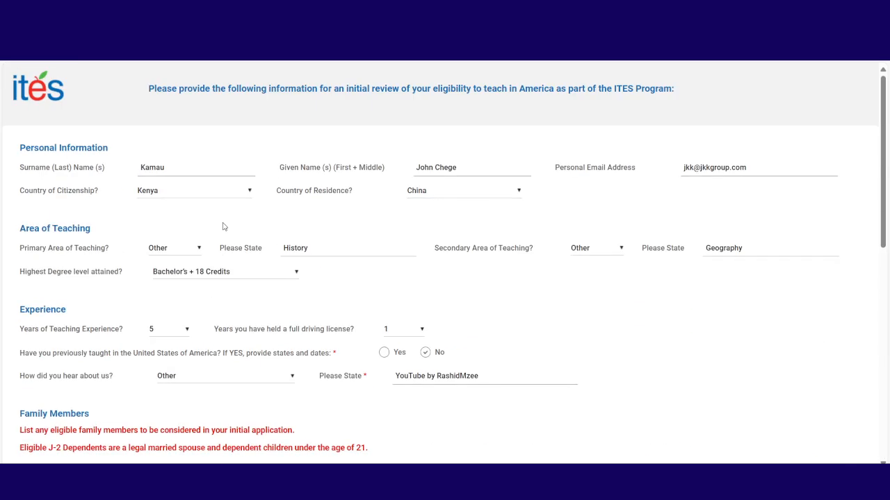
mouse_move(52, 95)
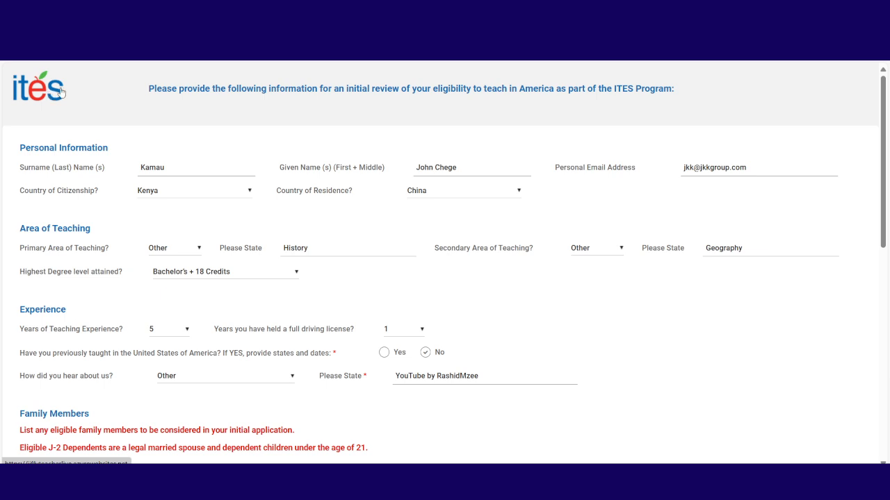
mouse_move(29, 105)
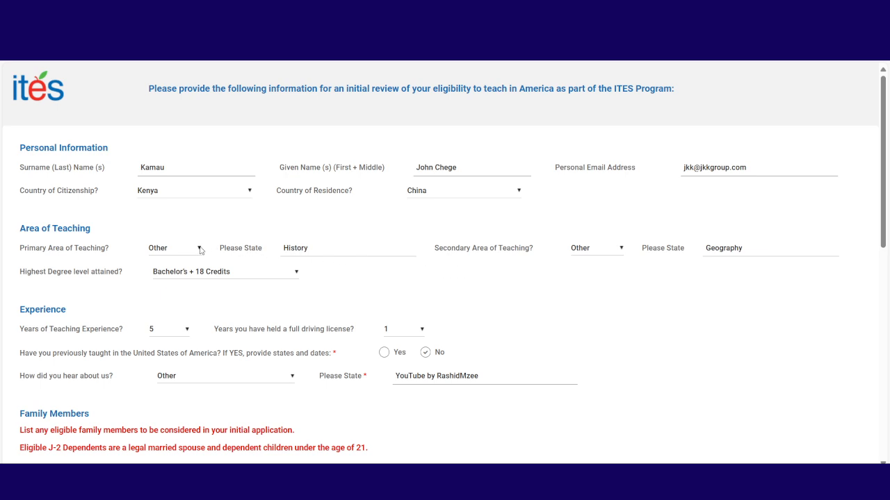
left_click(174, 249)
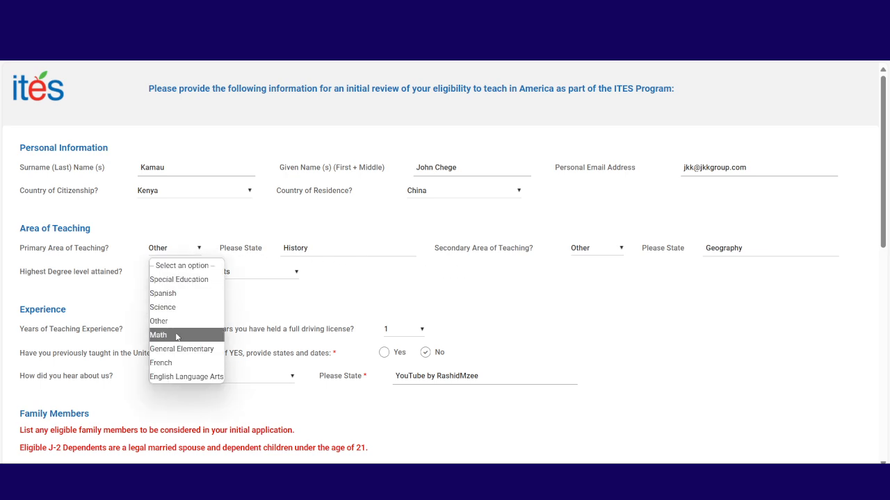
mouse_move(176, 308)
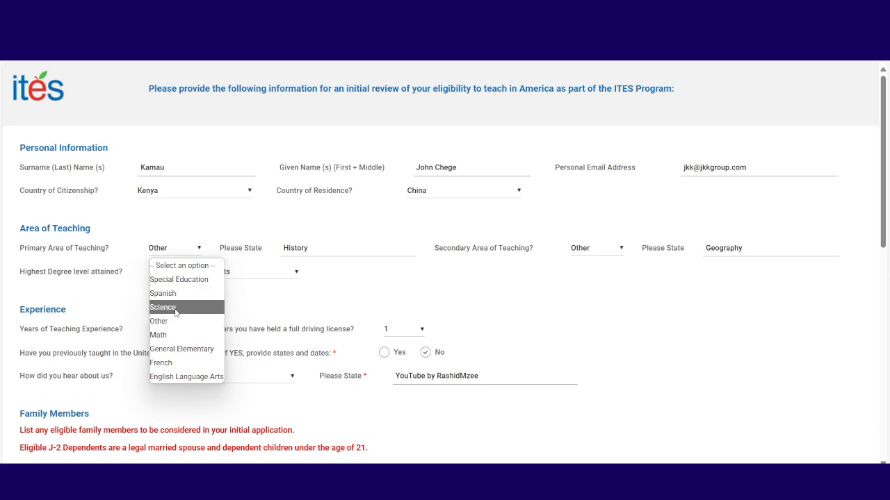
mouse_move(165, 336)
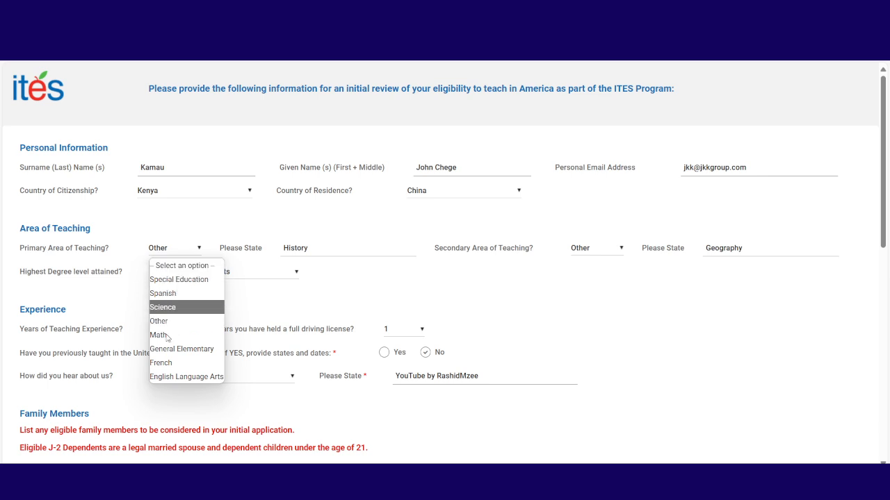
mouse_move(159, 321)
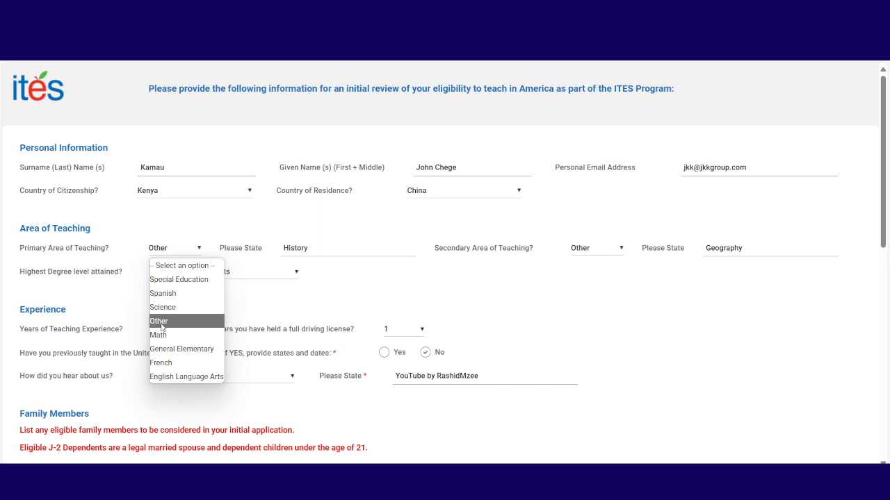
mouse_move(170, 322)
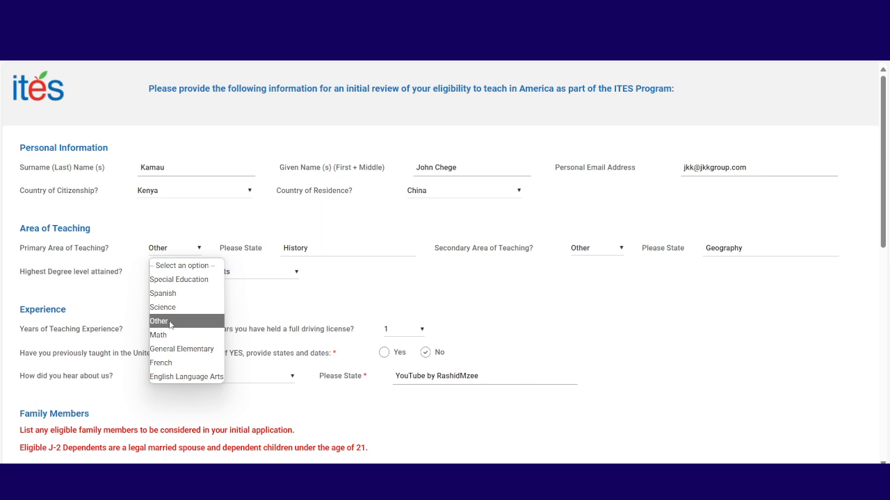
mouse_move(188, 279)
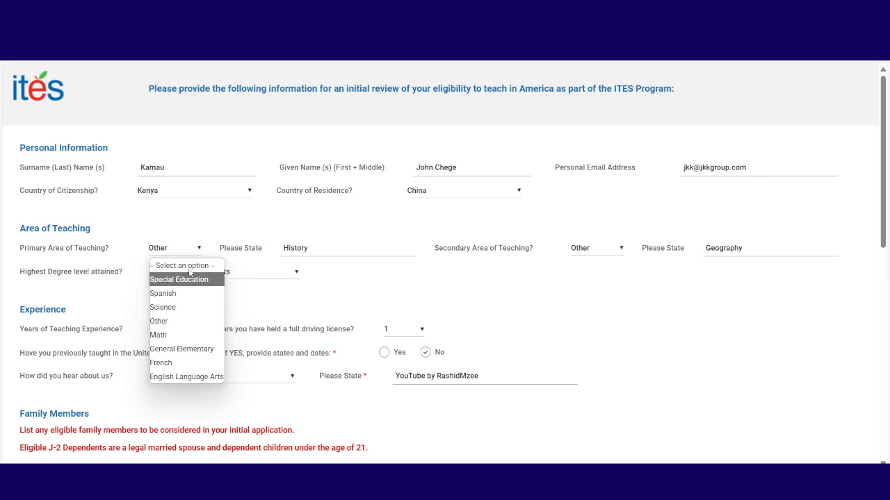
mouse_move(159, 334)
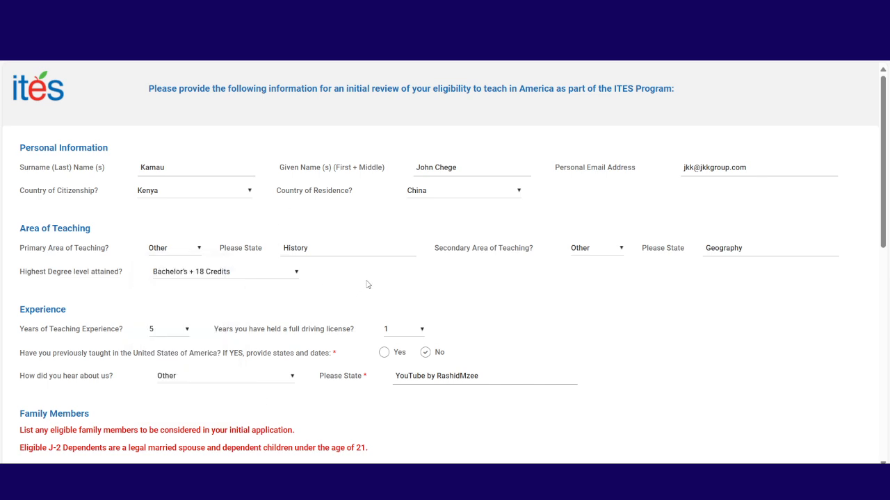
mouse_move(477, 288)
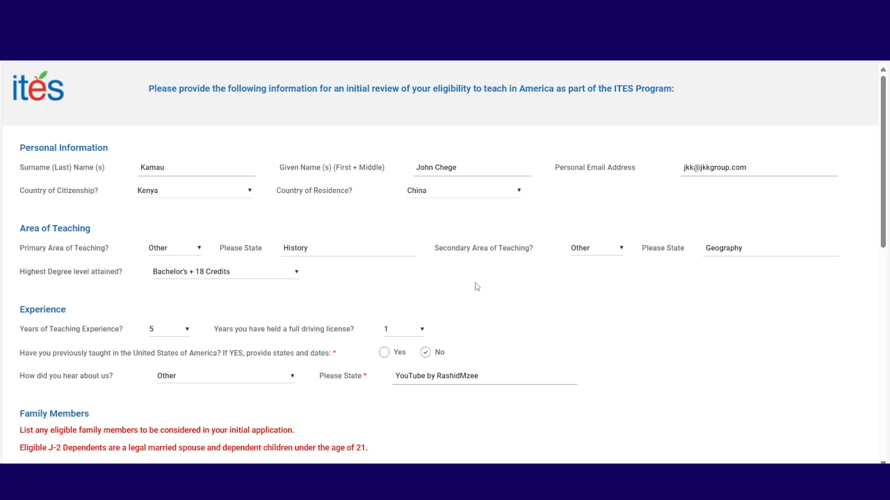
mouse_move(632, 240)
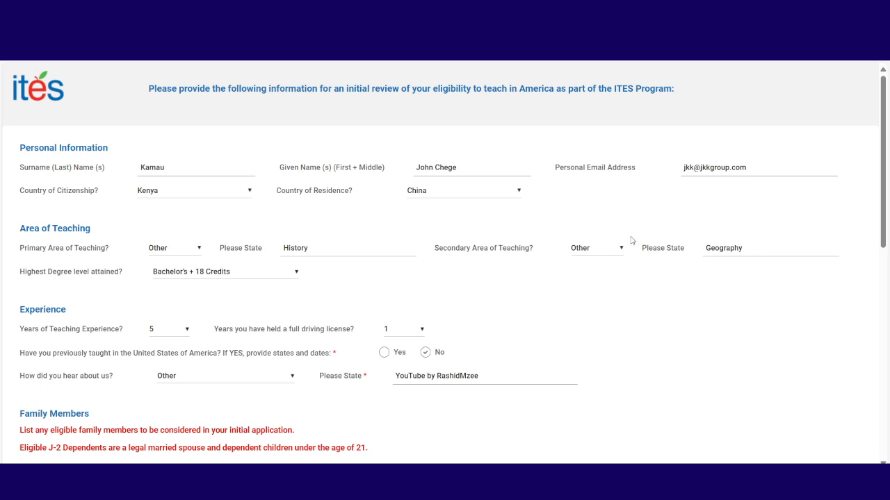
mouse_move(578, 277)
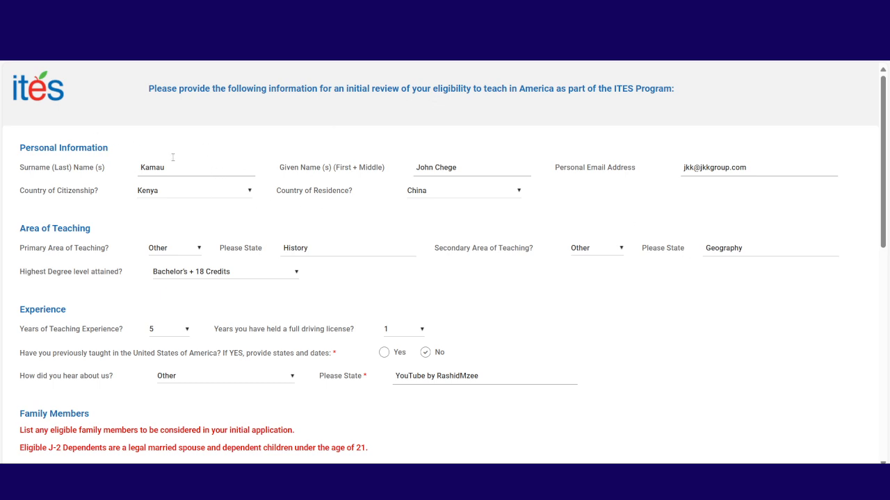
mouse_move(33, 94)
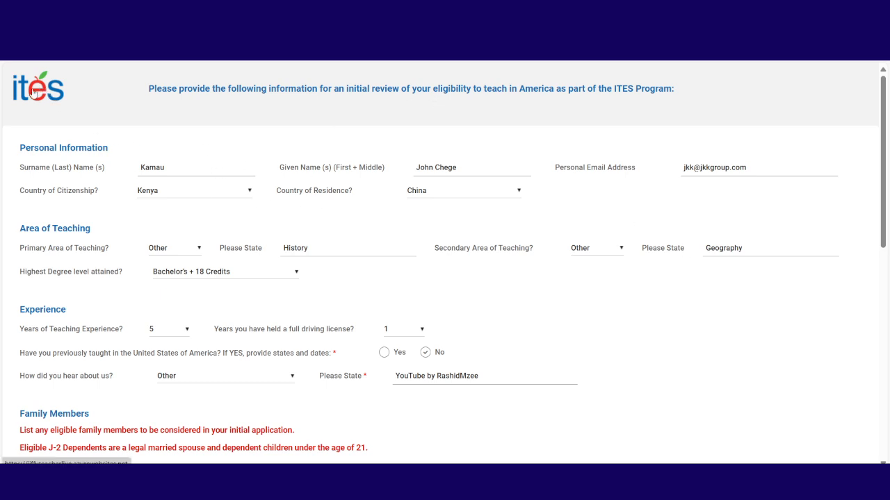